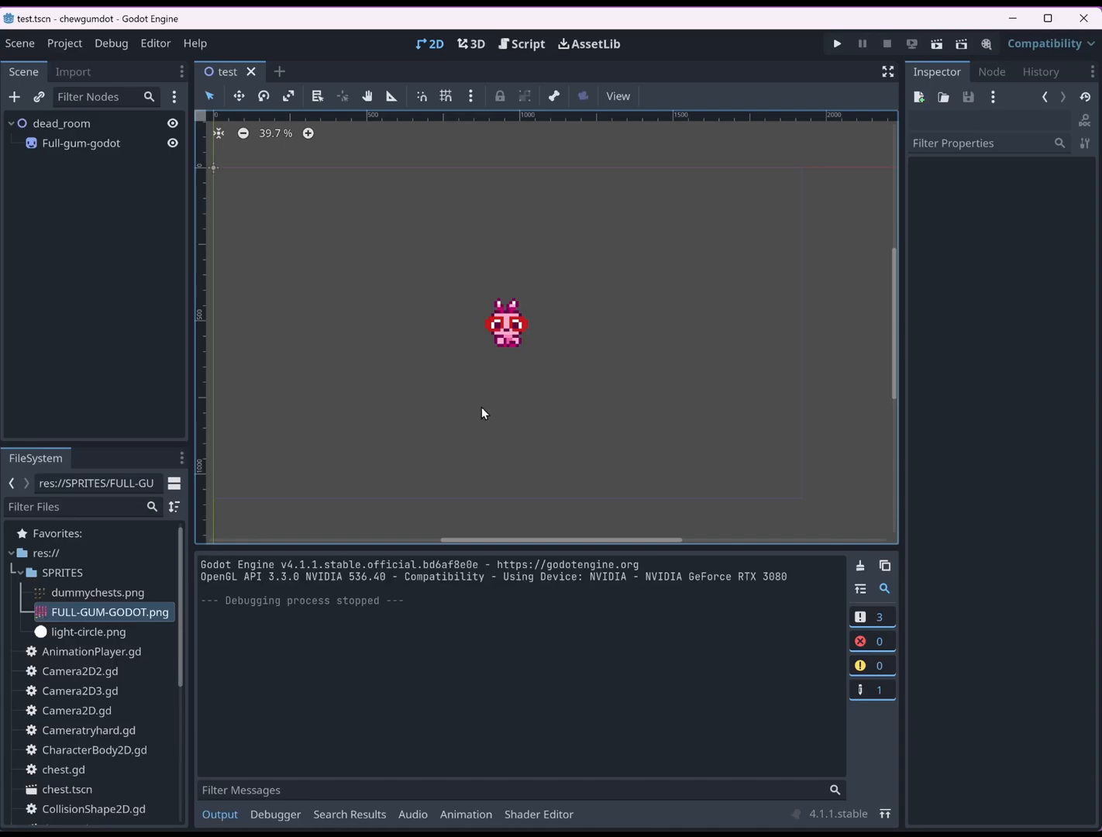
- Select the Full-gum-godot sprite in the Scene dock and start attaching a new script to it
{"action": "scroll", "scroll_direction": "up", "scroll_amount": 3}
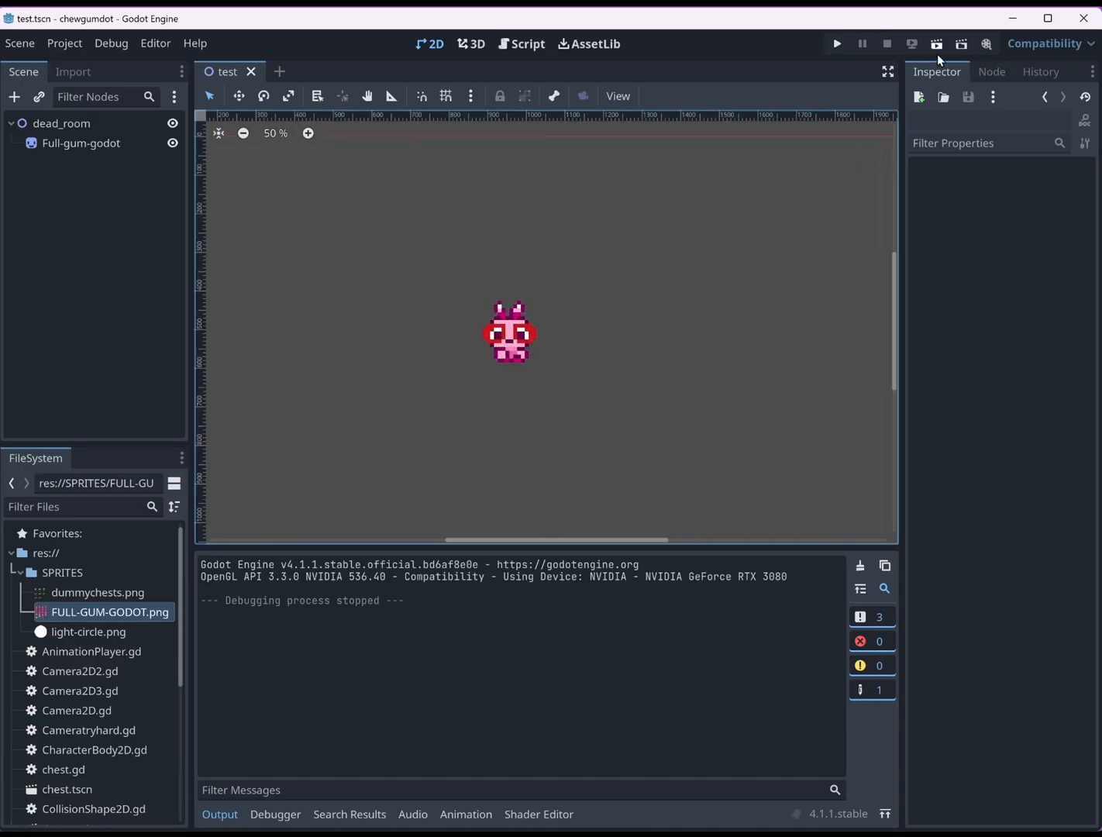
{"action": "left_click", "coordinate": [837, 44]}
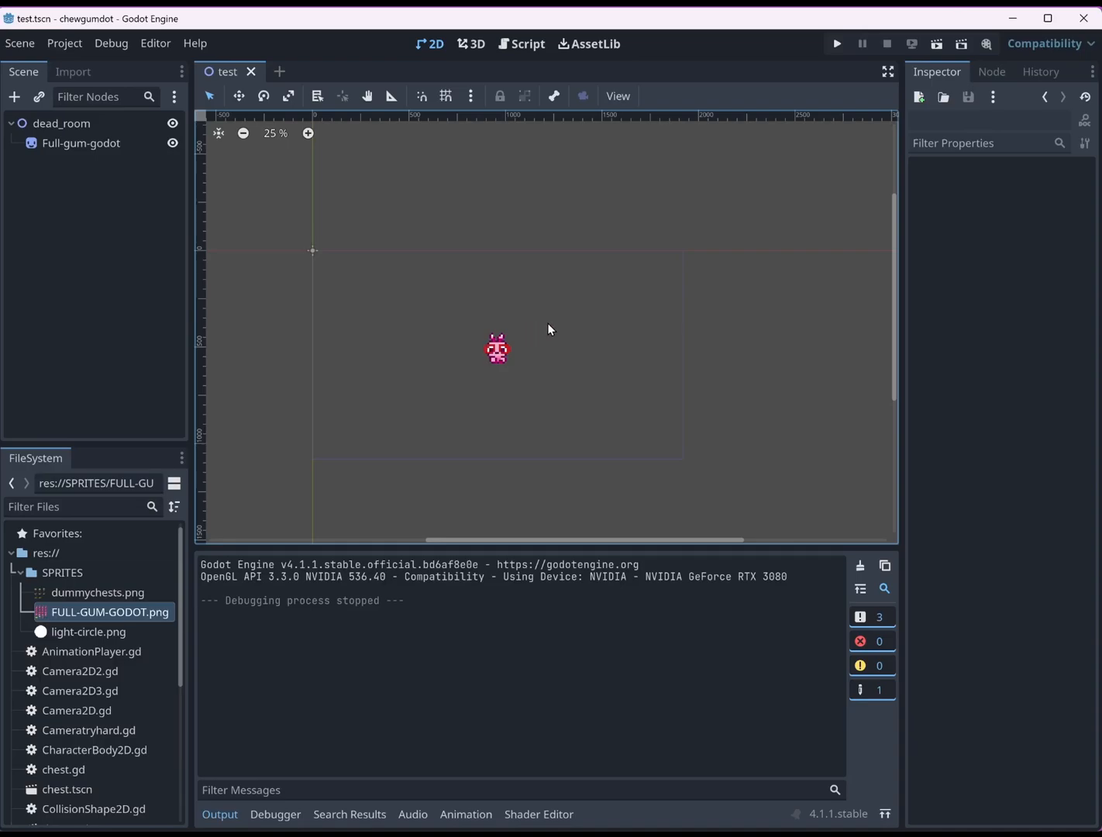
{"action": "scroll", "scroll_direction": "up", "scroll_amount": 3}
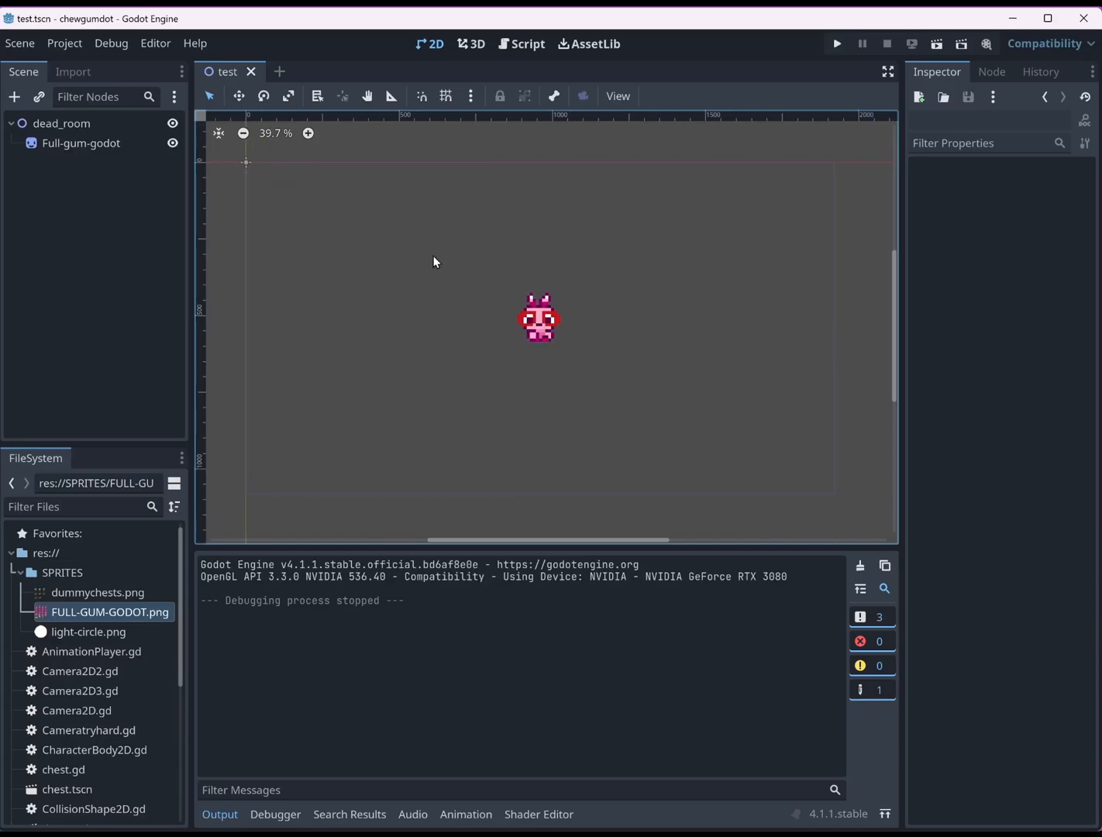
{"action": "left_click", "coordinate": [80, 142]}
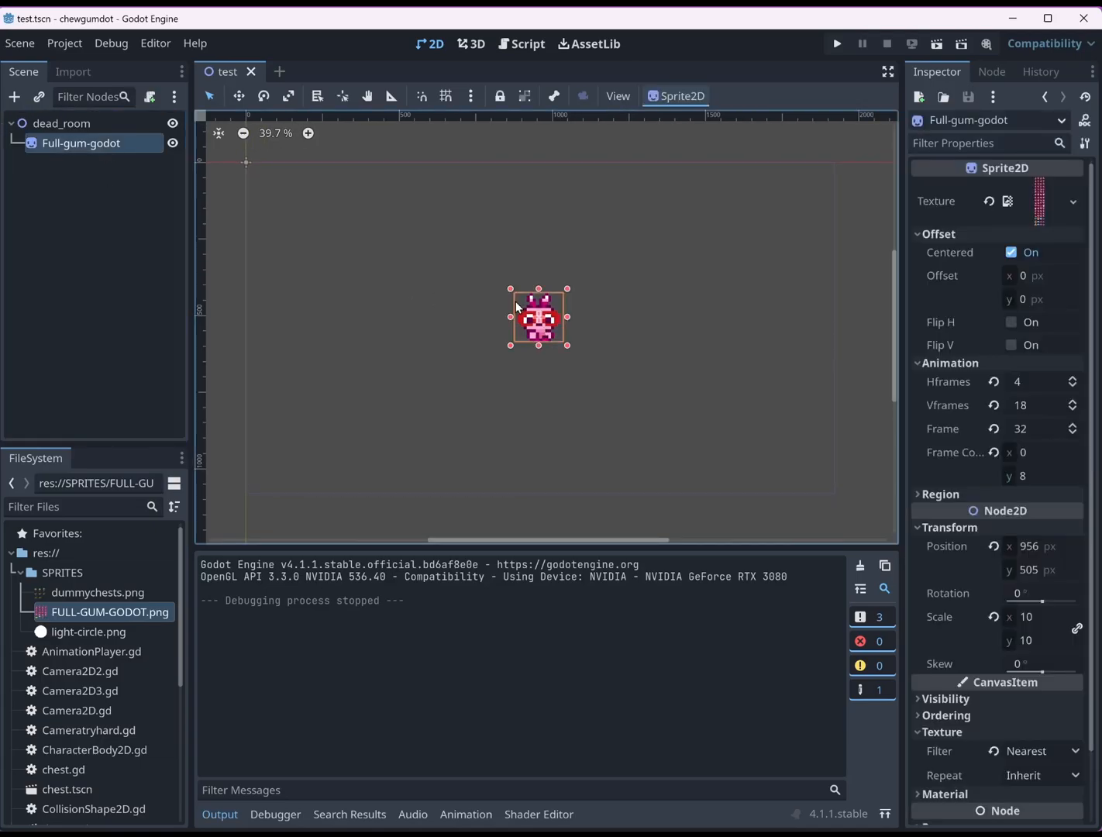
{"action": "scroll", "scroll_direction": "up", "scroll_amount": 3}
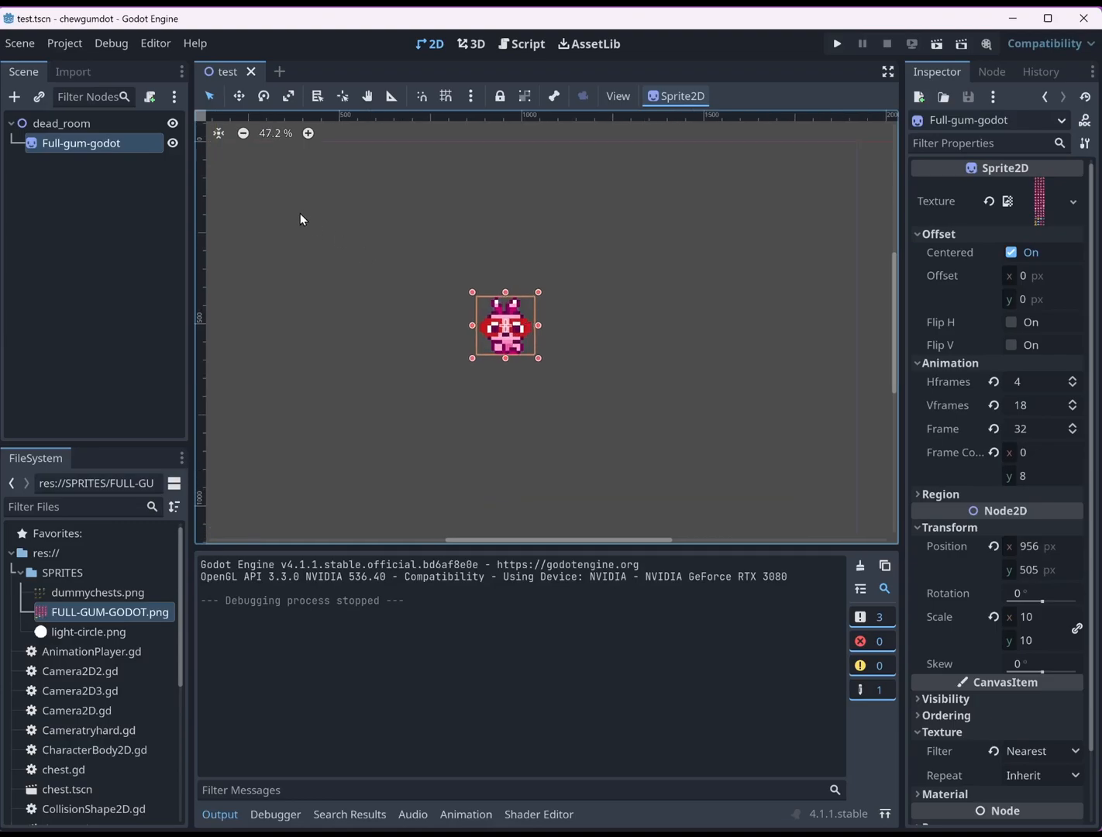
{"action": "left_click", "coordinate": [149, 96]}
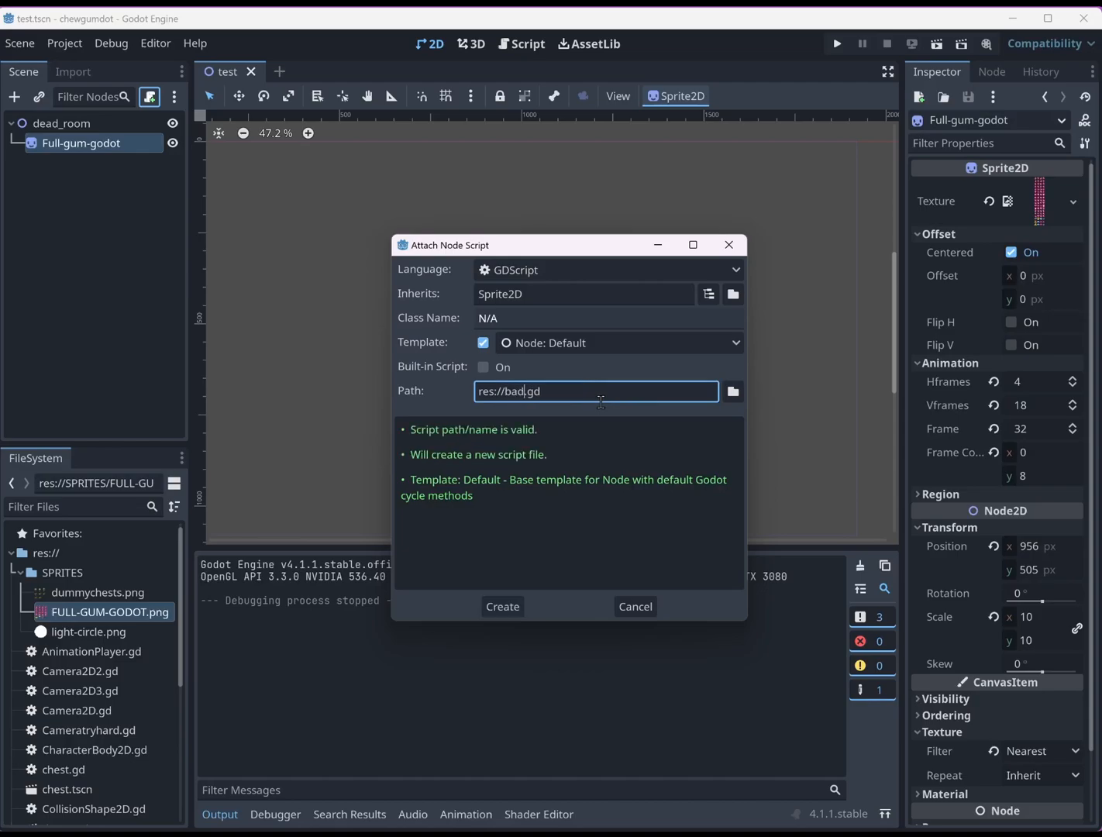
- Create bad_state.gd and clear its template down to just extends Sprite2D
{"action": "left_click", "coordinate": [502, 605]}
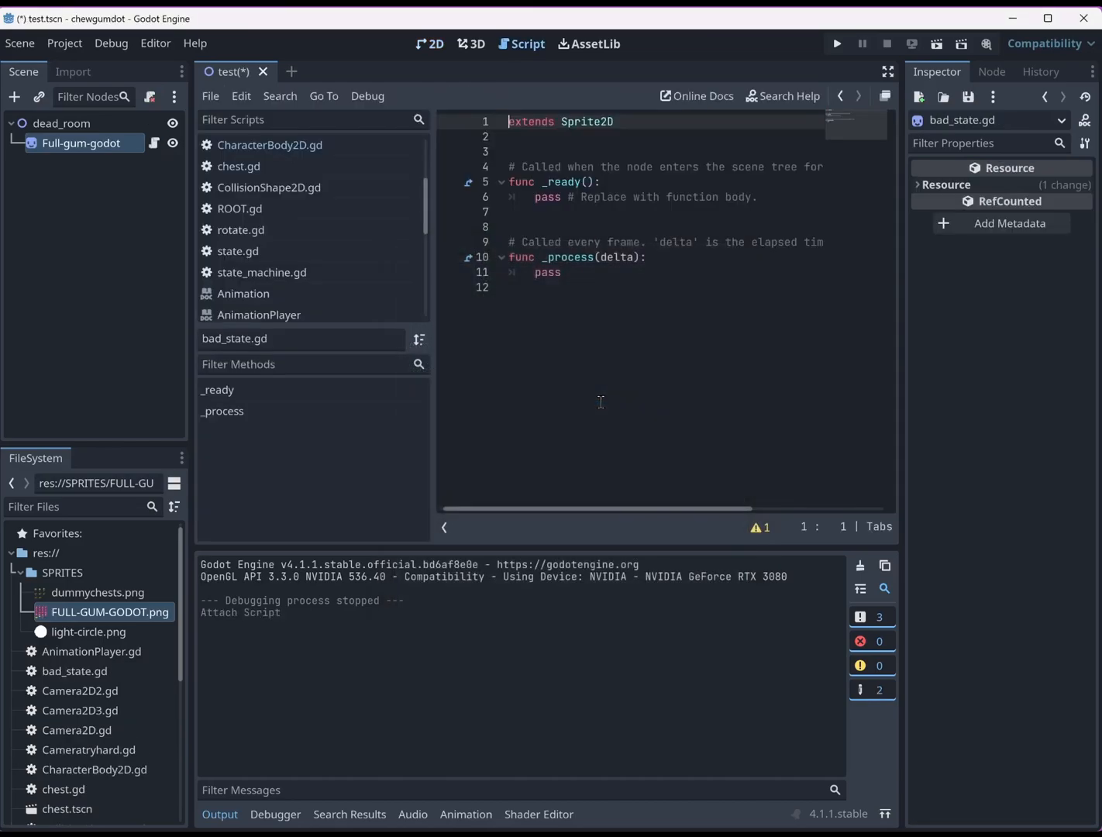
{"action": "mouse_move", "coordinate": [570, 374]}
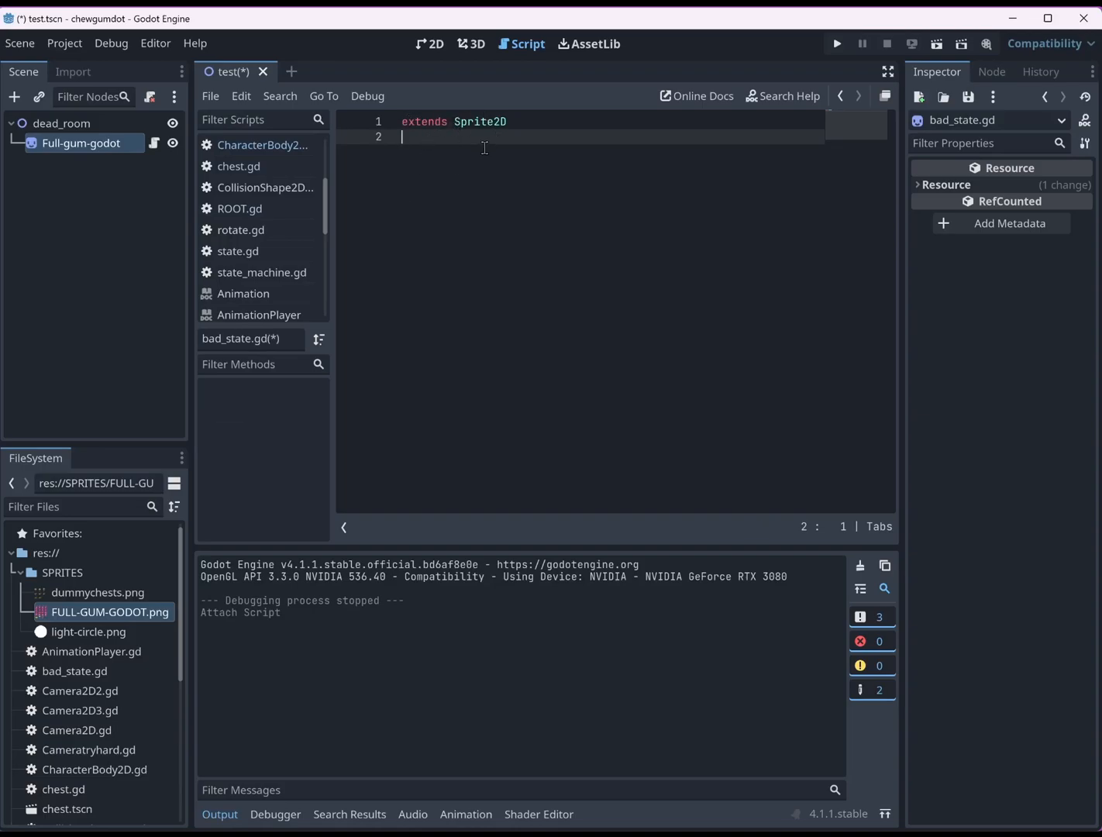
{"action": "key", "text": "enter"}
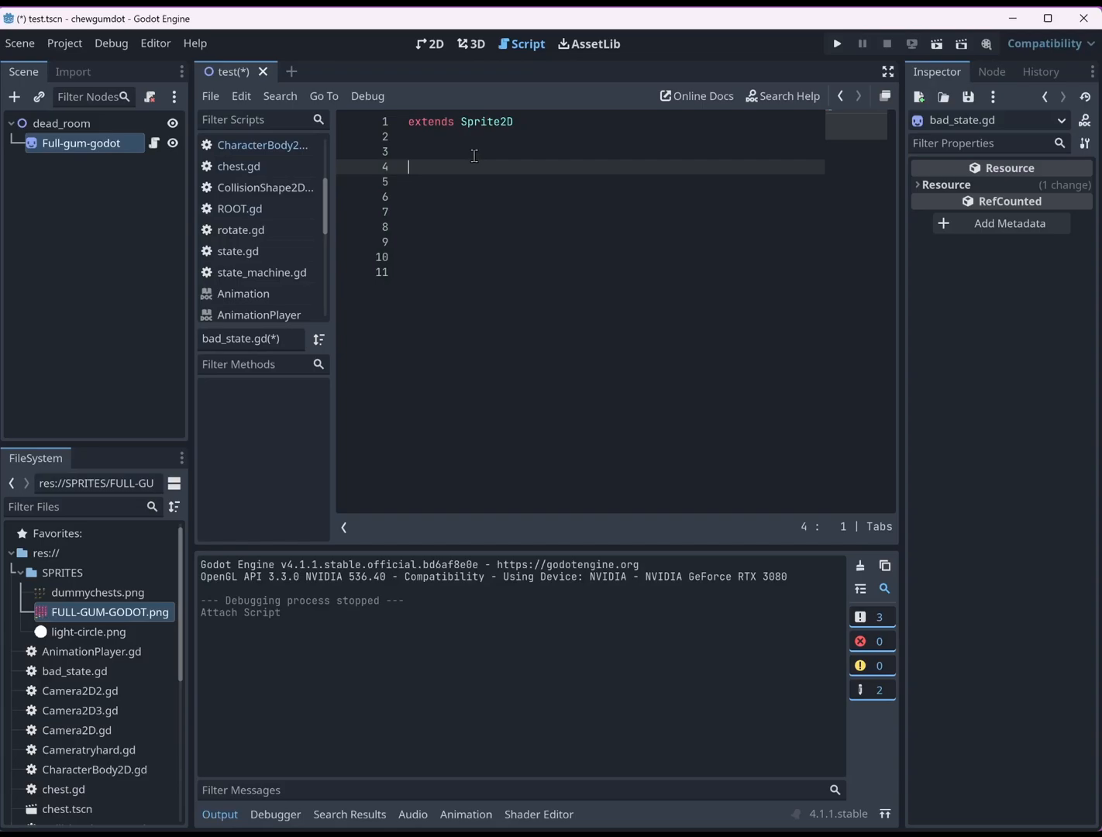
{"action": "key", "text": "Backspace"}
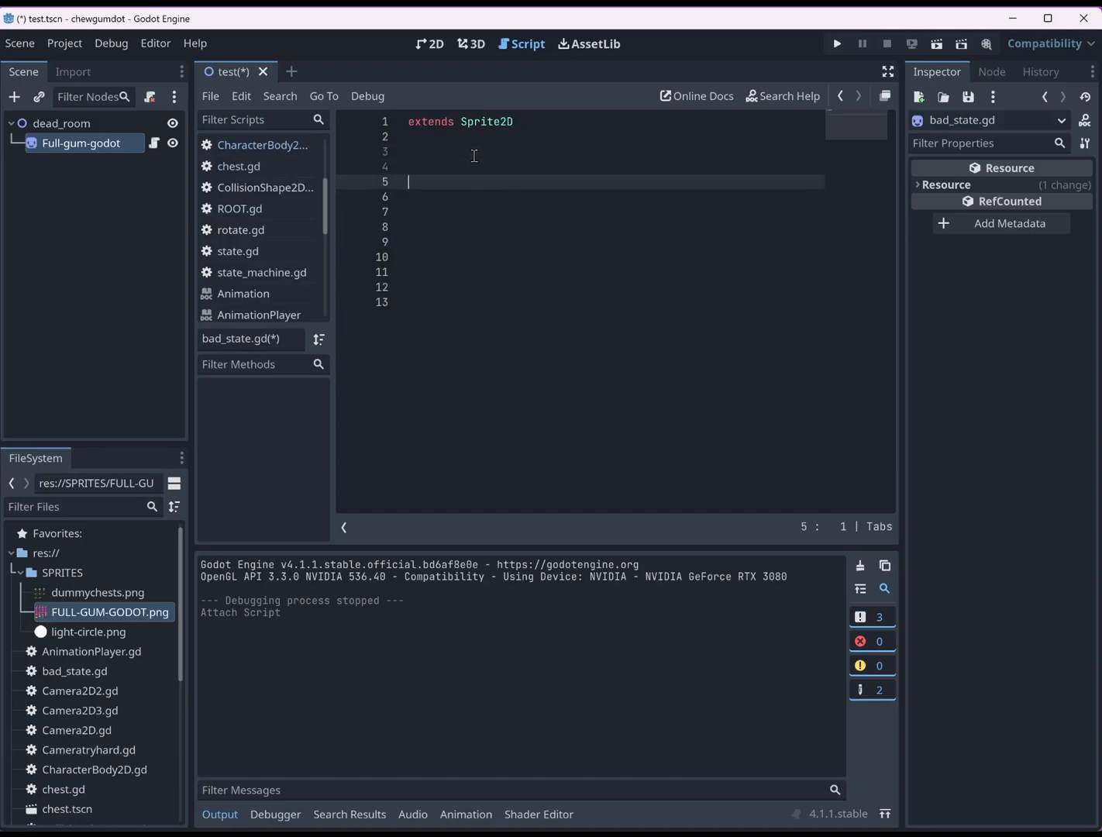
- Write func hideme() that sets self.visible = false
{"action": "type", "text": "func"}
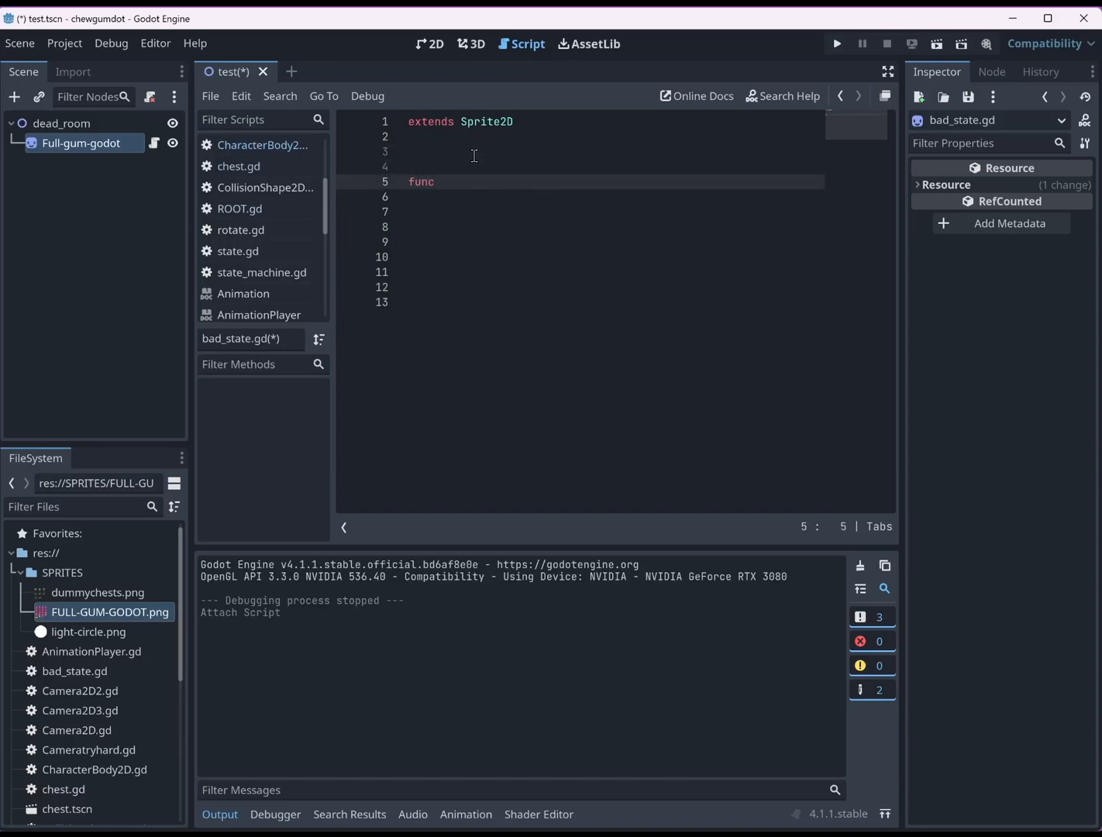
{"action": "type", "text": "hidme("}
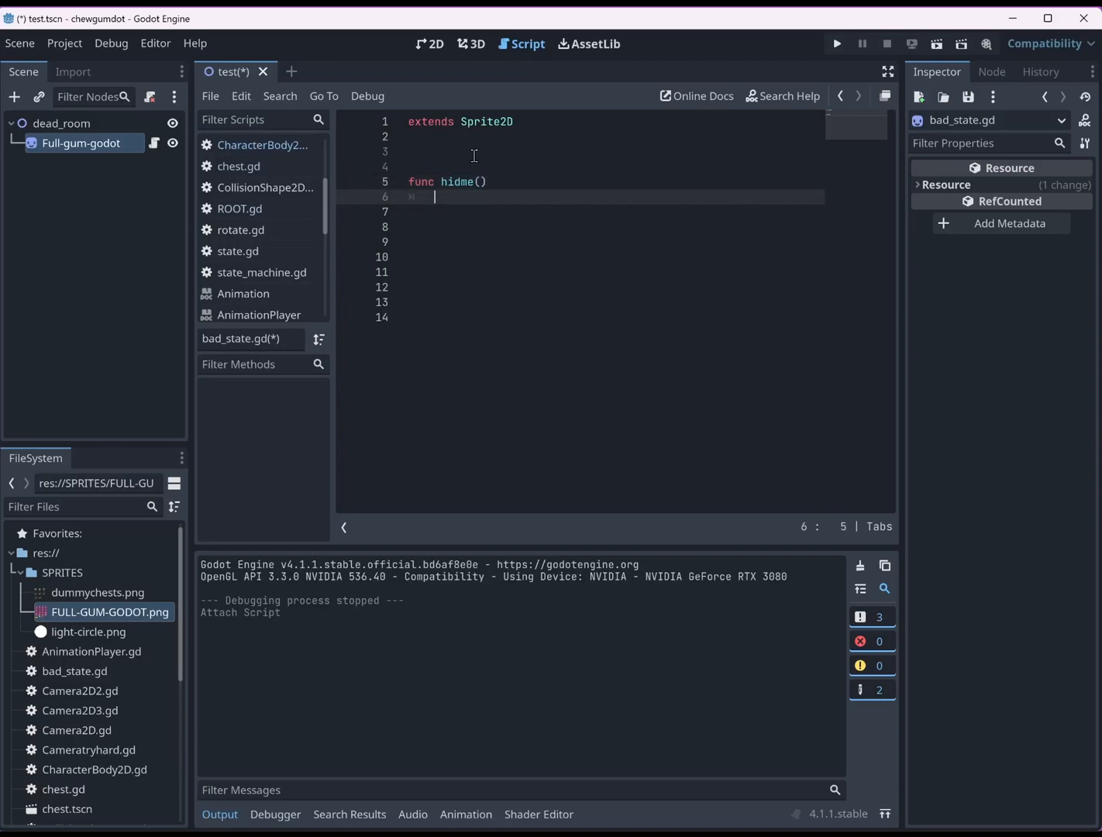
{"action": "type", "text": "self"}
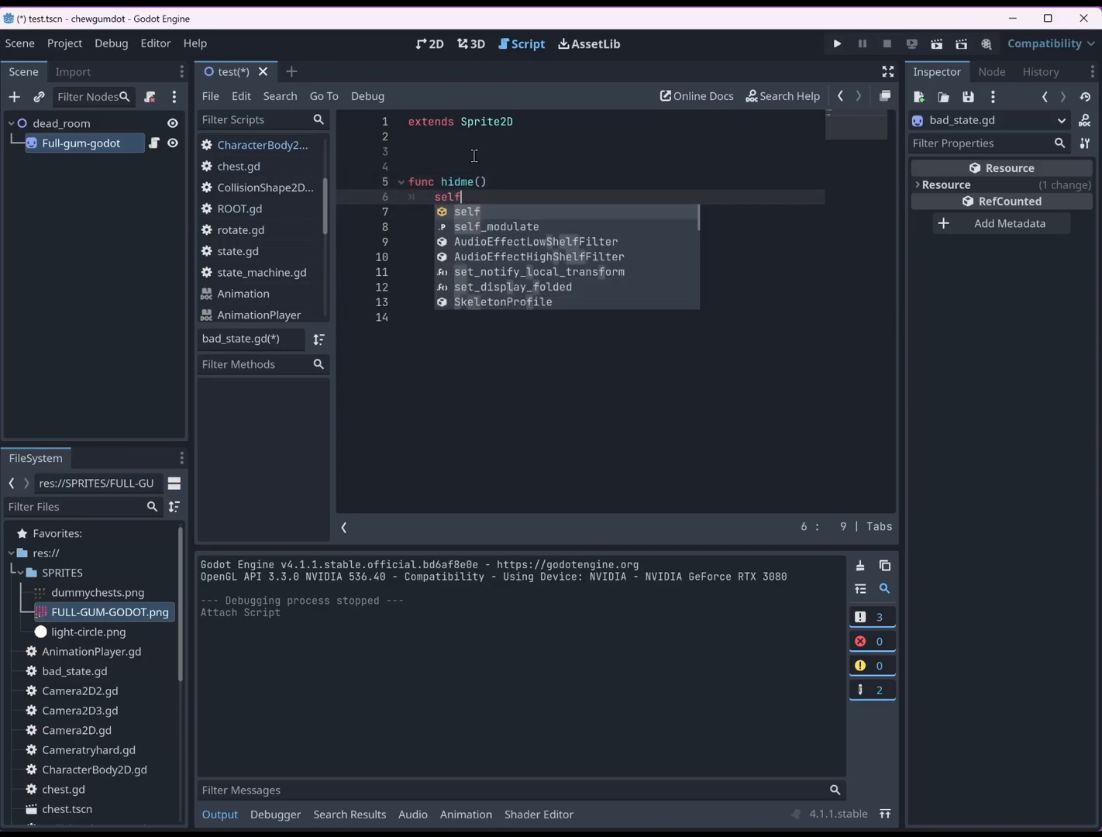
{"action": "type", "text": ".vis"}
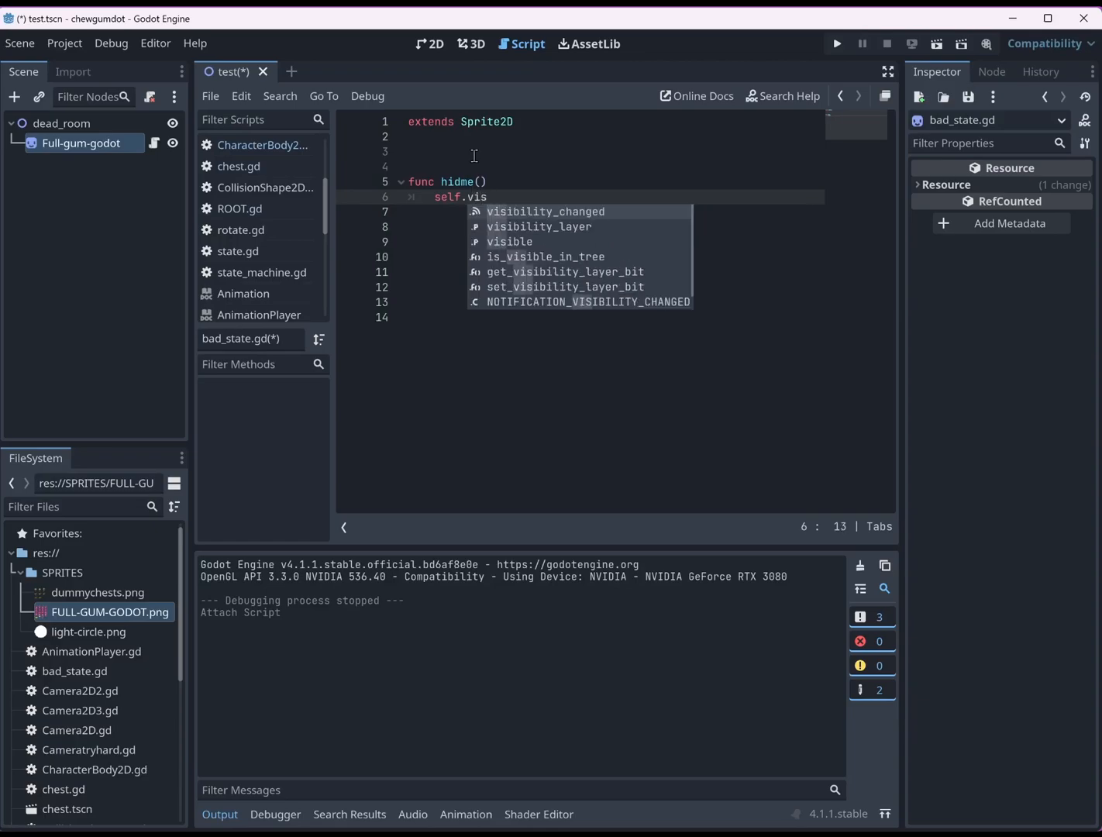
{"action": "left_click", "coordinate": [511, 242]}
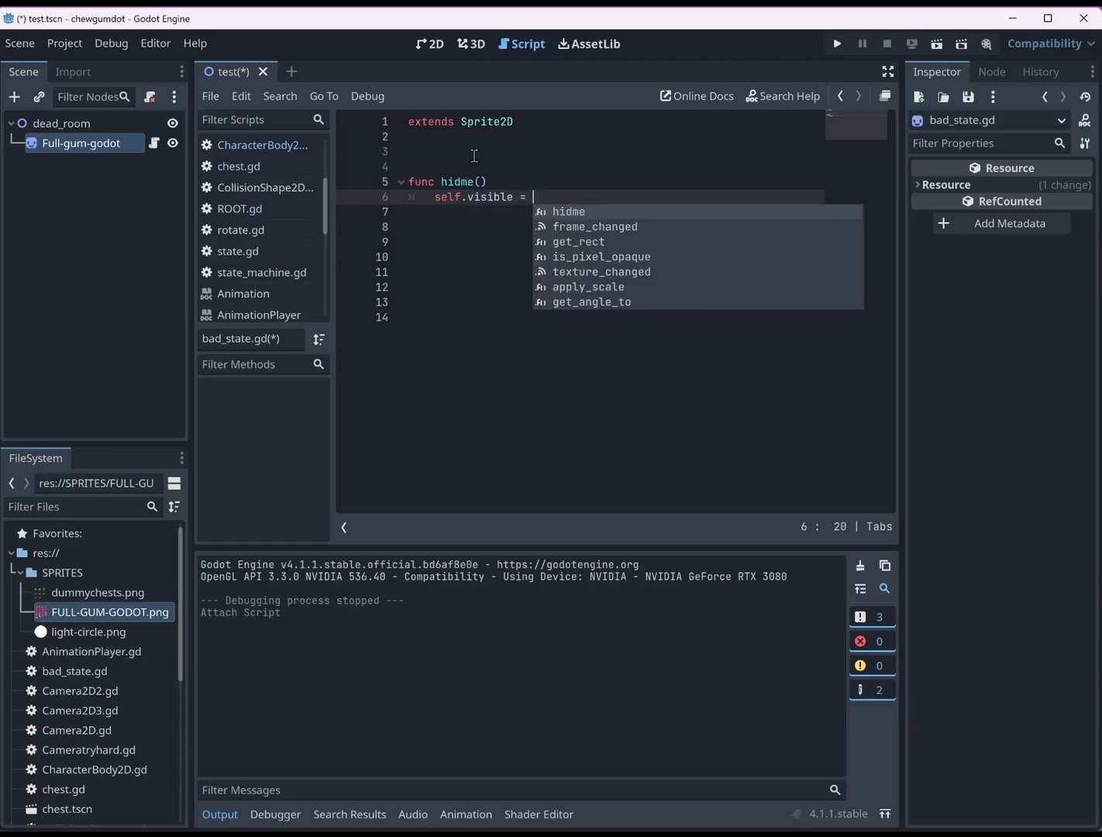
{"action": "type", "text": "false"}
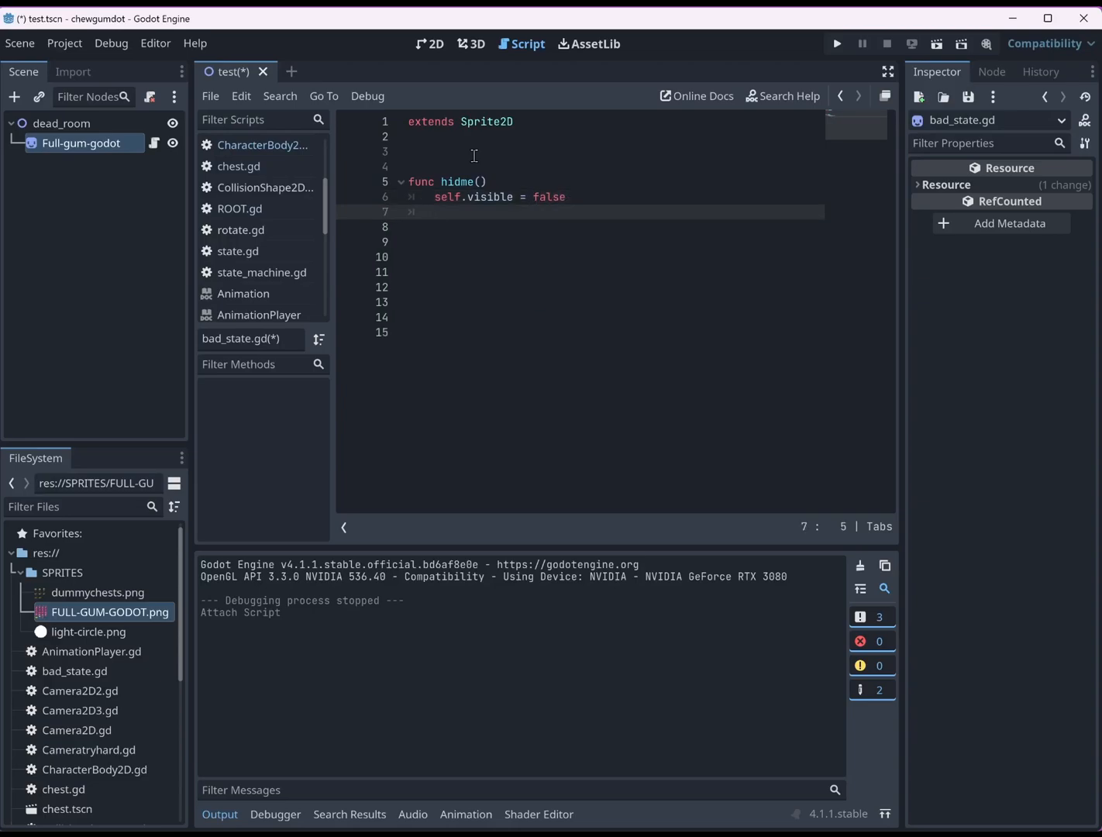
- Write func showme() that sets self.visible = true
{"action": "type", "text": "func"}
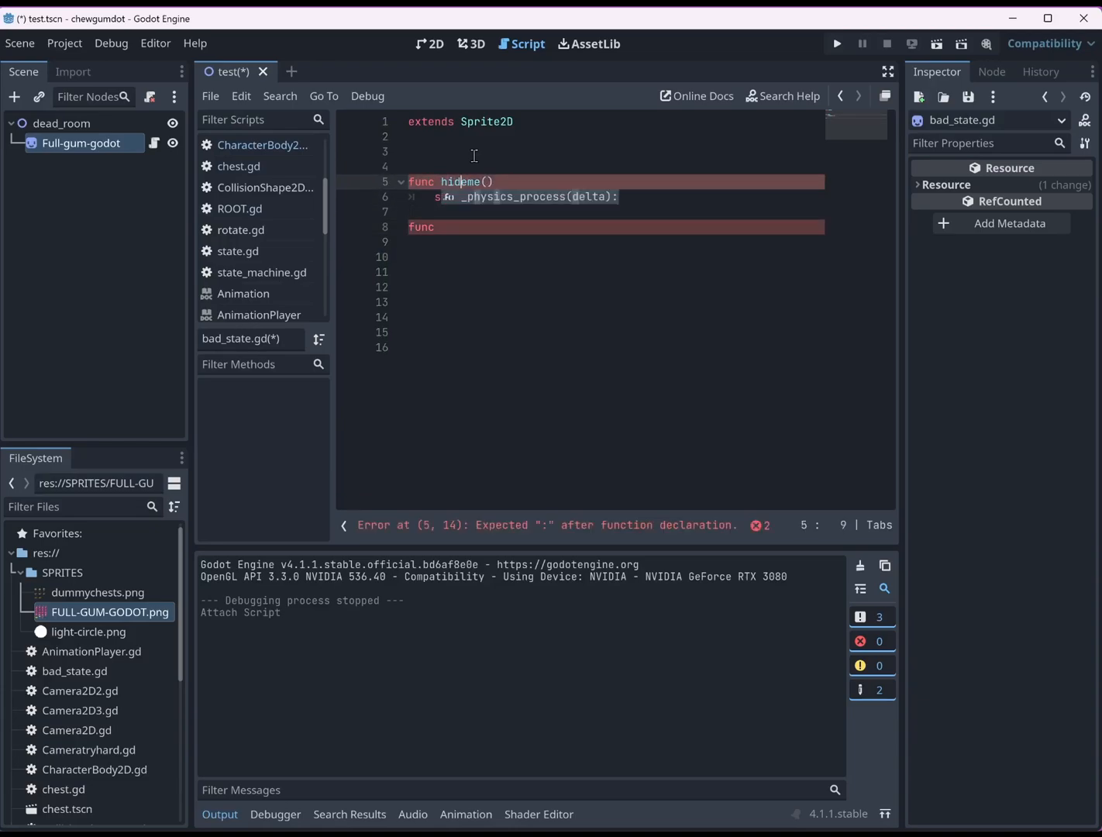
{"action": "type", "text": "self.visible = false"}
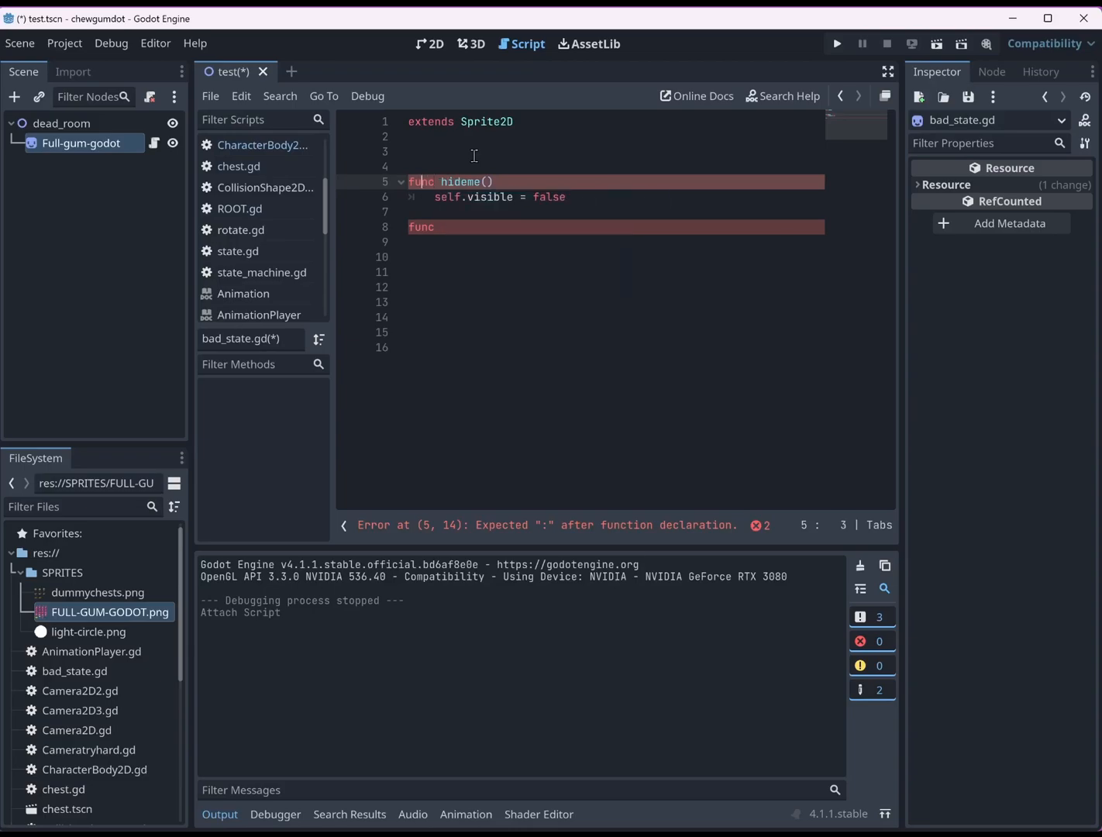
{"action": "left_click", "coordinate": [439, 227]}
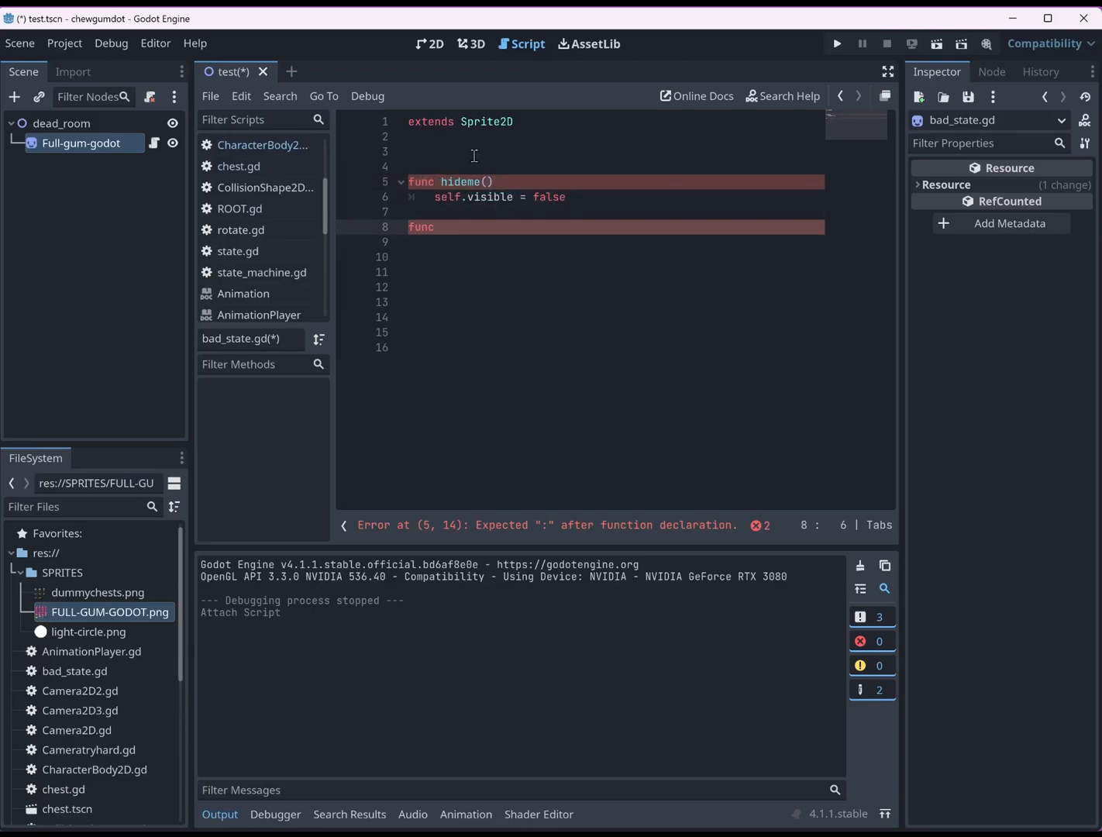
{"action": "type", "text": "showme*"}
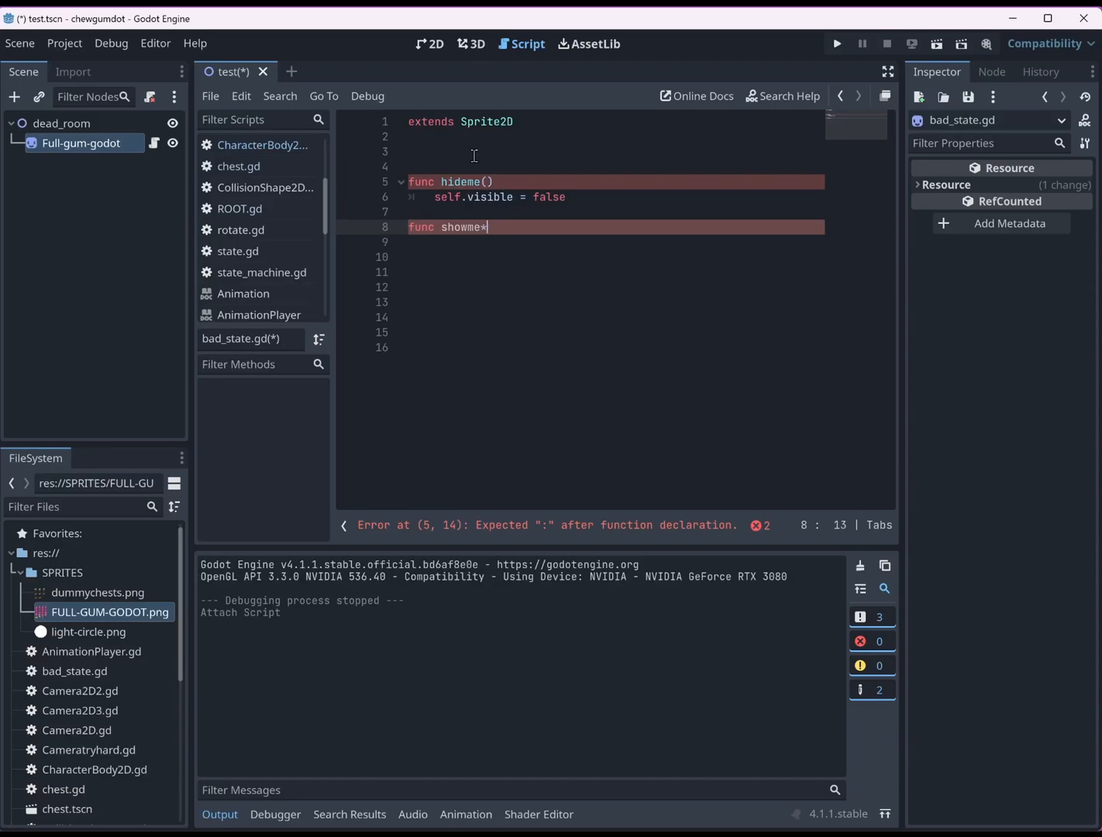
{"action": "type", "text": "()"}
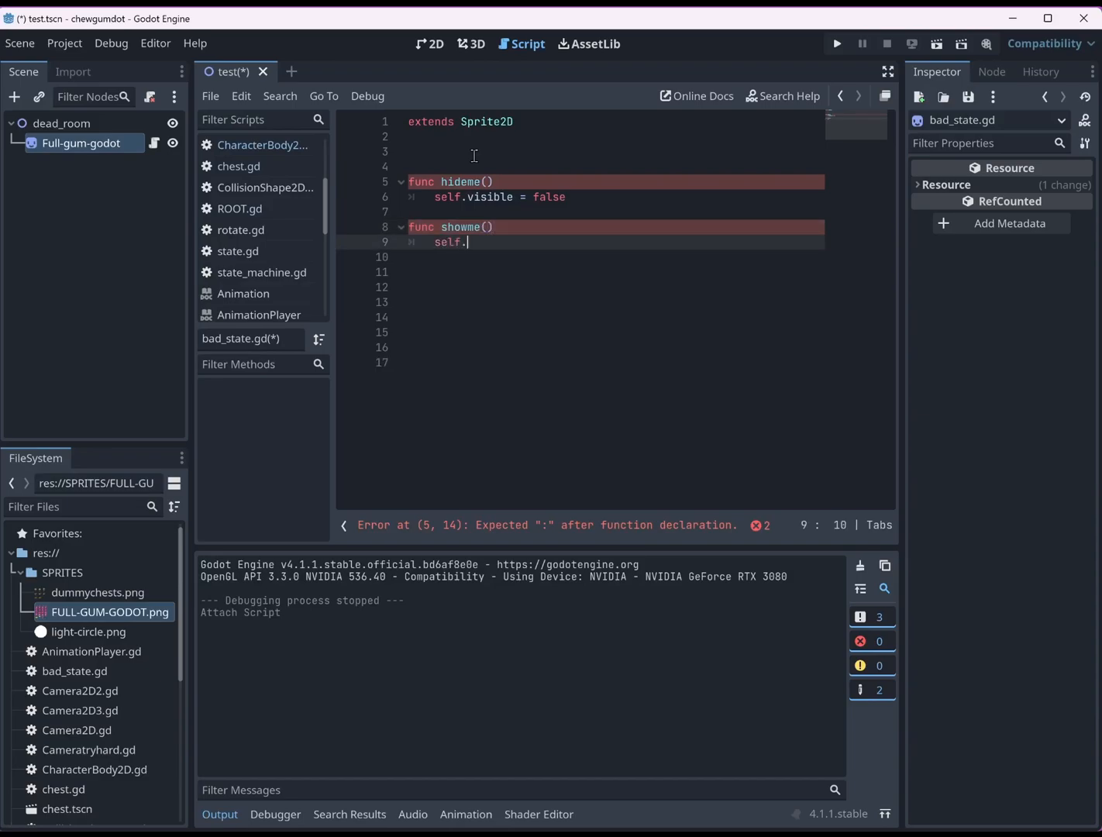
{"action": "type", "text": "visible = true"}
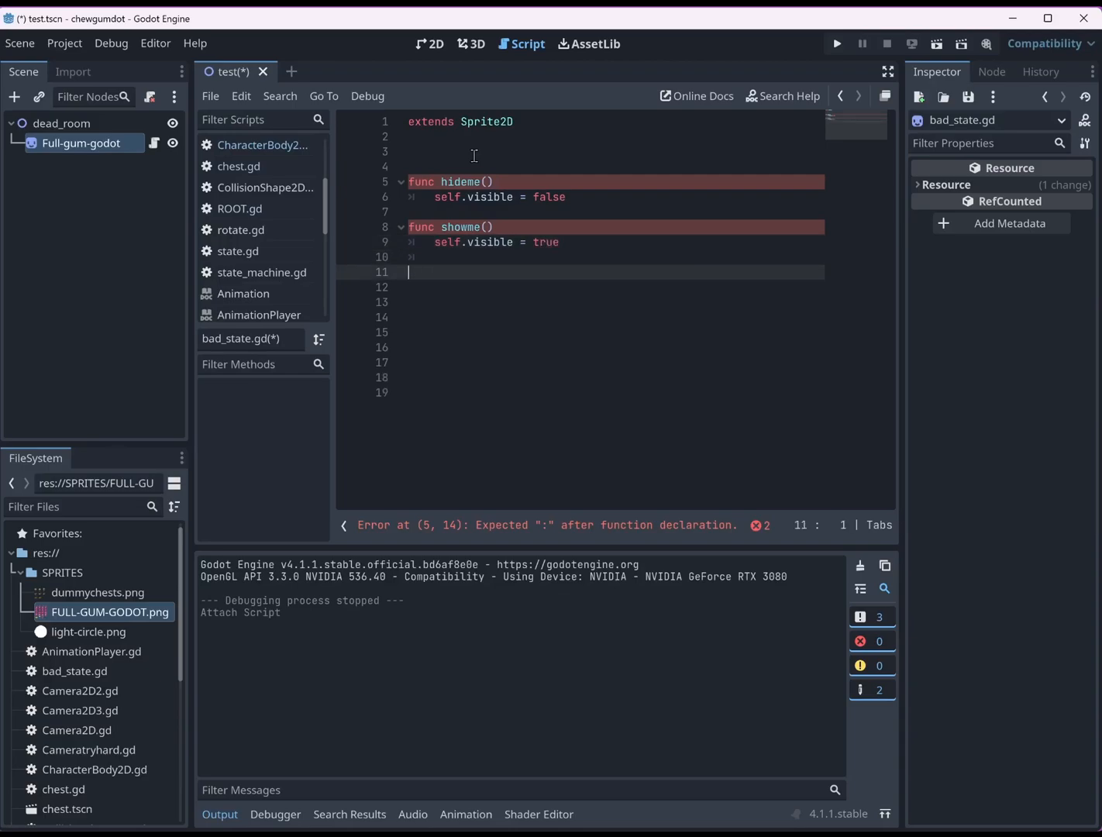
- Write func spinme() that calls self.rotate(PI/50)
{"action": "type", "text": "func ps"}
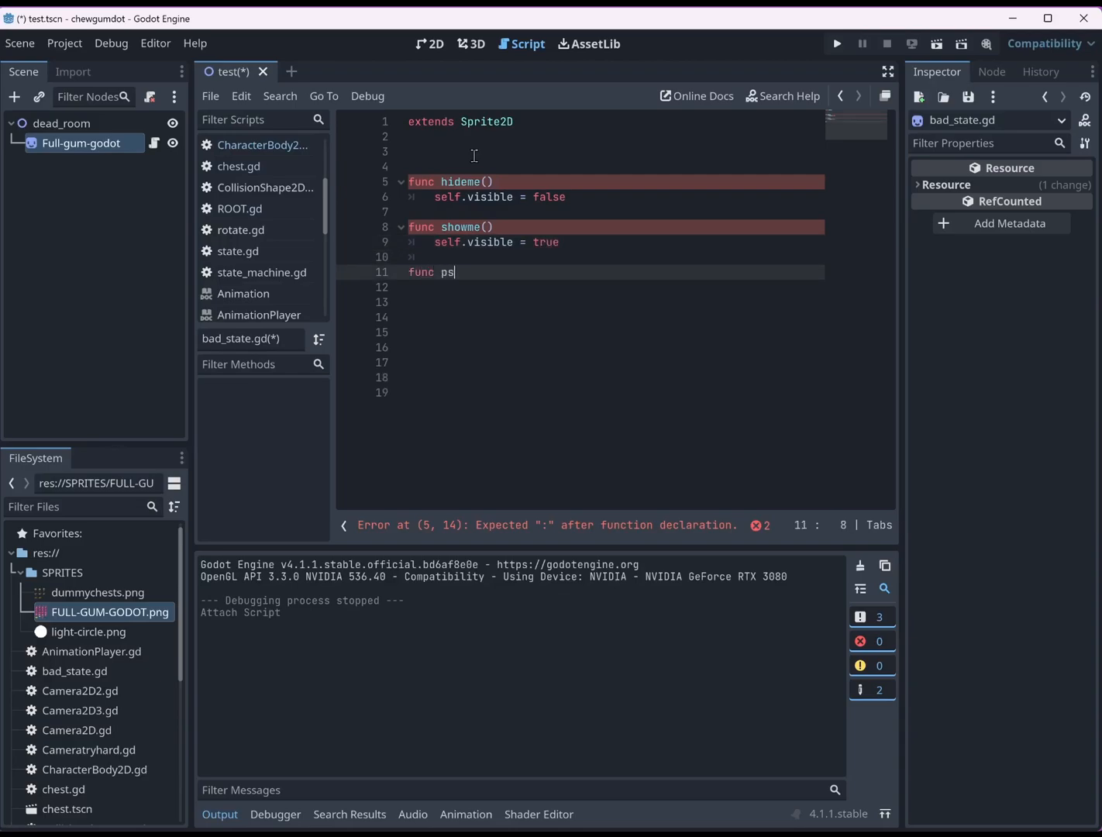
{"action": "type", "text": "inme()"}
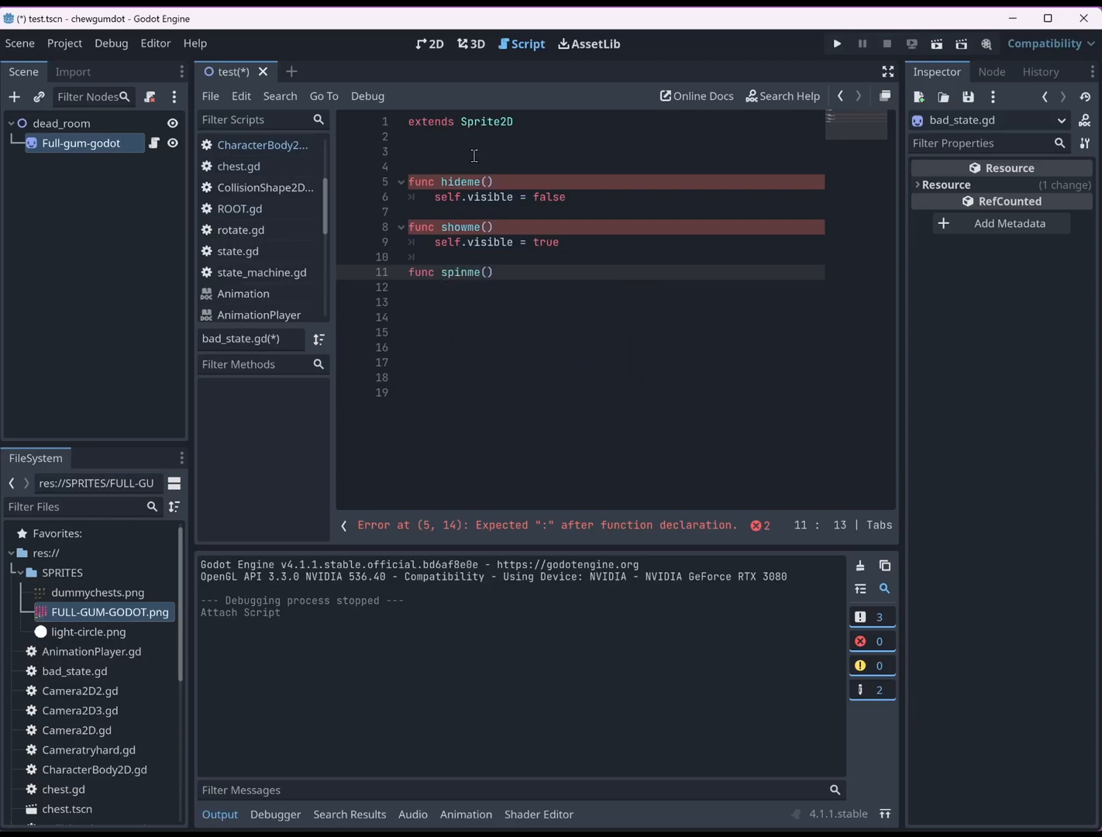
{"action": "key", "text": "Return"}
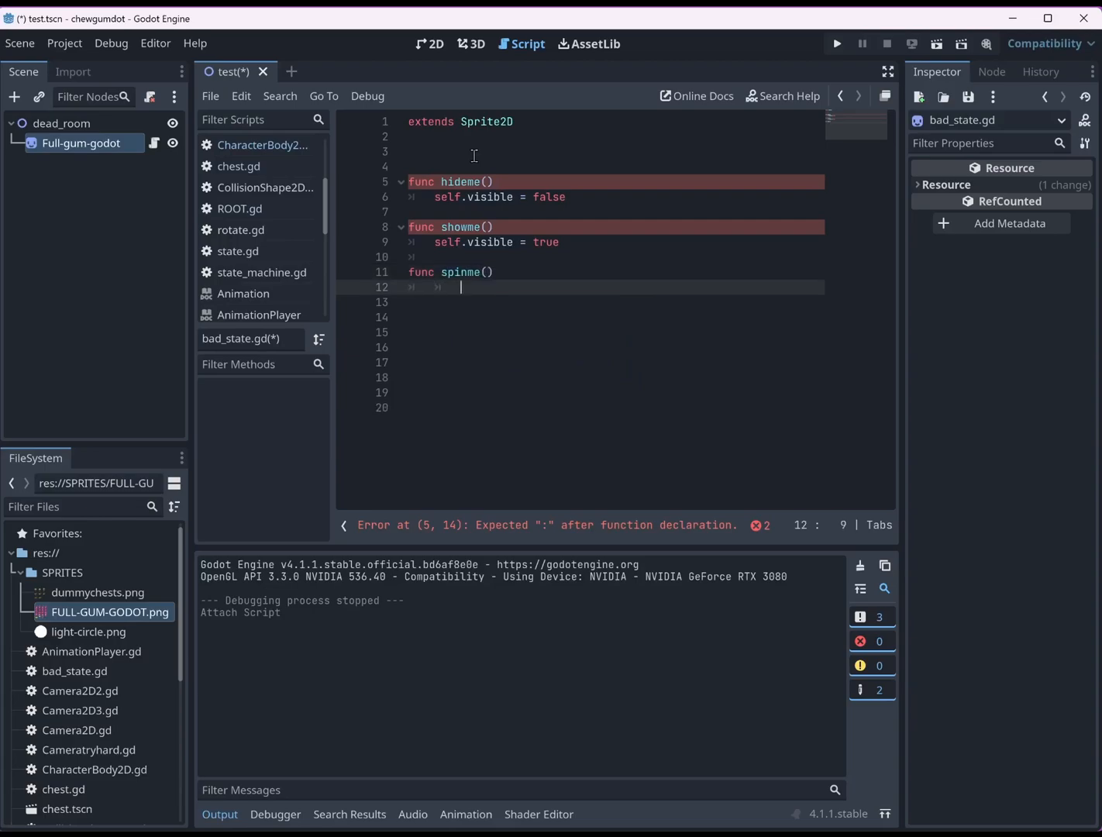
{"action": "type", "text": "self.rotate(PI/"}
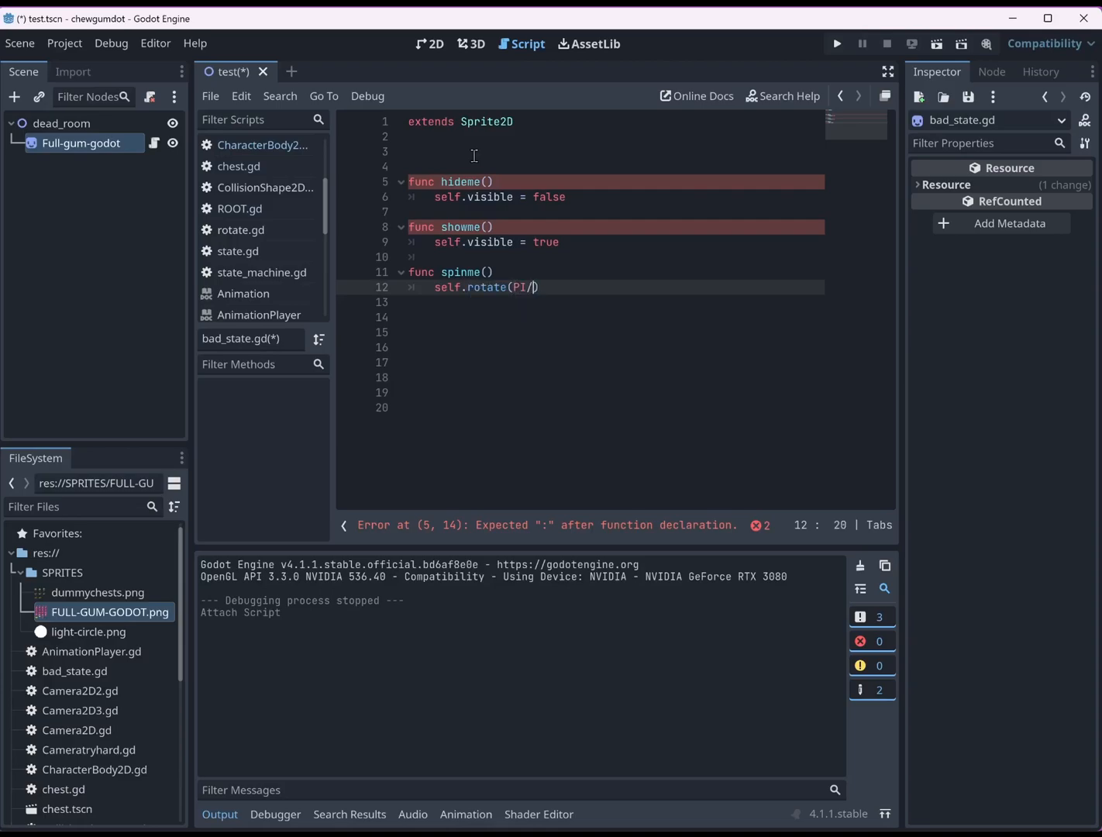
{"action": "type", "text": "50)"}
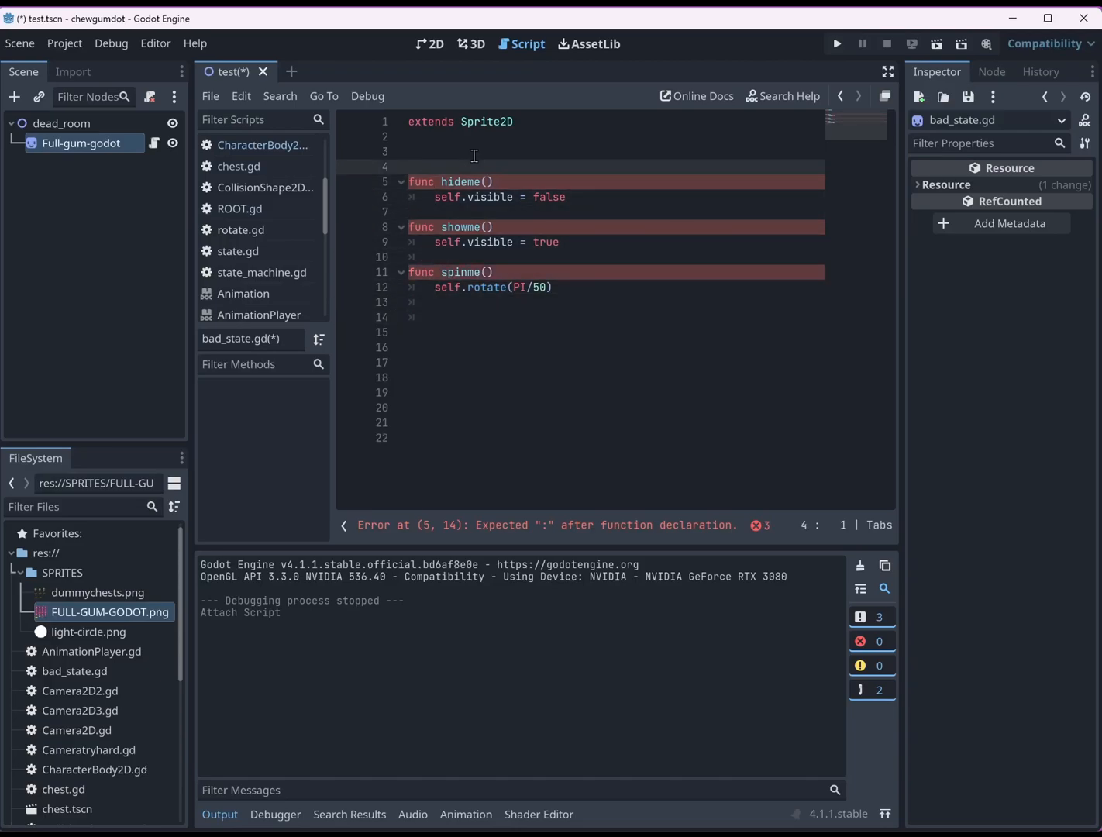
- Add the missing colons to the three func declarations and move to empty line 3 under extends Sprite2D
{"action": "left_click", "coordinate": [437, 181]}
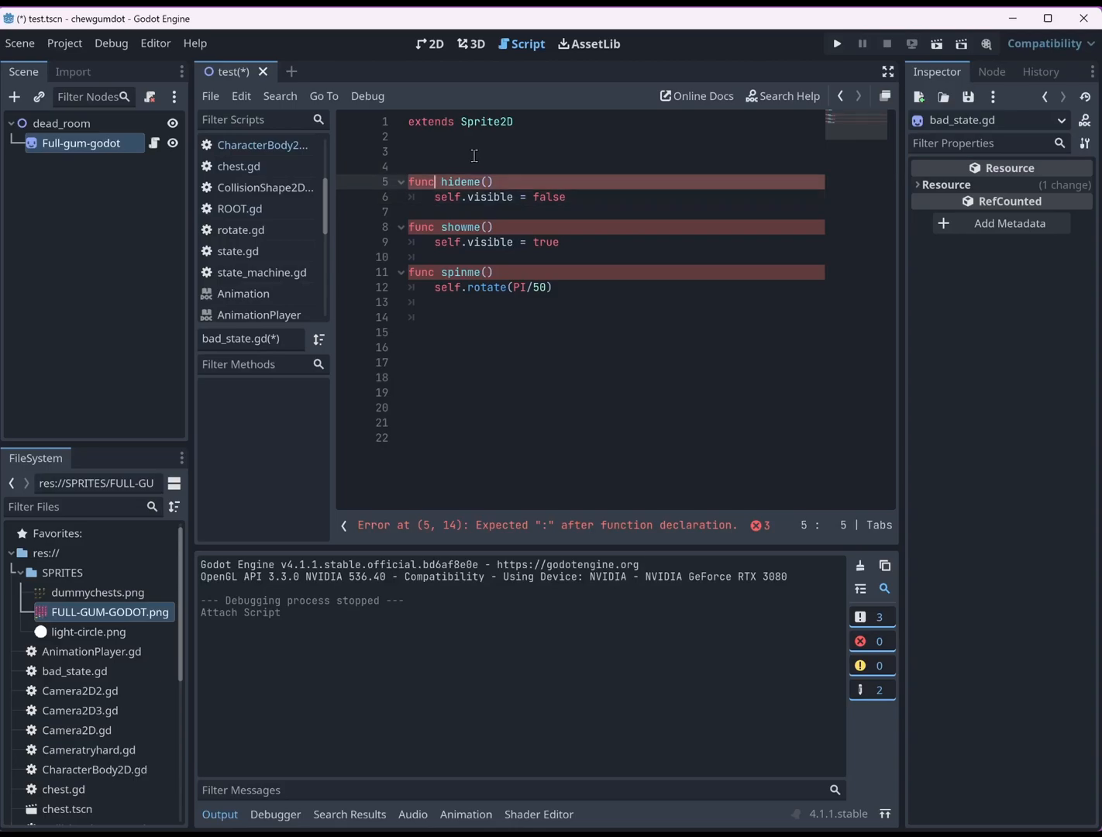
{"action": "left_click", "coordinate": [494, 181]}
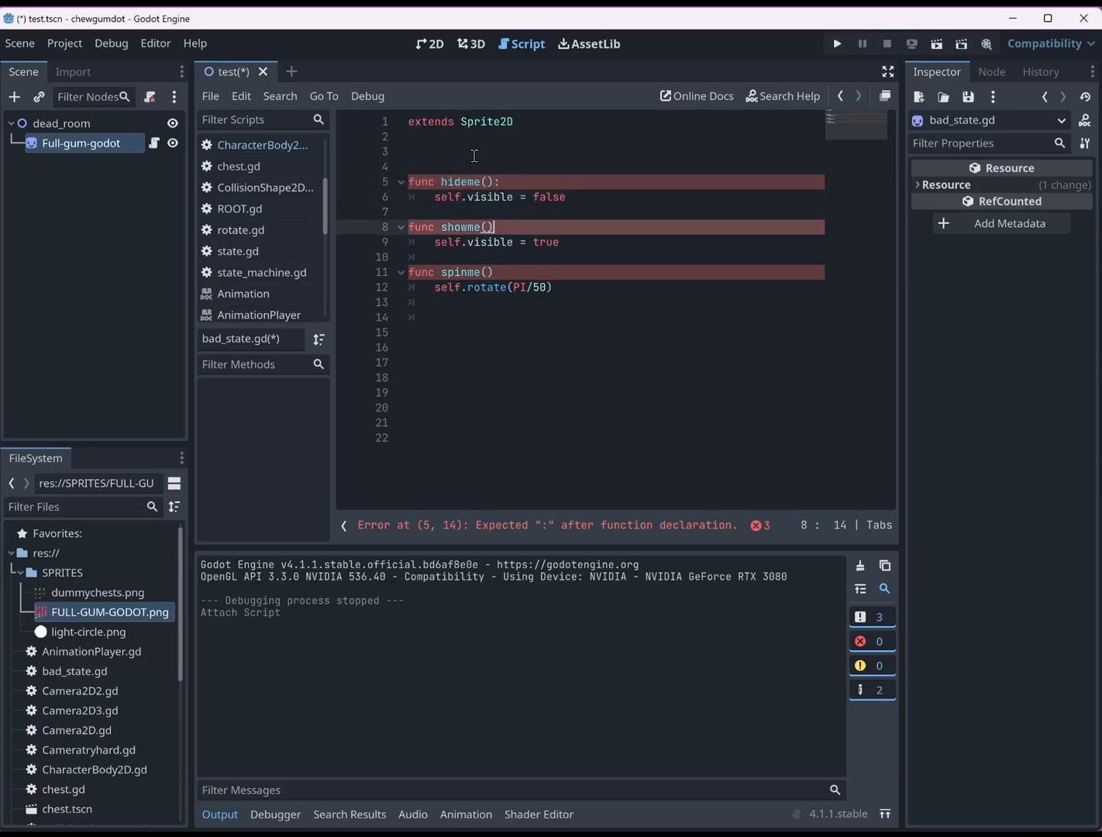
{"action": "left_click", "coordinate": [493, 271]}
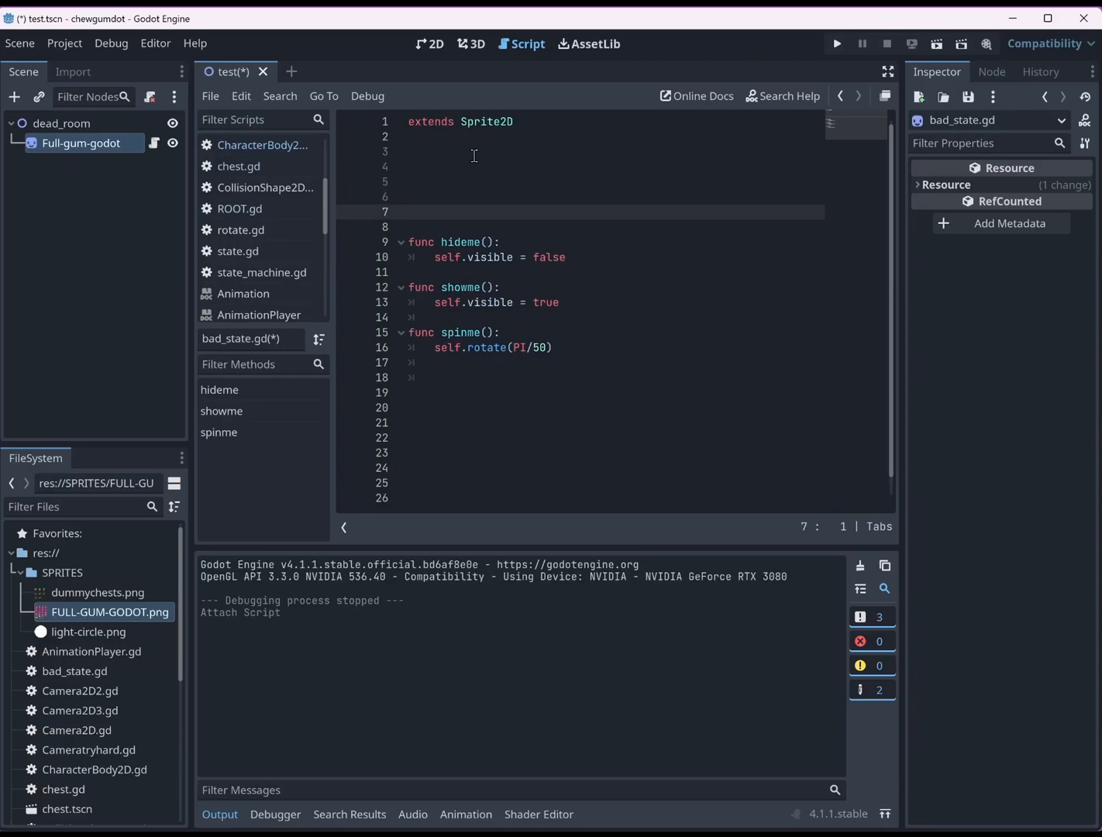
{"action": "left_click", "coordinate": [472, 152]}
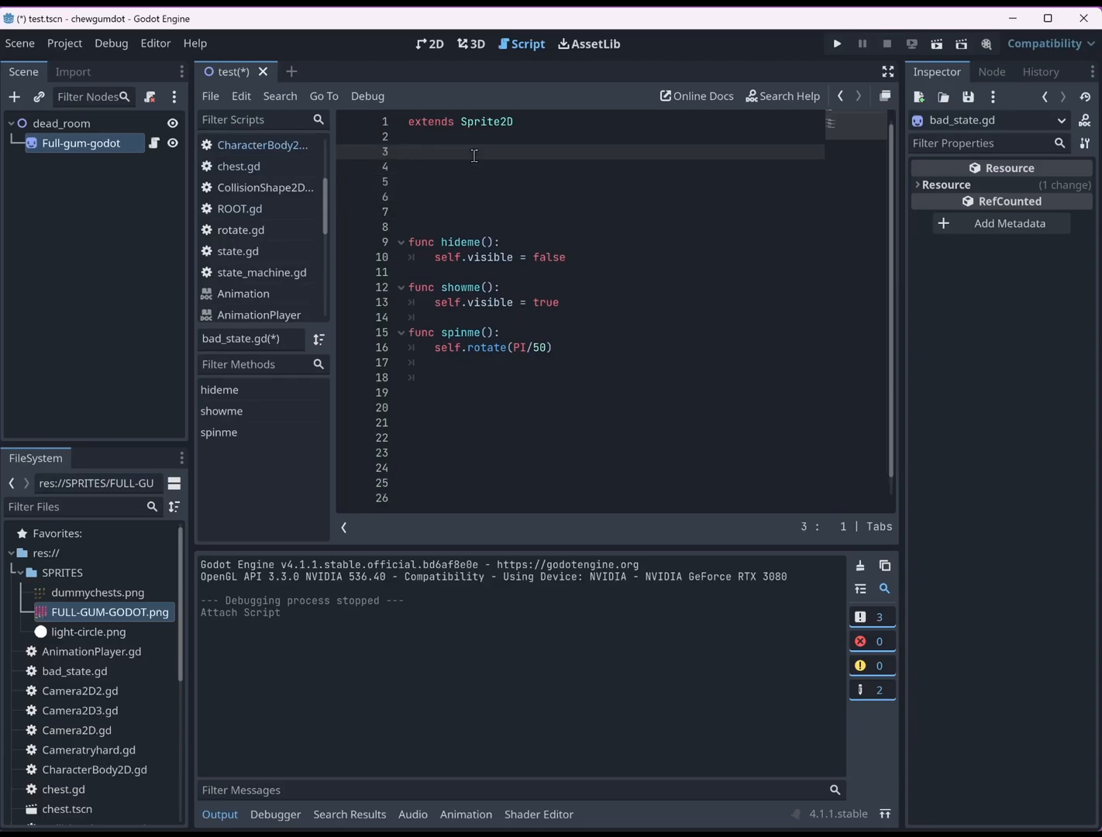
- Declare enum statez {hide, show, rotate} on line 3 above the functions
{"action": "type", "text": "enum"}
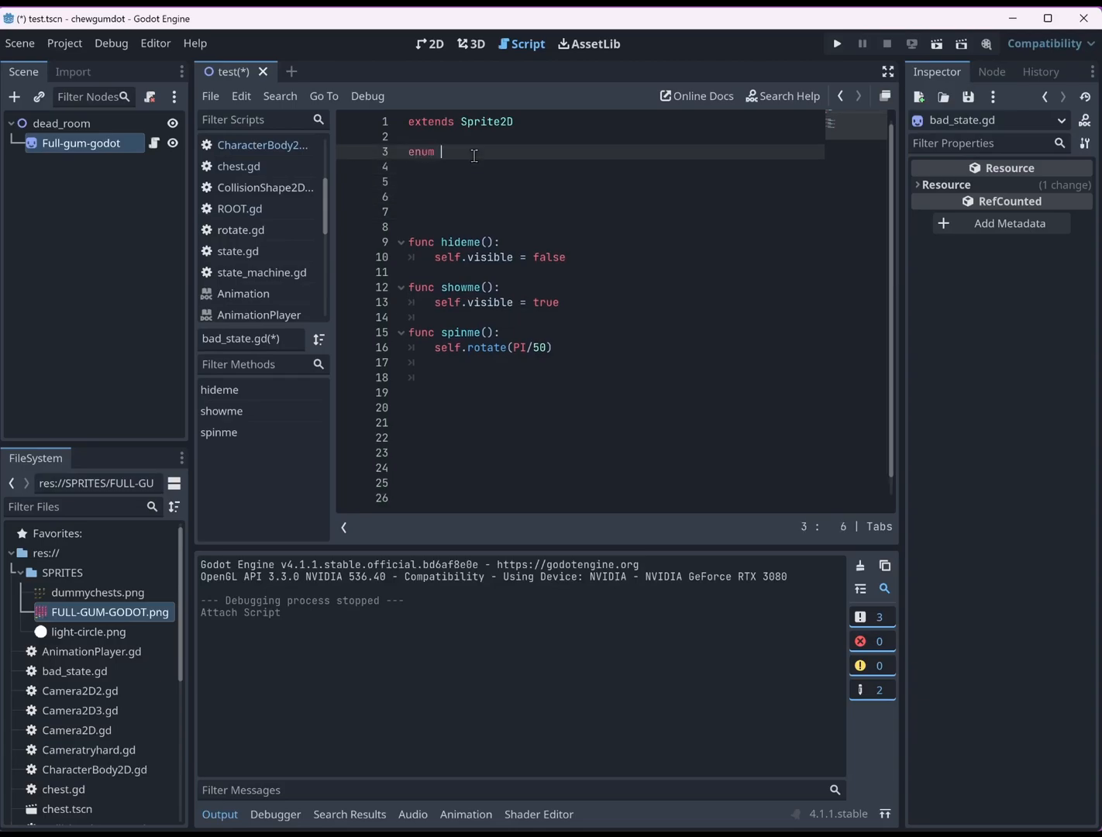
{"action": "type", "text": "state"}
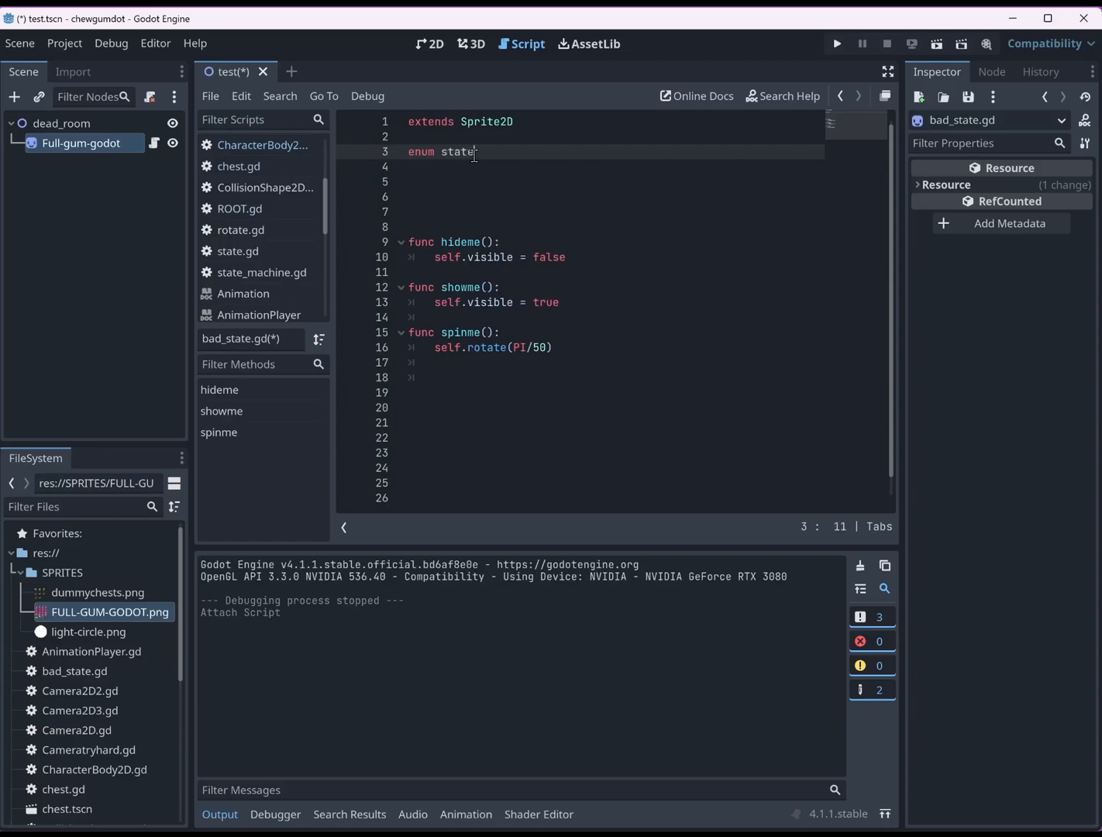
{"action": "type", "text": "z"}
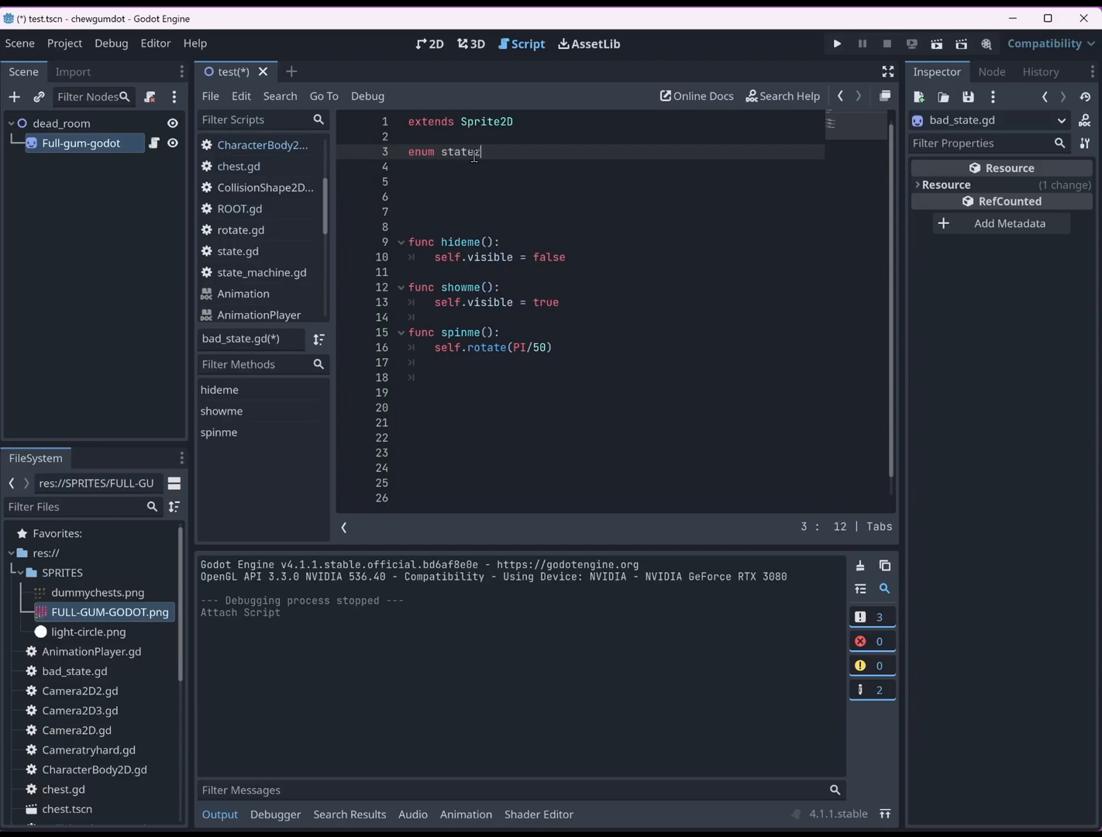
{"action": "type", "text": "{}"}
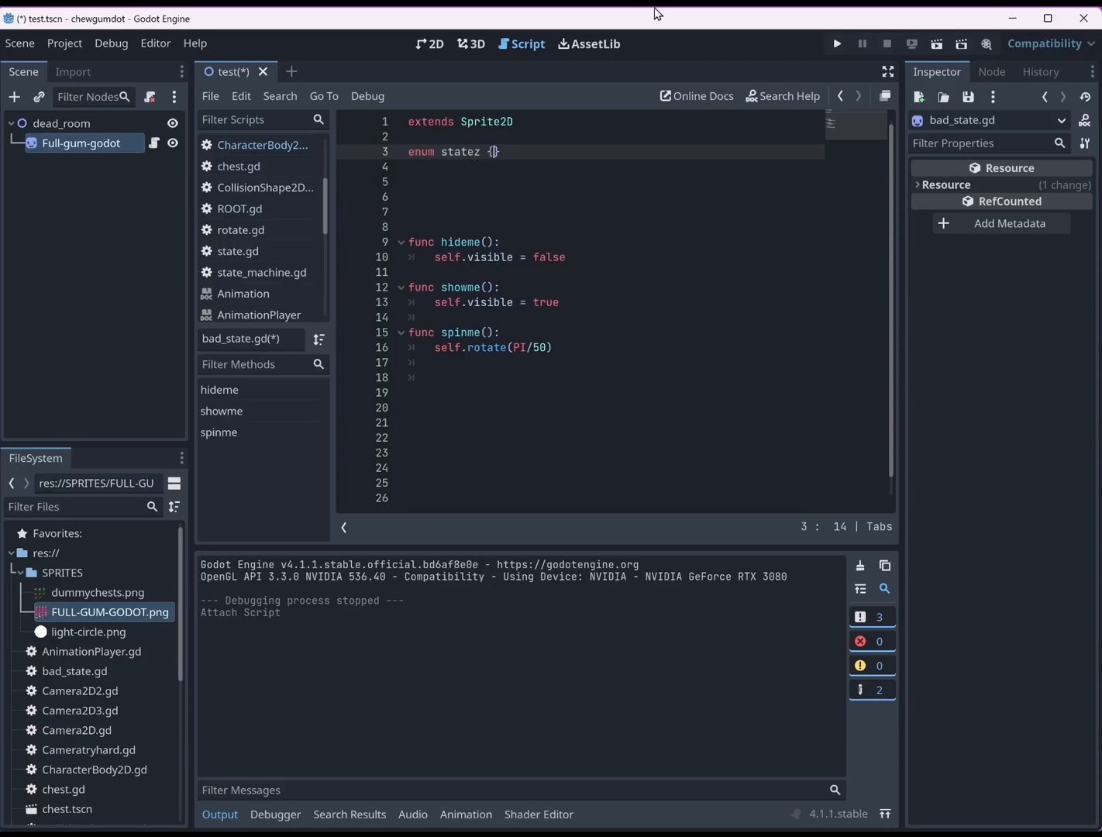
{"action": "mouse_move", "coordinate": [542, 220]}
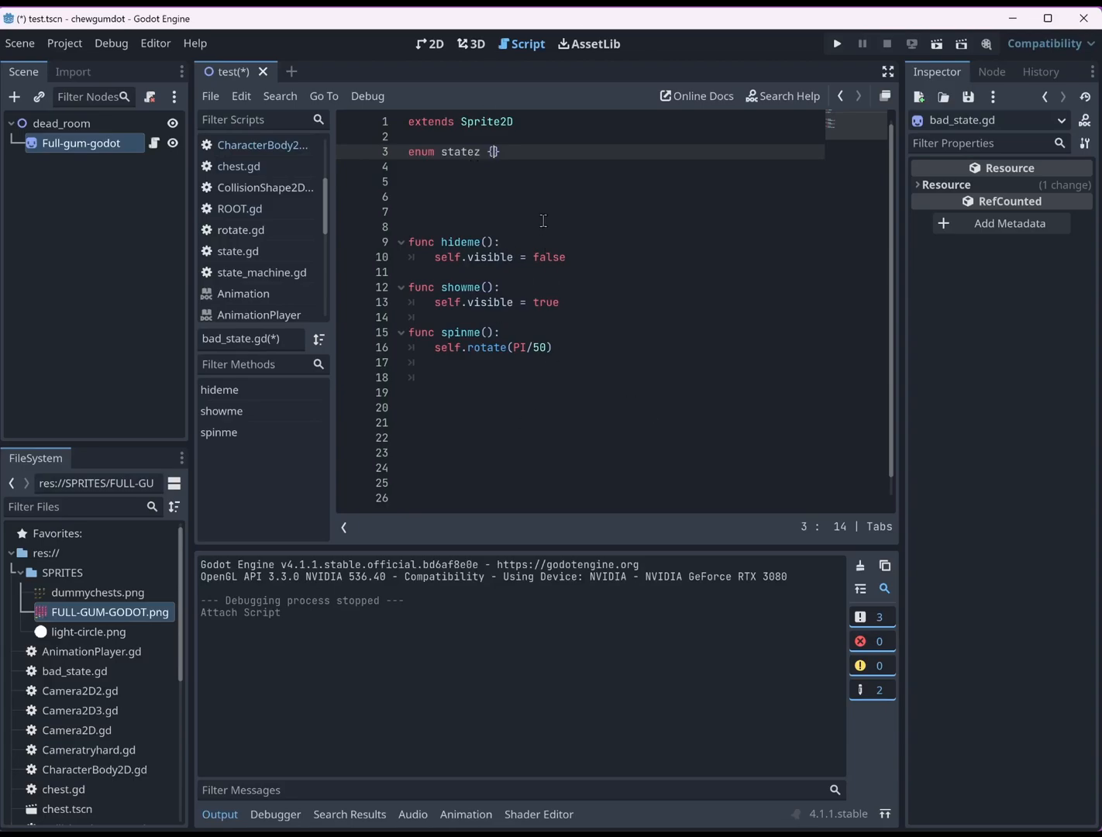
{"action": "type", "text": "hide,"}
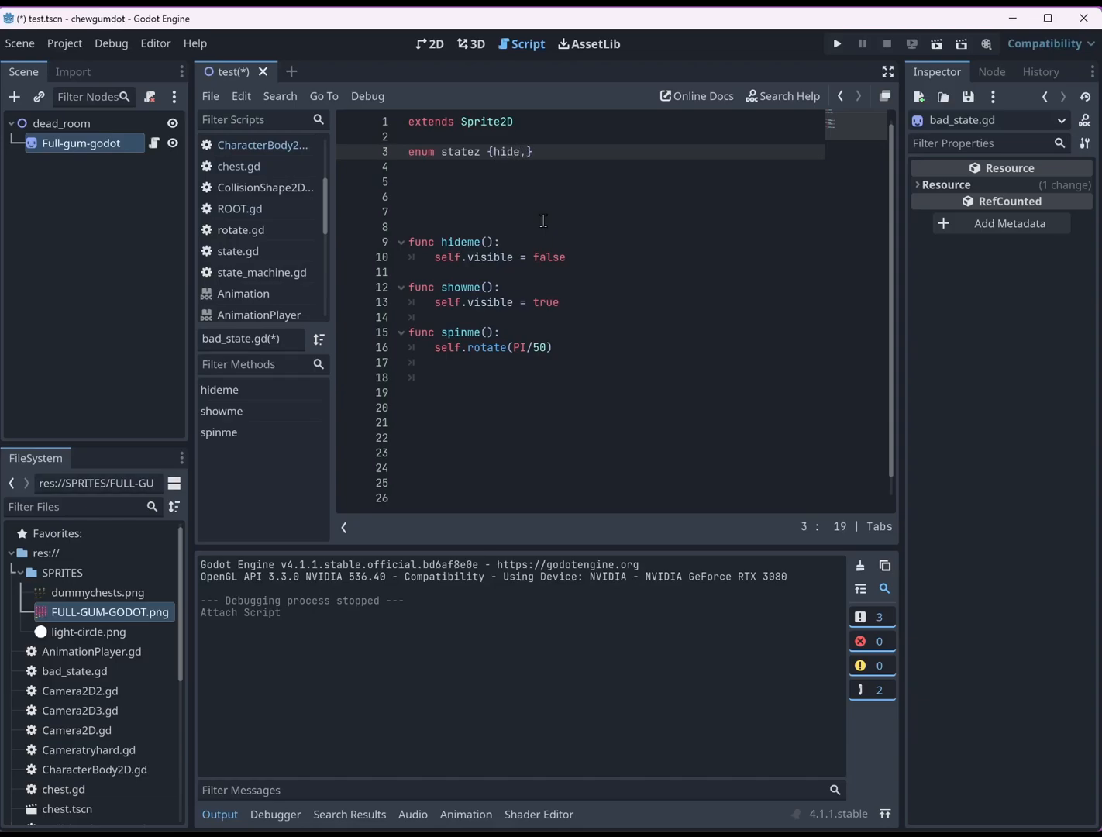
{"action": "type", "text": "show,"}
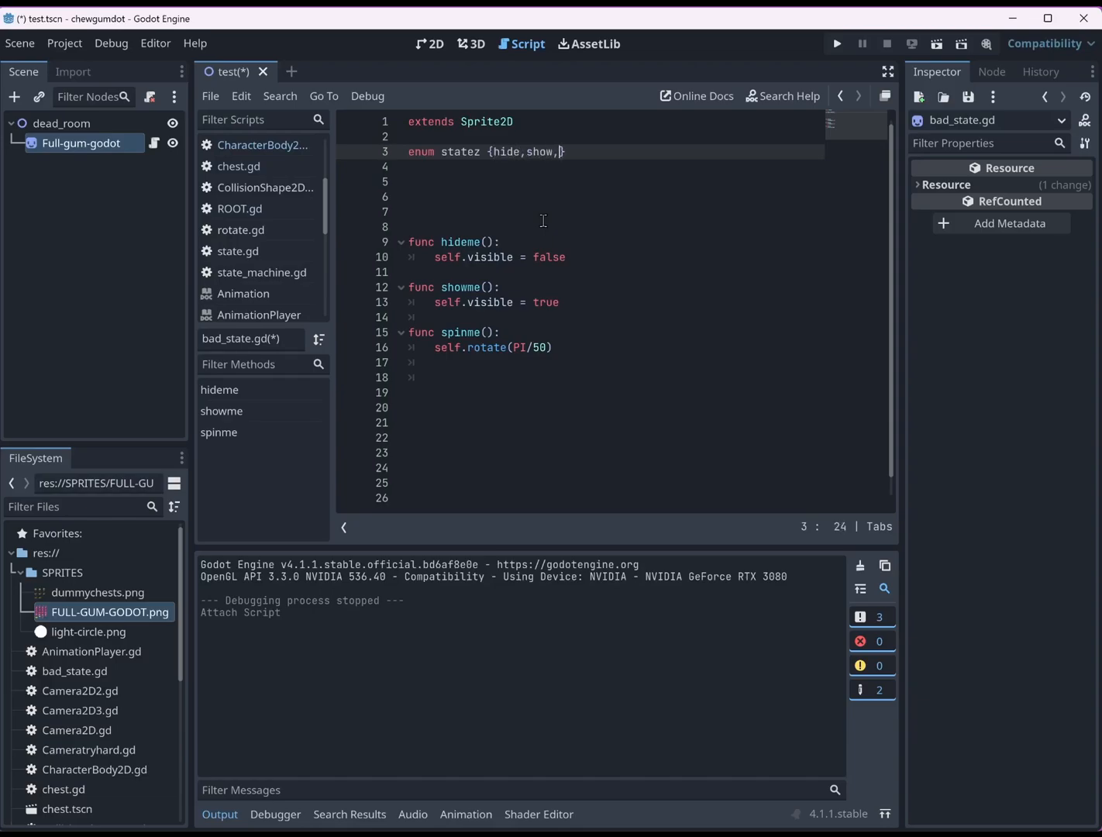
{"action": "type", "text": "rotate"}
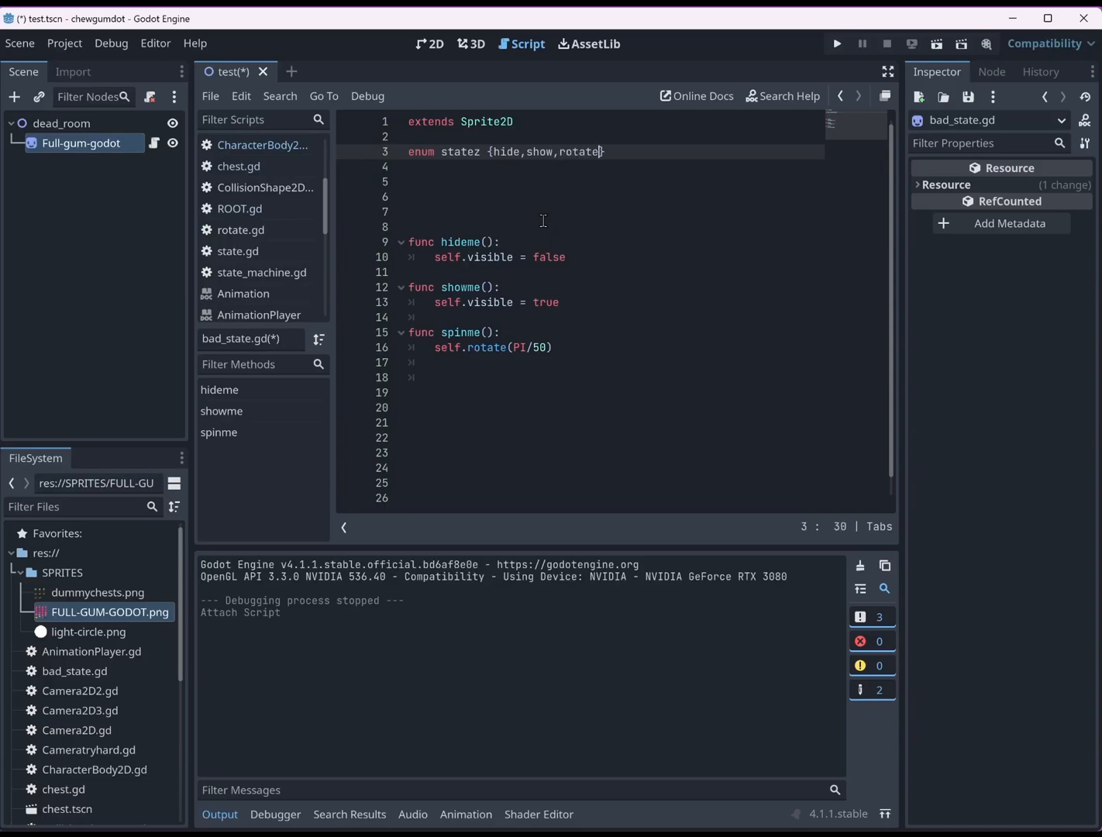
{"action": "left_click", "coordinate": [465, 195]}
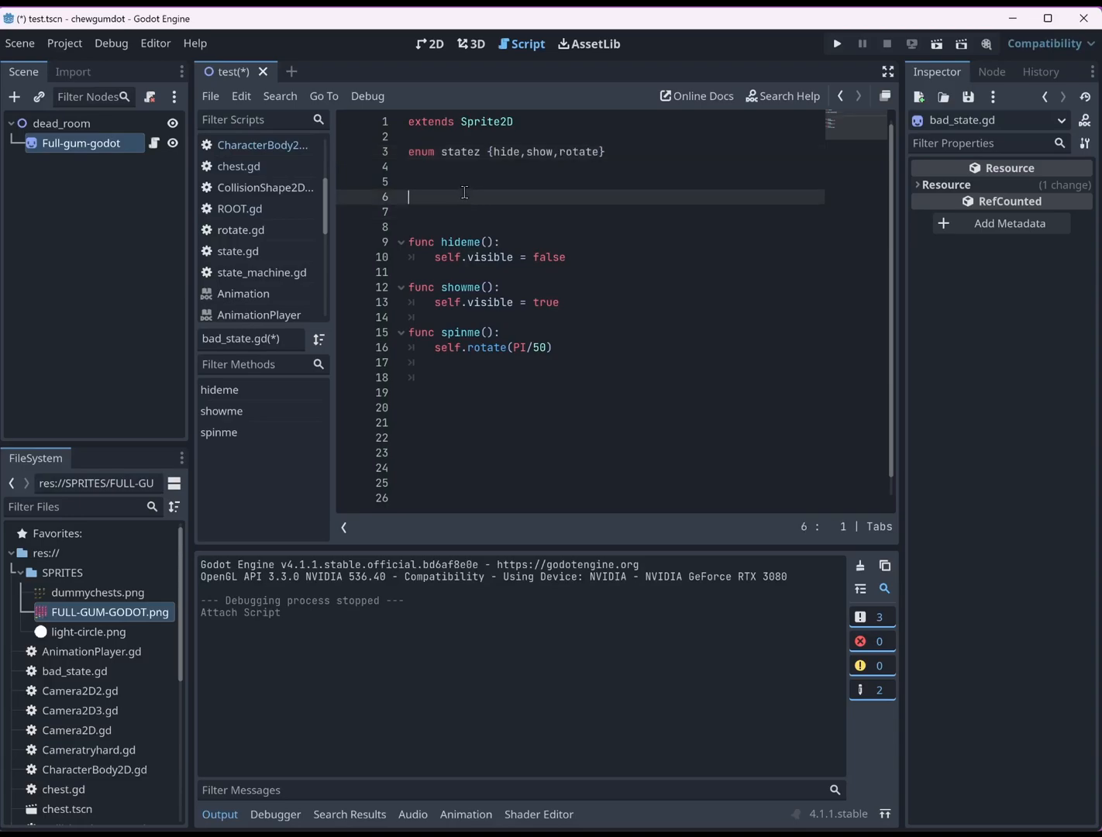
{"action": "left_click", "coordinate": [440, 179]}
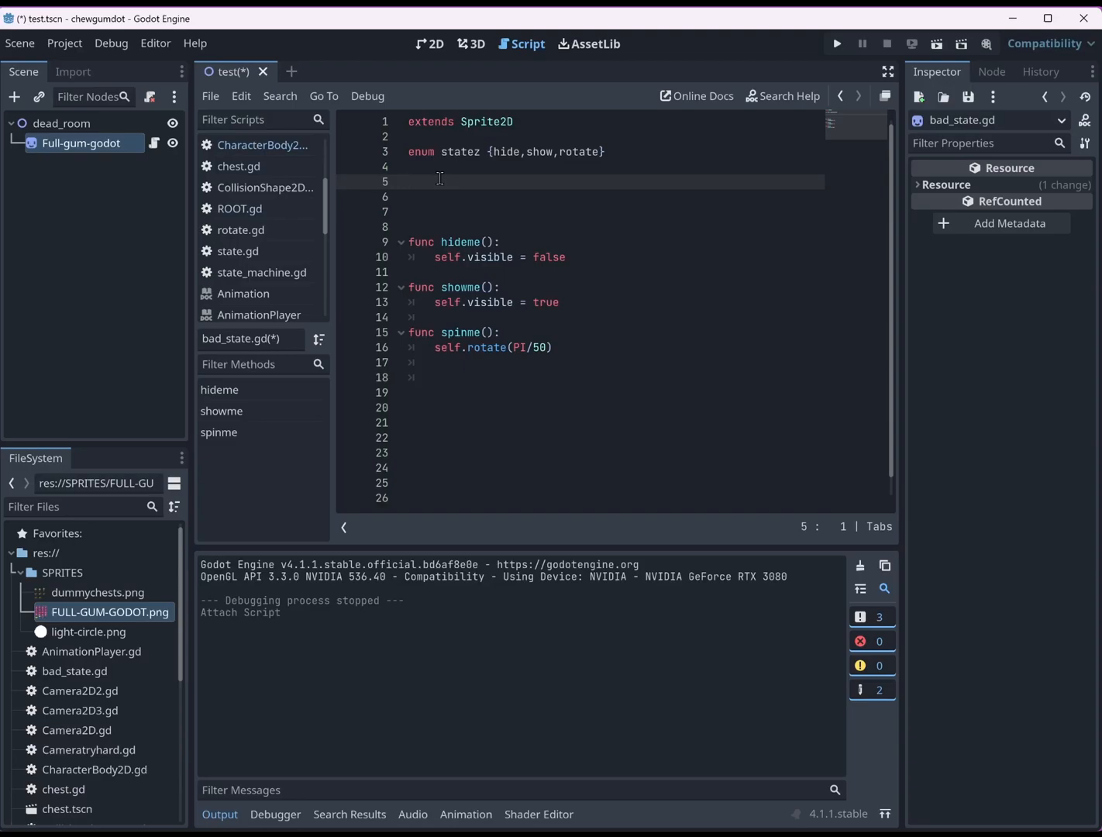
{"action": "type", "text": "@"}
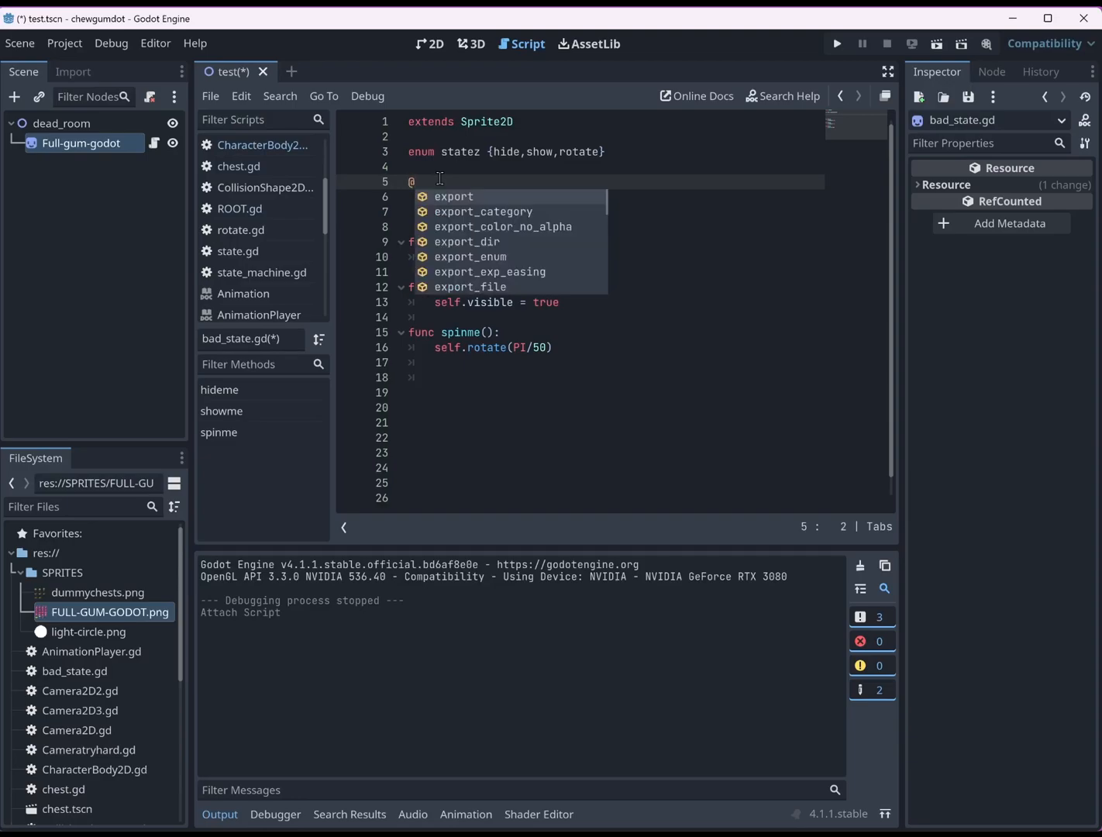
{"action": "type", "text": "onready"}
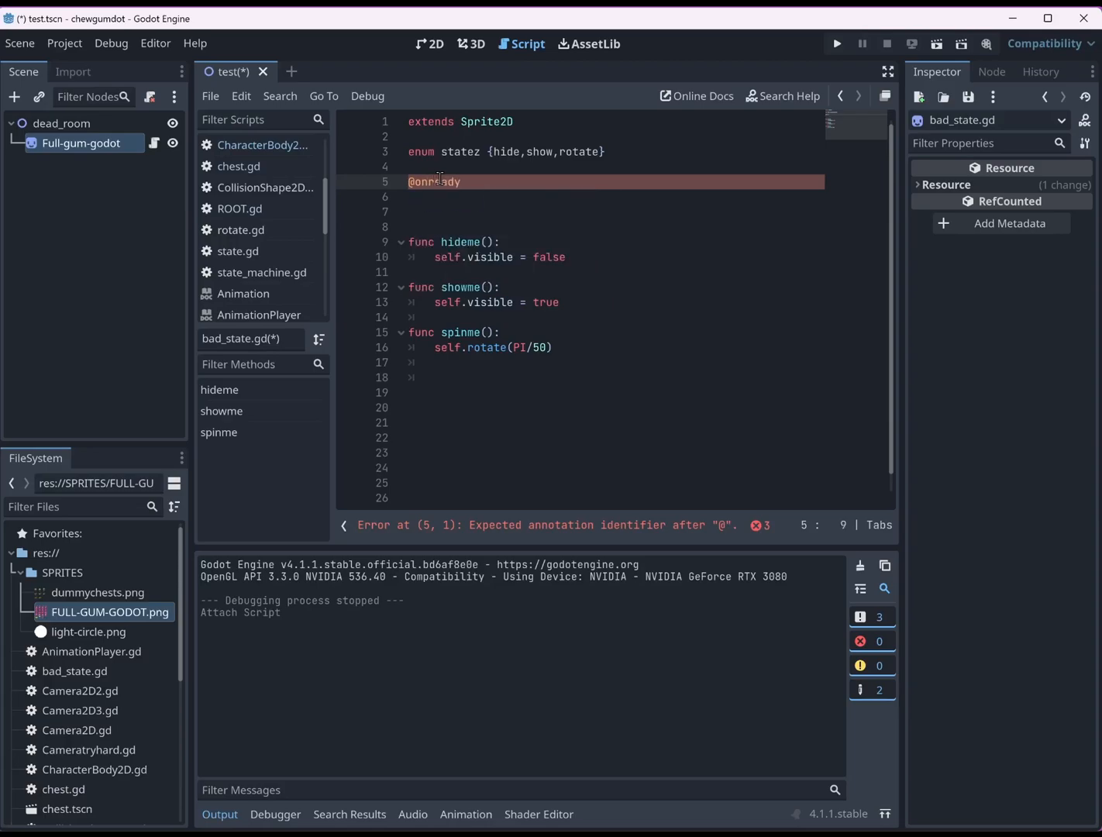
{"action": "type", "text": "var"}
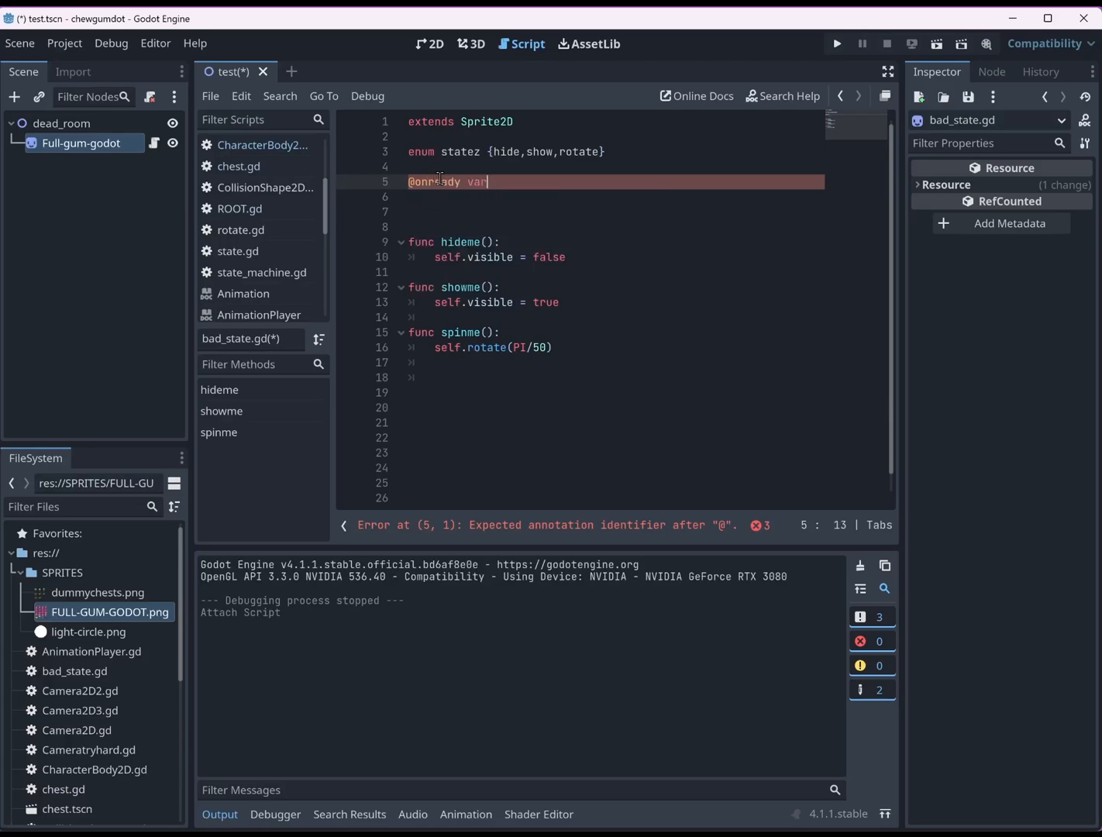
{"action": "type", "text": "cur"}
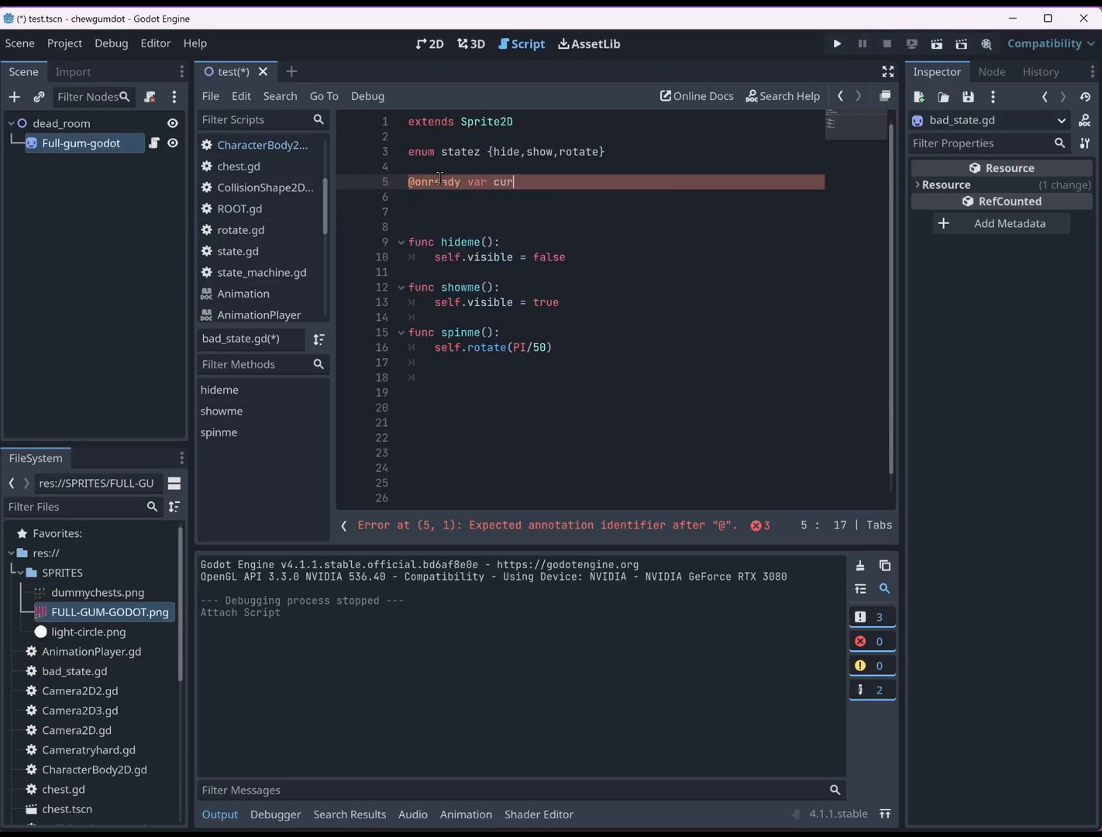
{"action": "type", "text": "r = statez"}
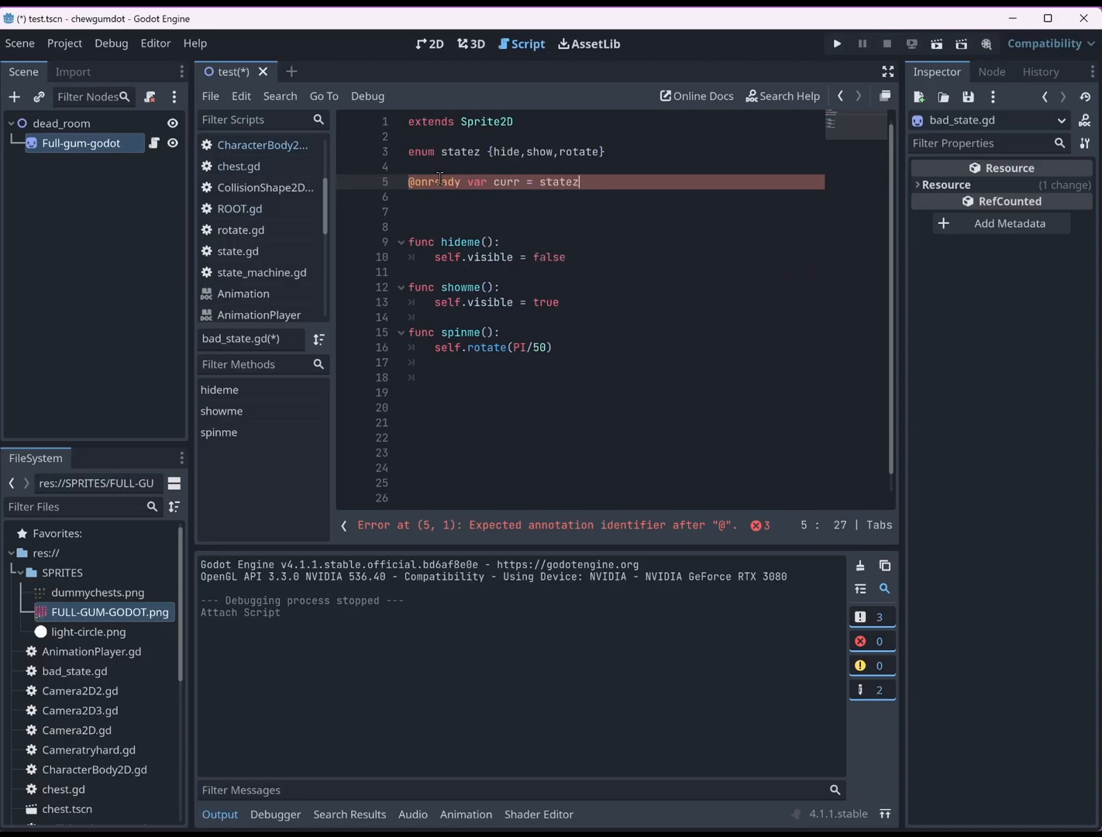
{"action": "type", "text": ".hide"}
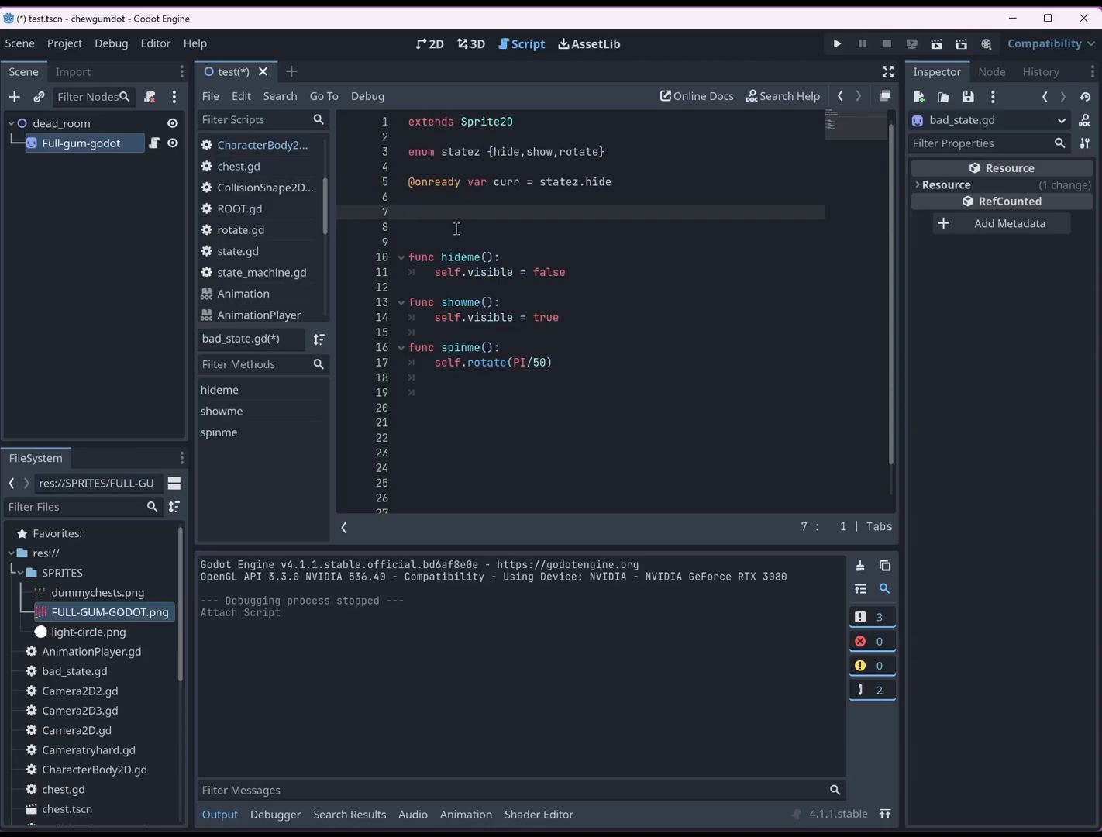
{"action": "left_click", "coordinate": [430, 226]}
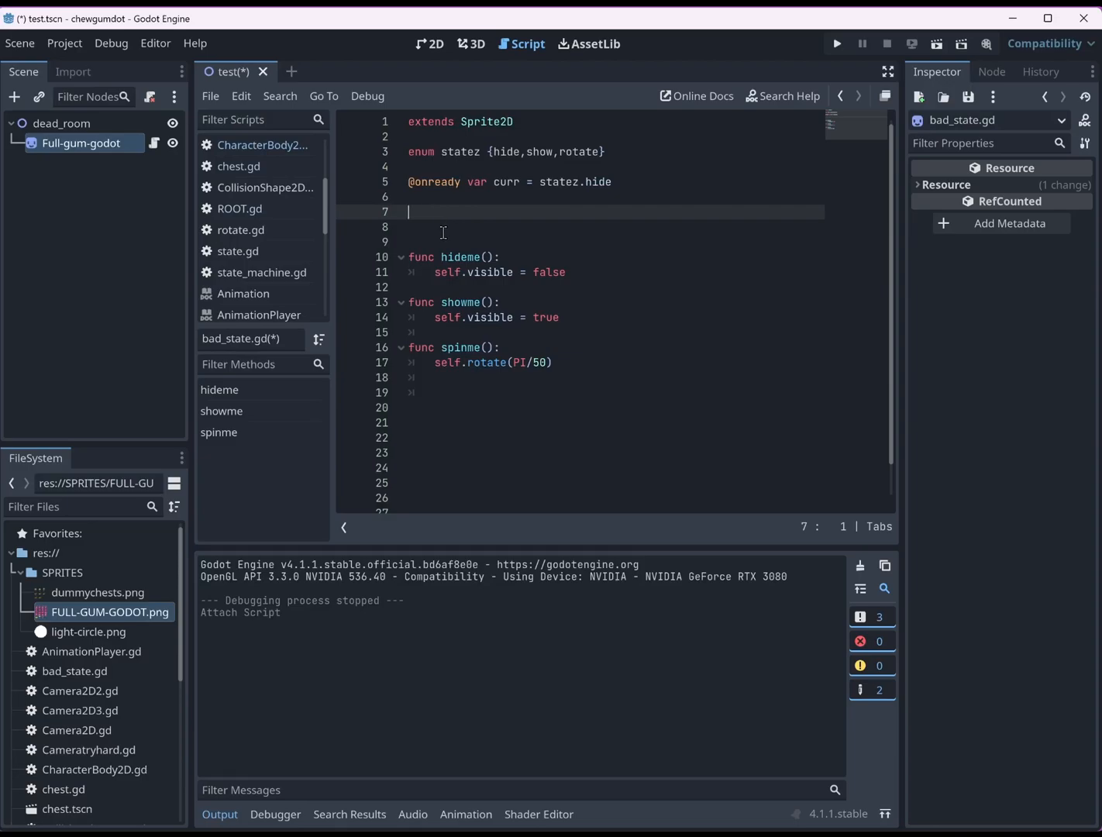
{"action": "mouse_move", "coordinate": [502, 257]}
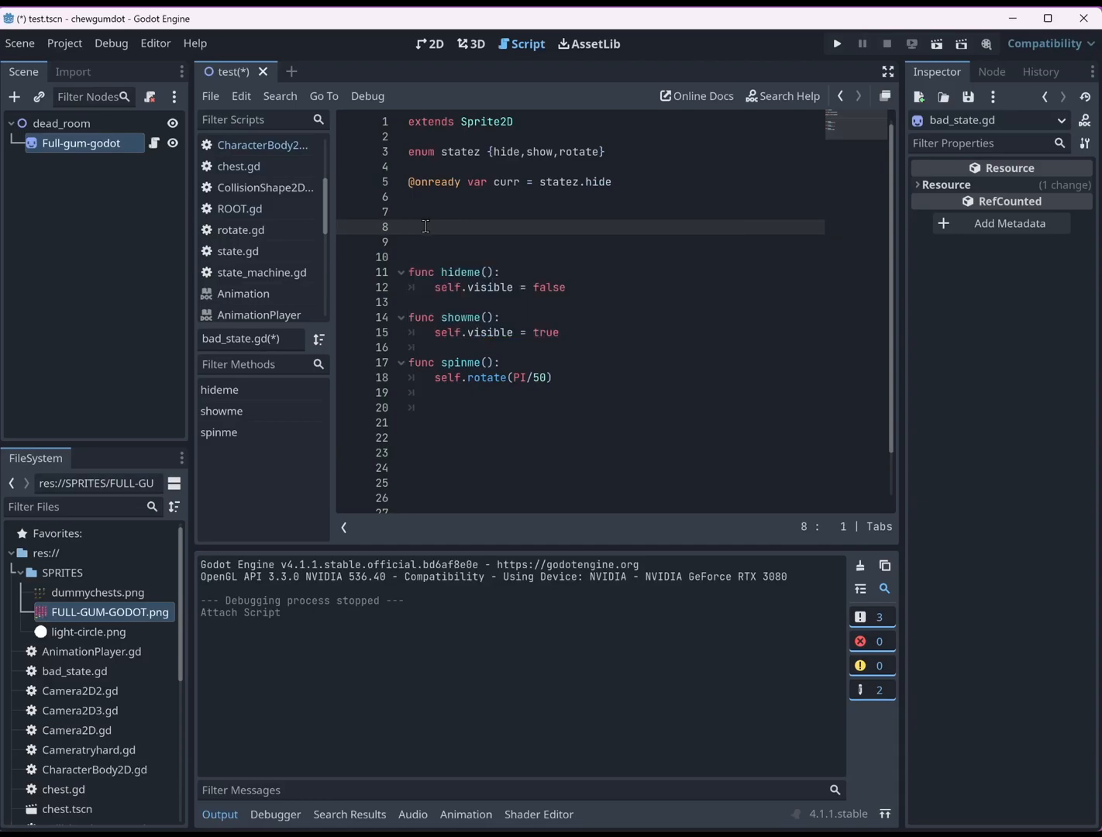
- Write _physics_process(delta) with a case on curr whose statez.hide branch calls hideme()
{"action": "type", "text": "func"}
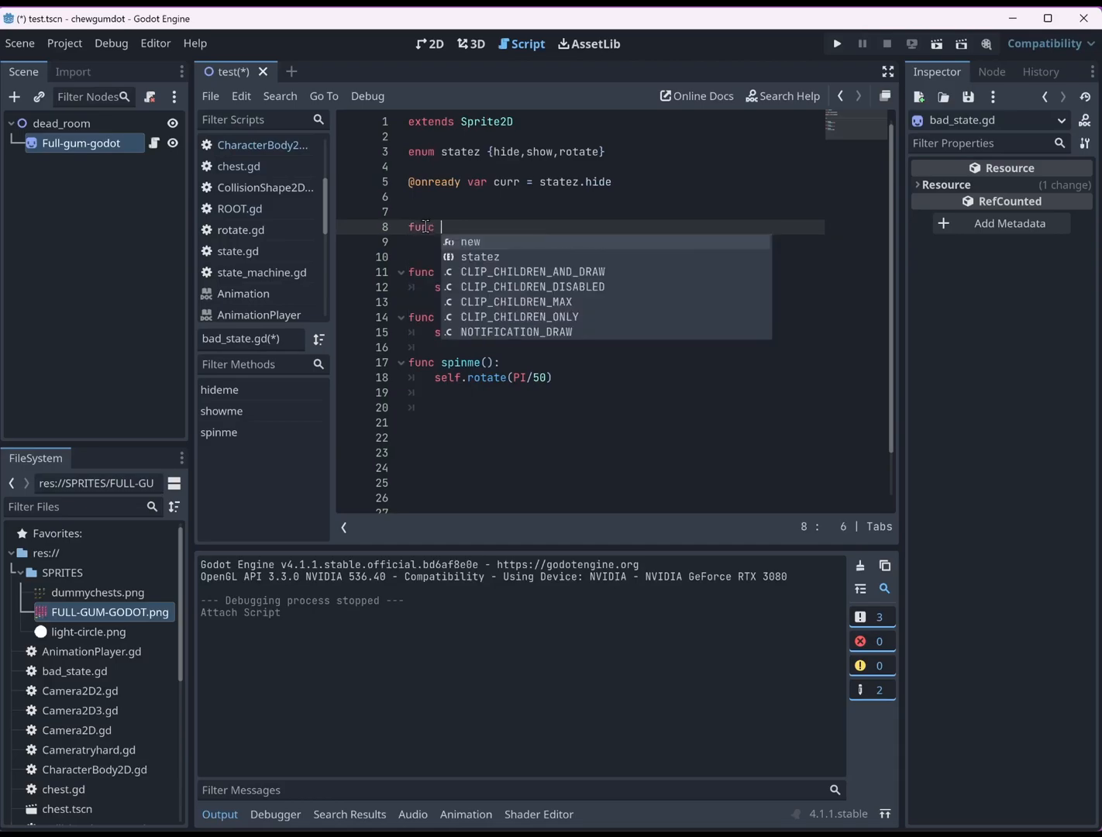
{"action": "type", "text": "_physics_process(delta):"}
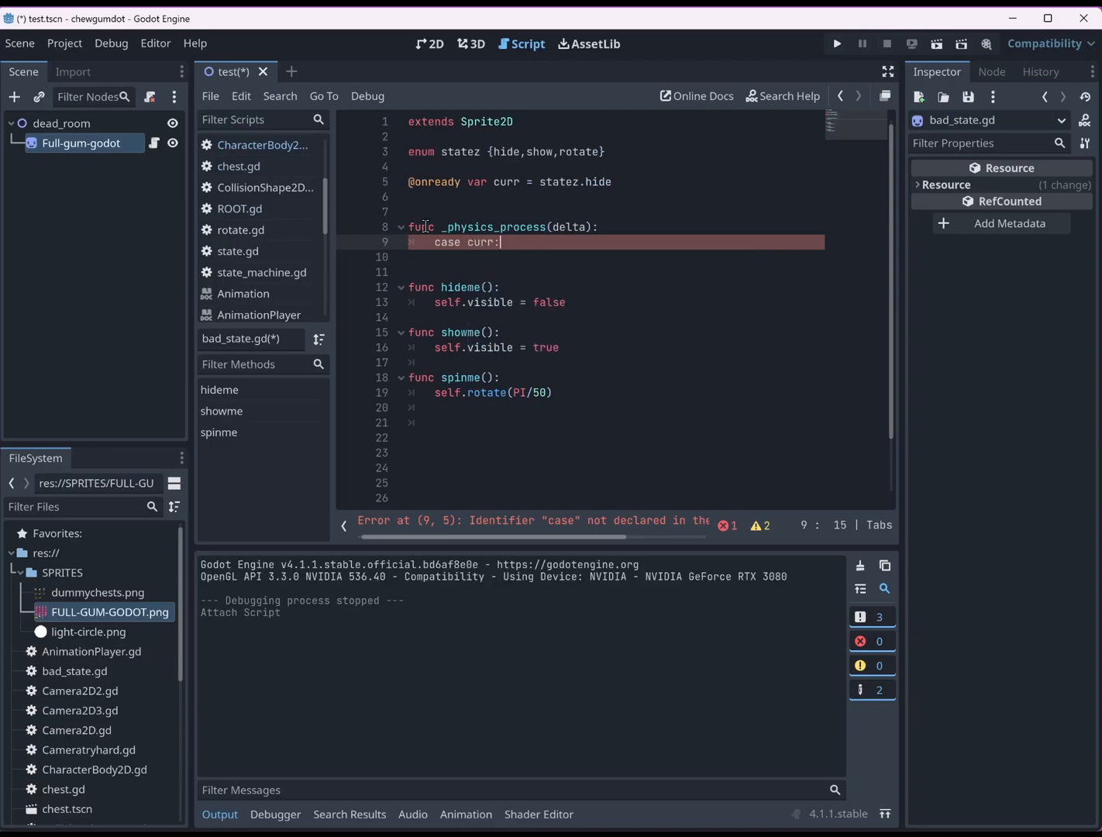
{"action": "key", "text": "Return"}
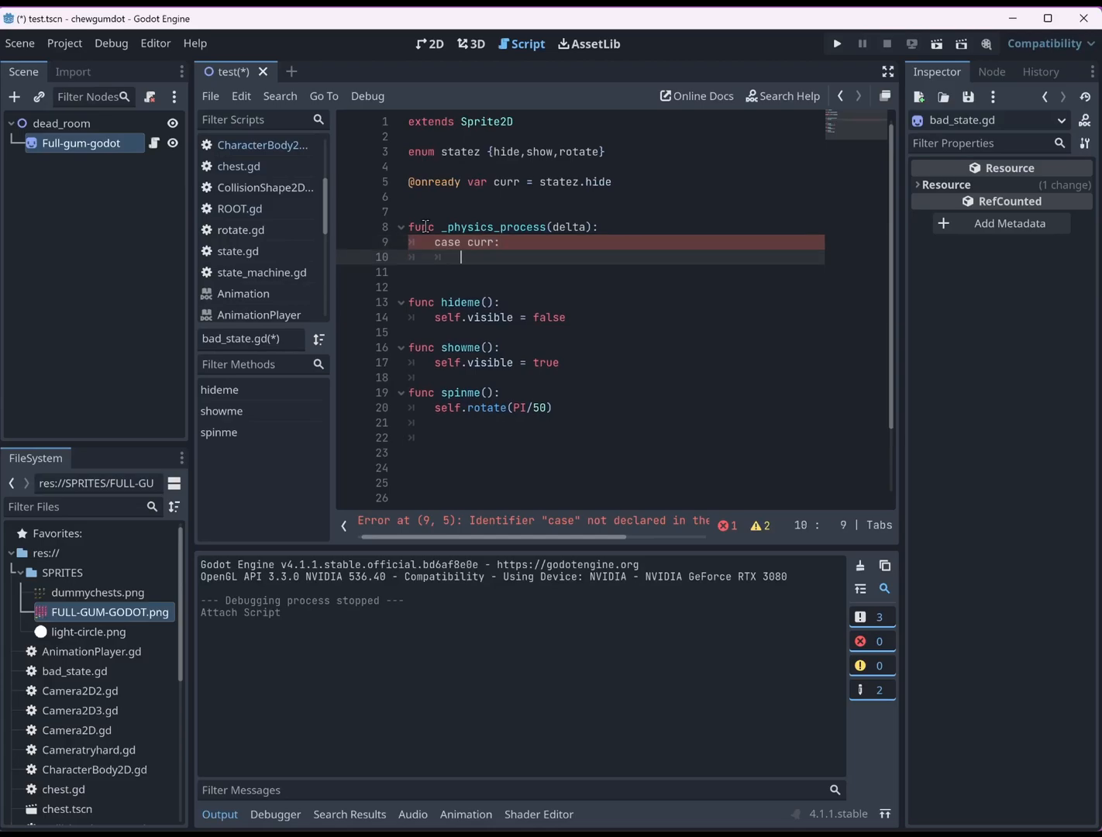
{"action": "type", "text": "sta"}
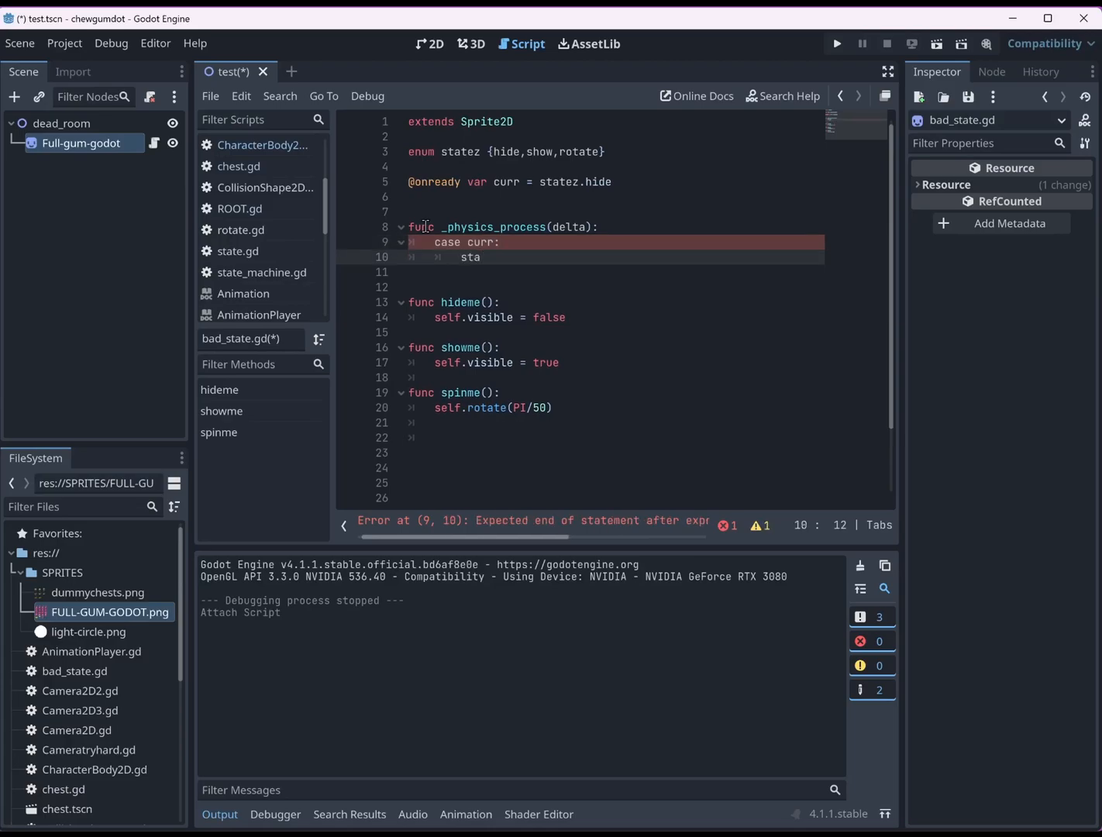
{"action": "type", "text": "tez."}
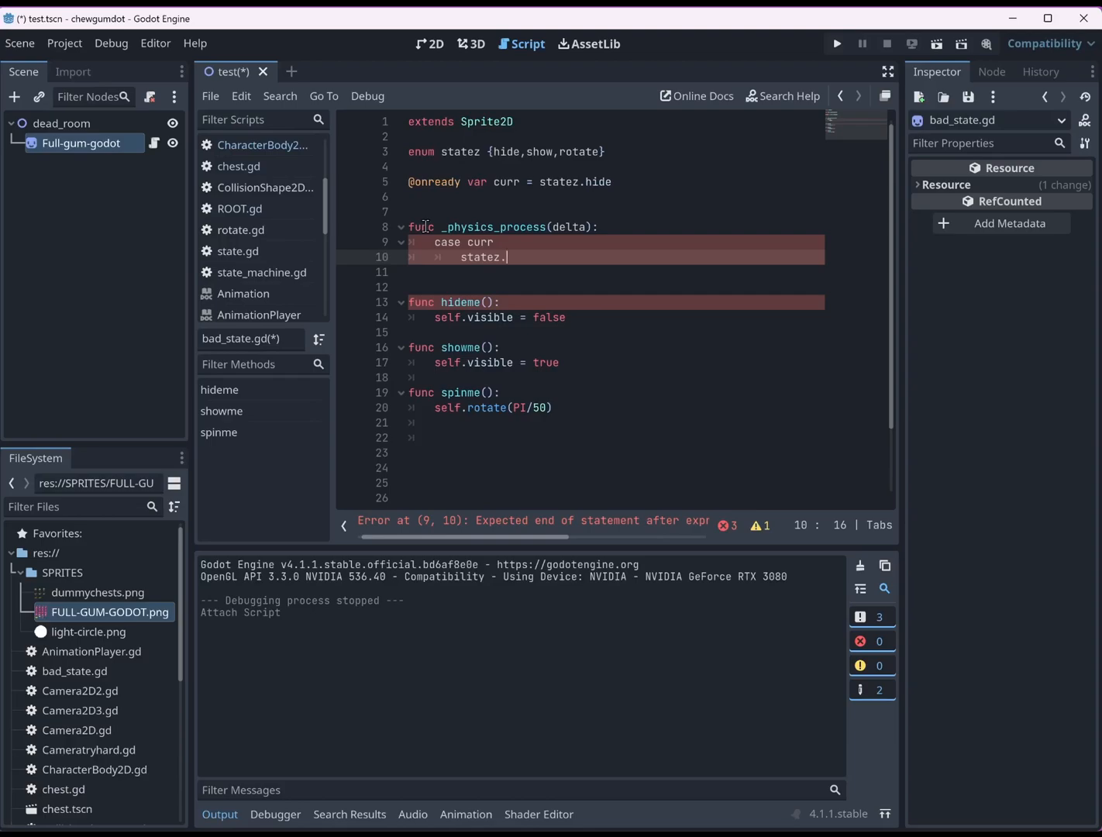
{"action": "type", "text": "hide:"}
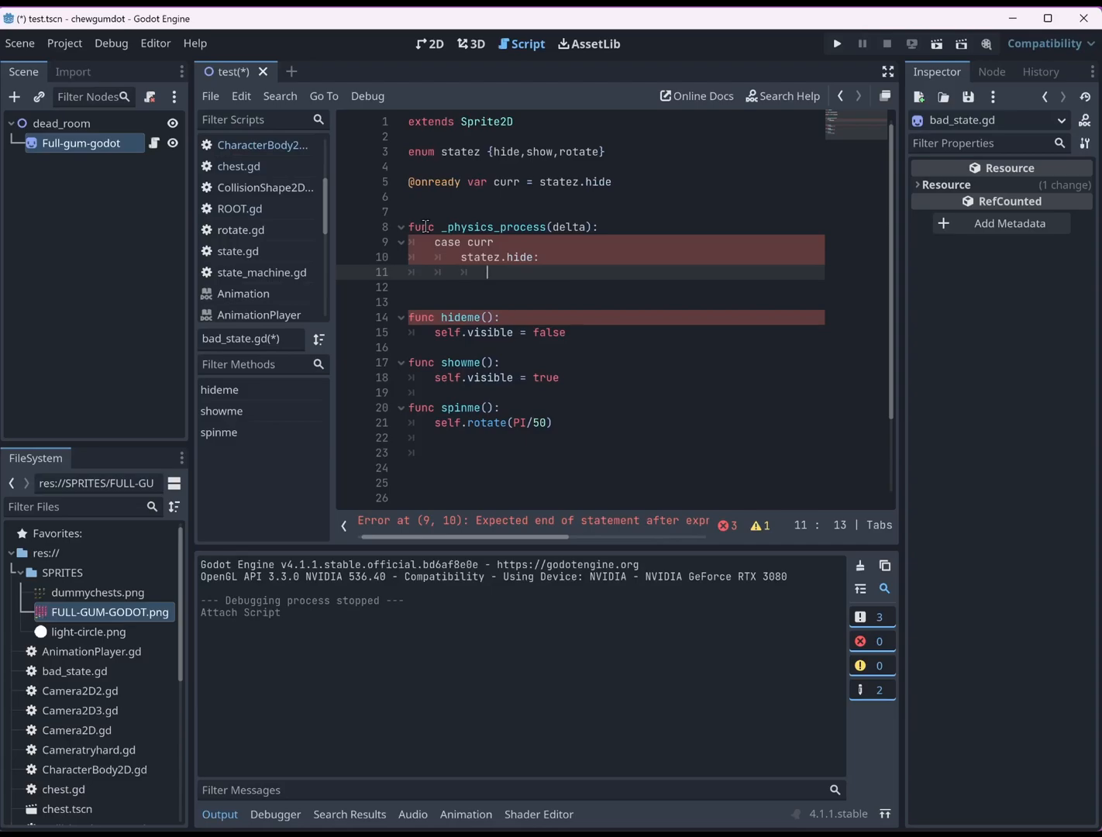
{"action": "left_click", "coordinate": [494, 242]}
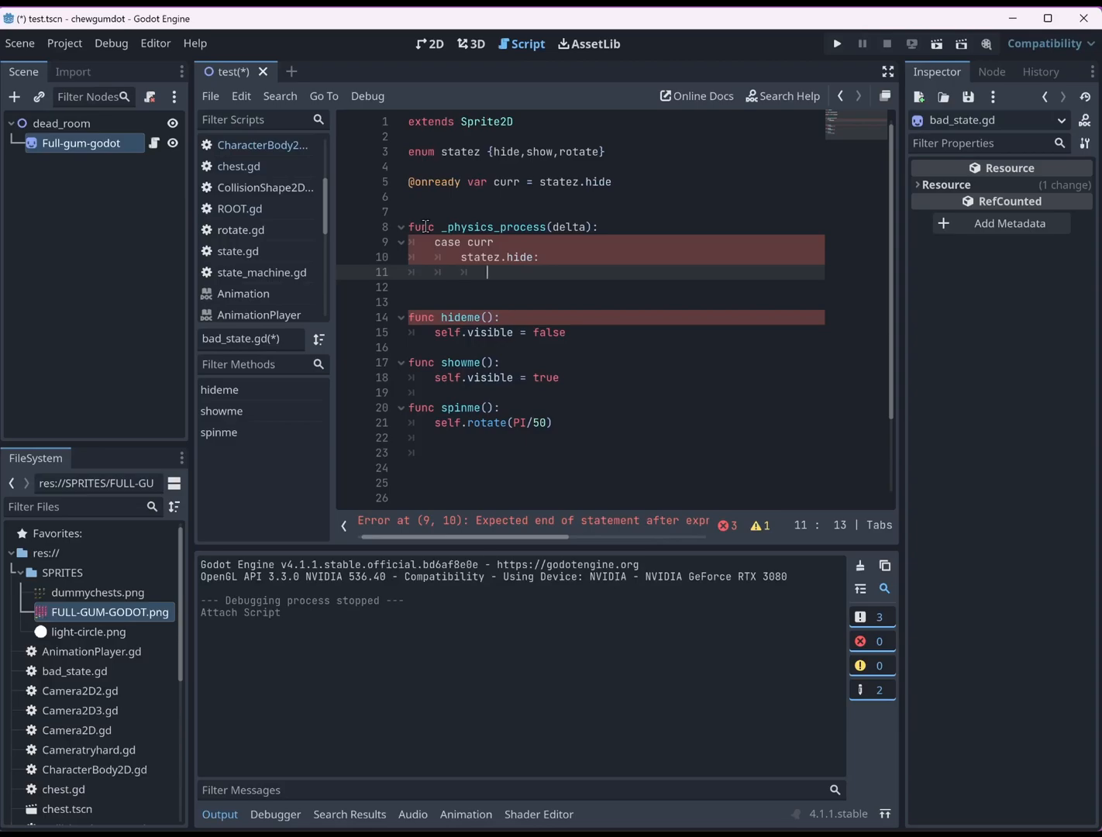
{"action": "type", "text": "hideme()"}
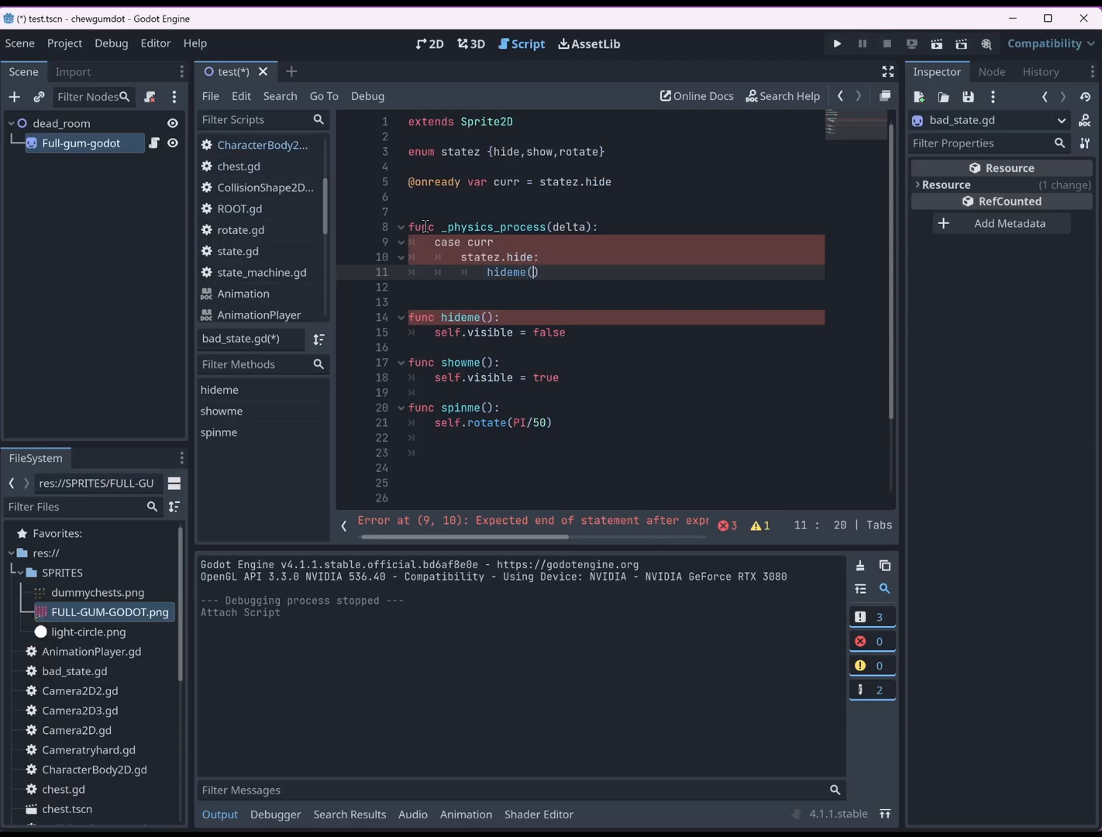
- Add statez.show: showme() and statez.rotate: spinme() branches to the state switch
{"action": "type", "text": "statez."}
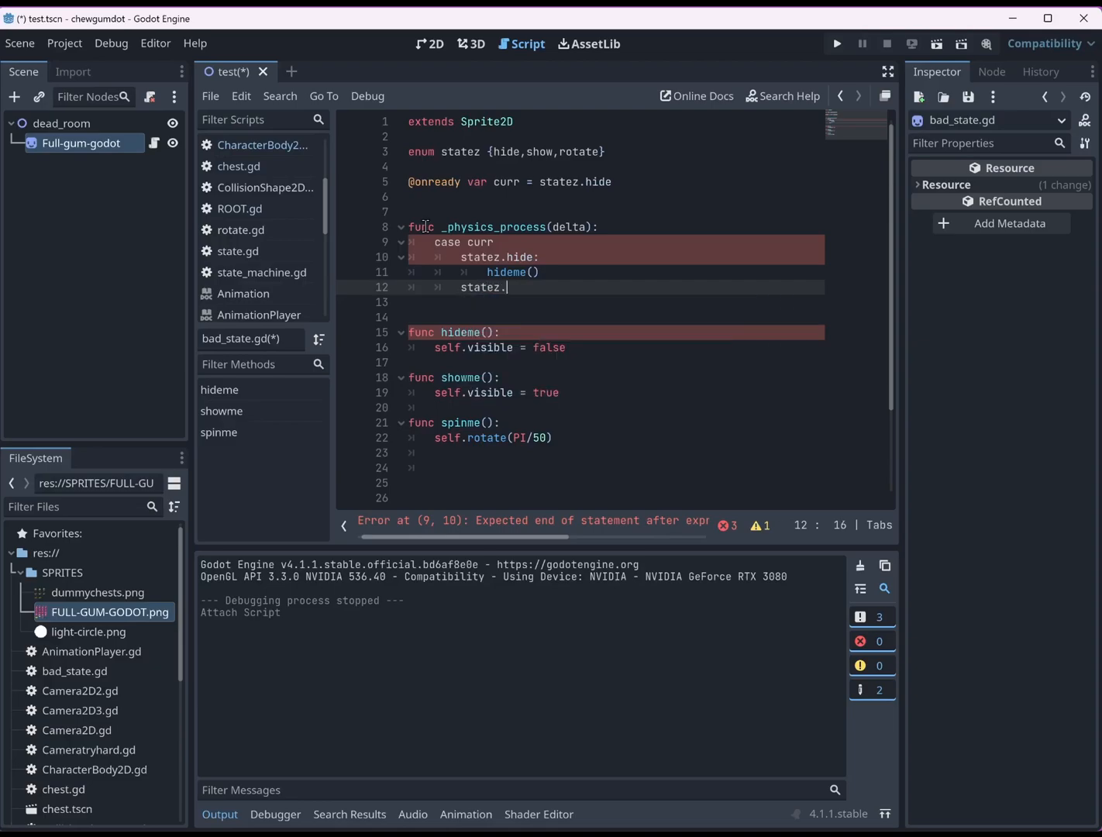
{"action": "type", "text": "show:"}
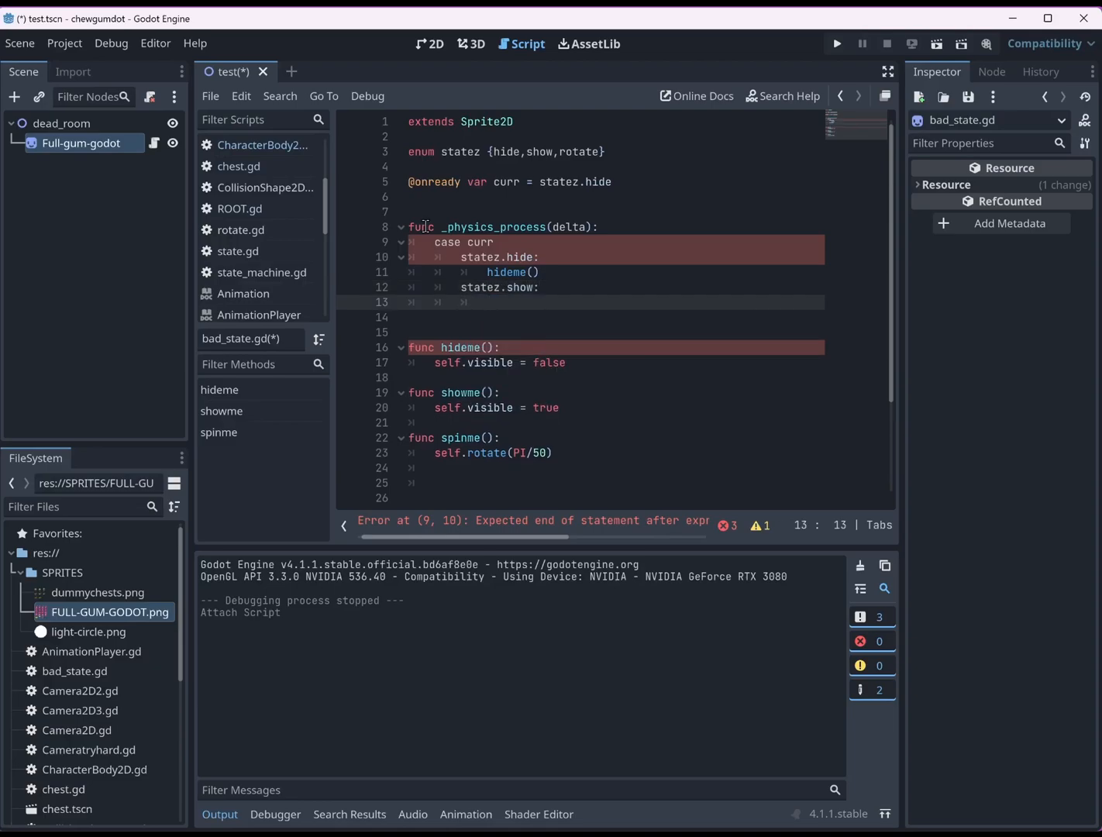
{"action": "type", "text": "showme("}
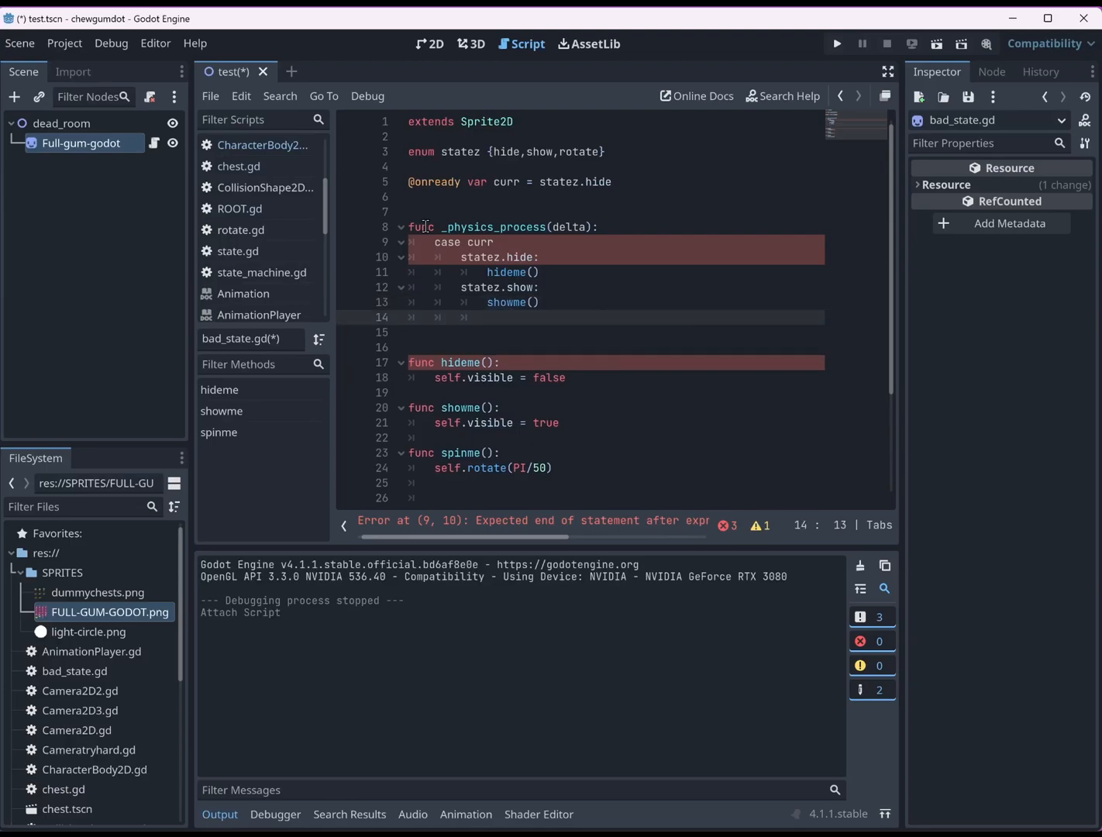
{"action": "type", "text": "statez.rotate:"}
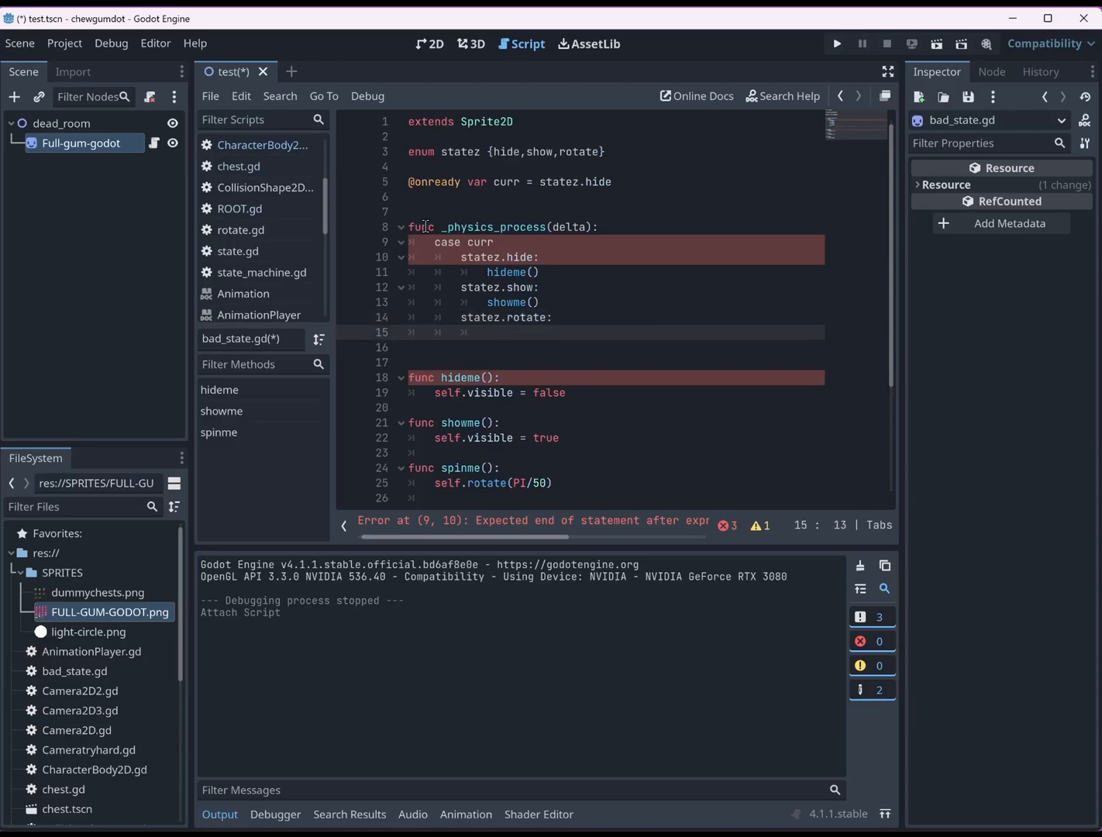
{"action": "type", "text": "spinme("}
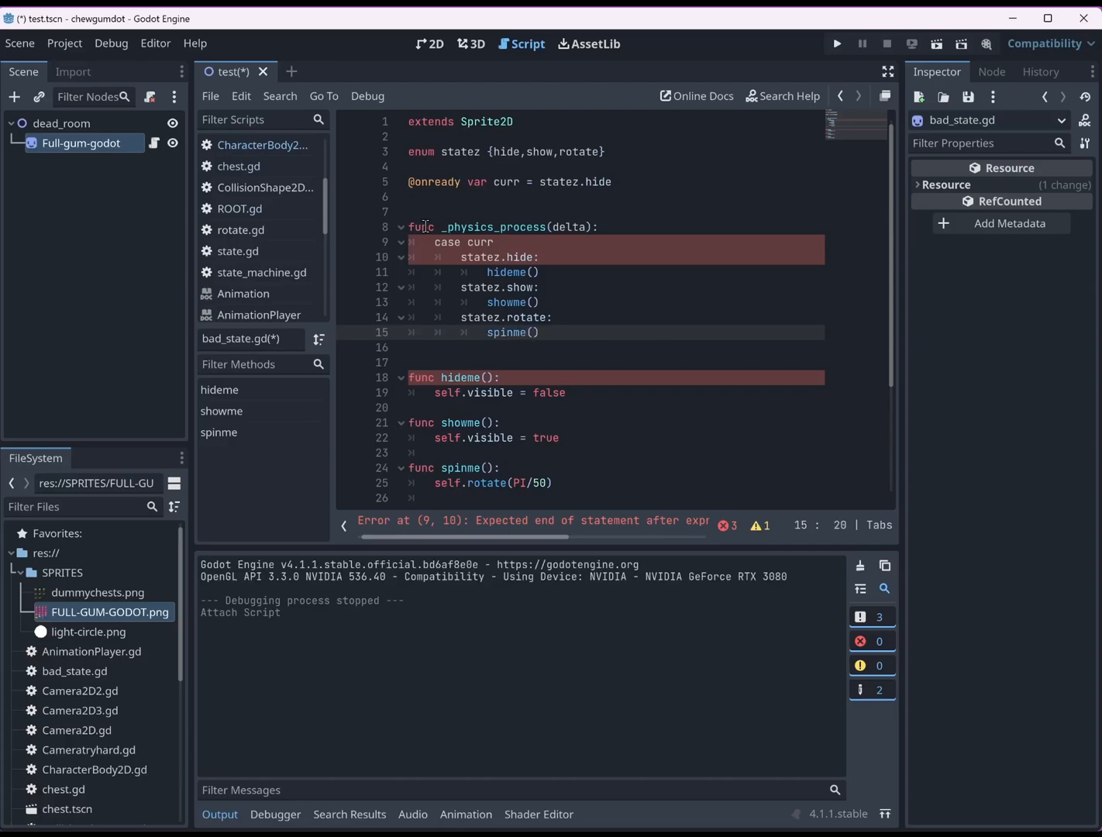
{"action": "left_click", "coordinate": [541, 332]}
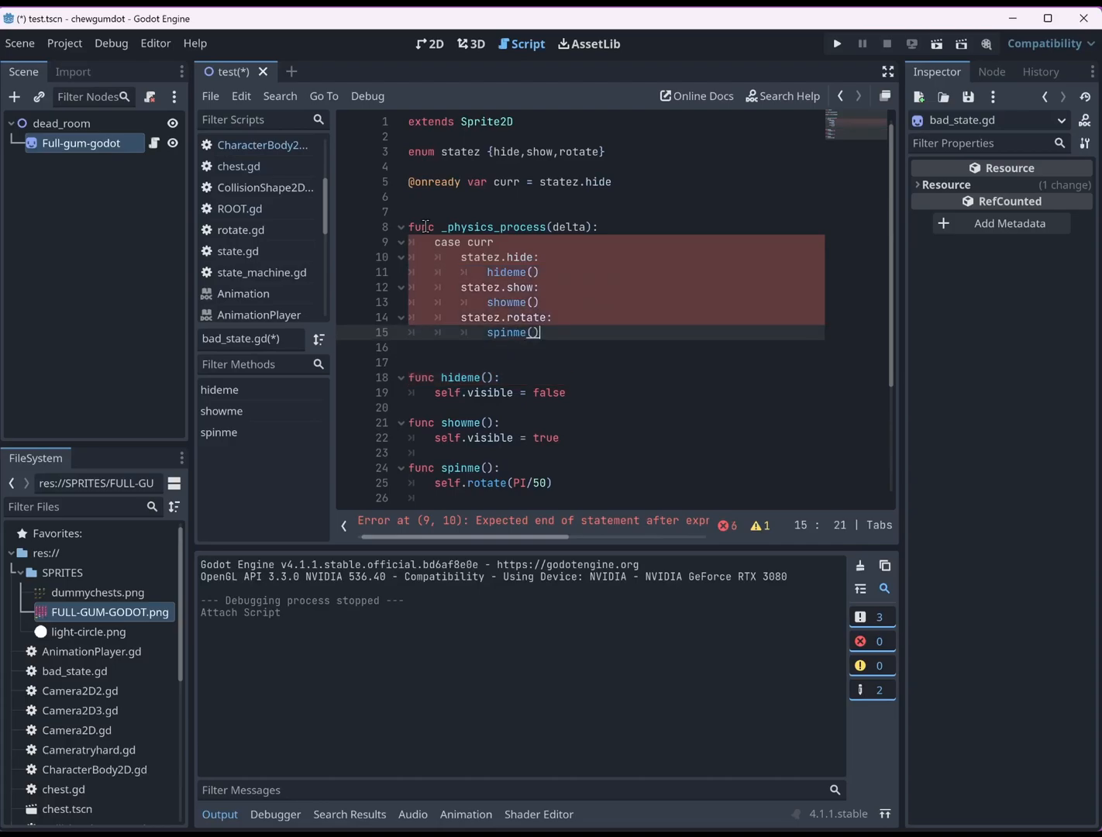
{"action": "left_click", "coordinate": [527, 271]}
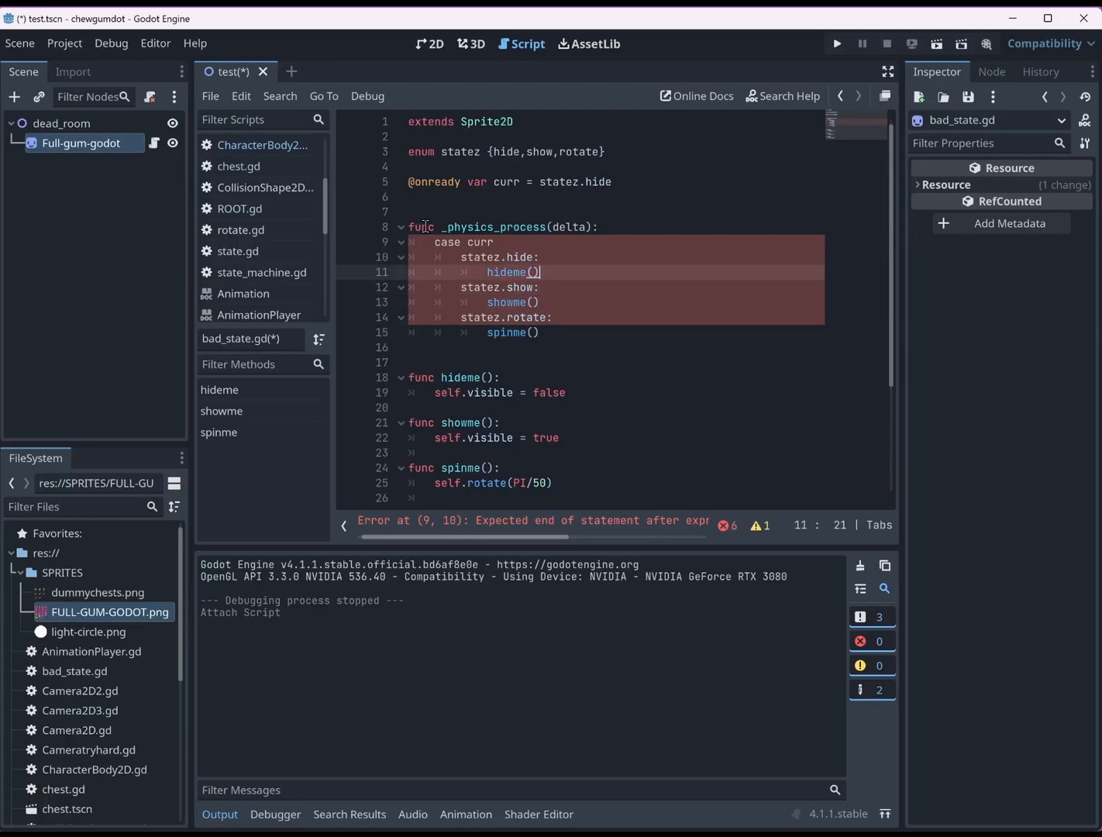
{"action": "mouse_move", "coordinate": [606, 617]}
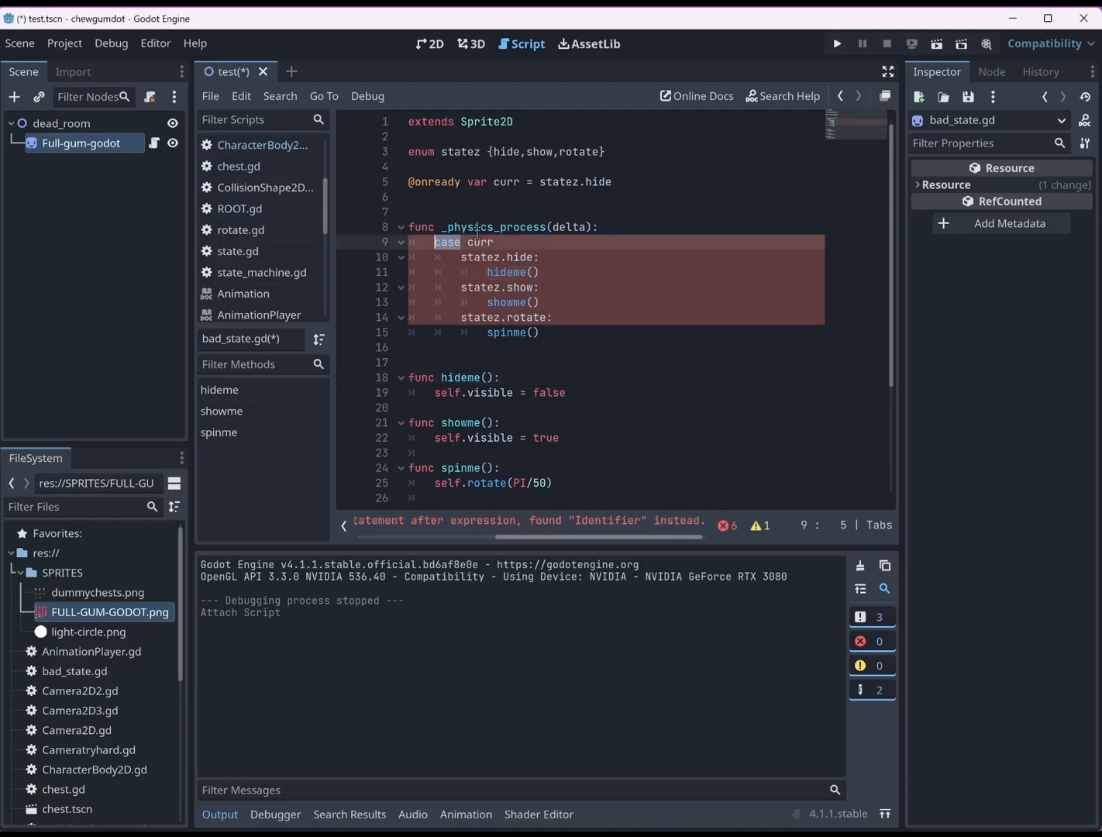
- Replace case with match so line 9 reads match curr:
{"action": "type", "text": "match"}
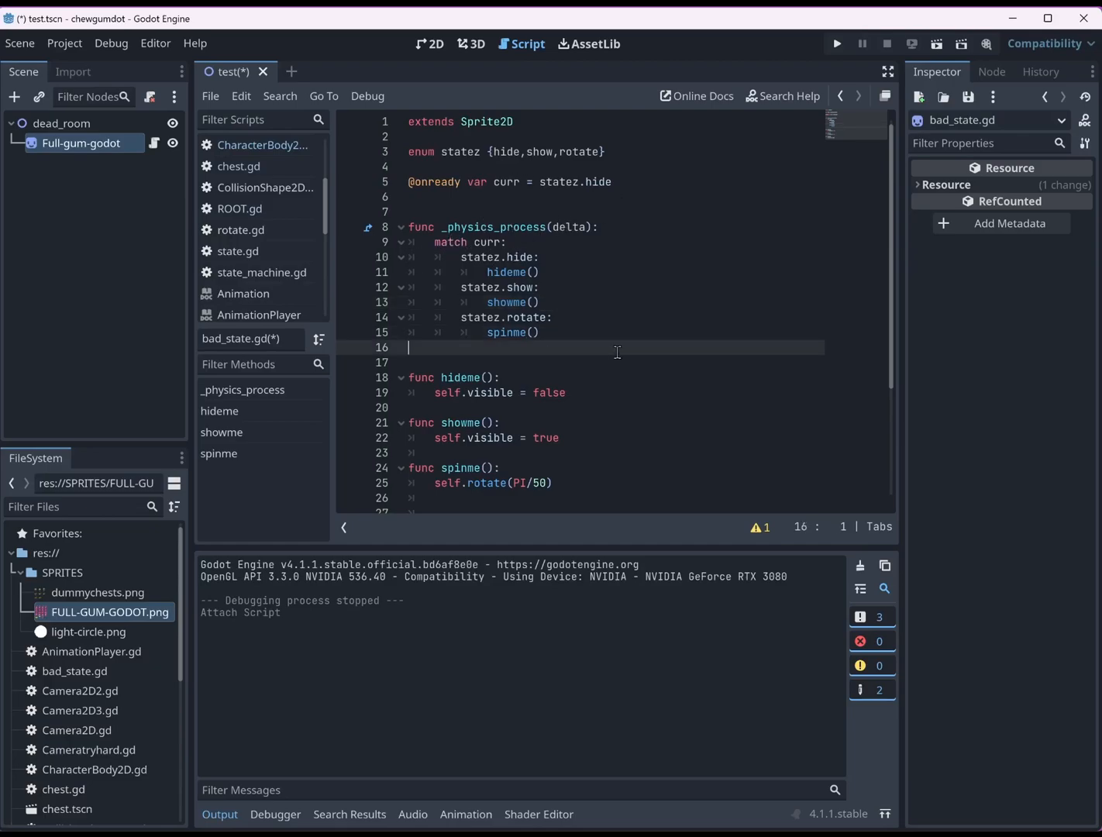
{"action": "scroll", "scroll_direction": "down", "scroll_amount": 3}
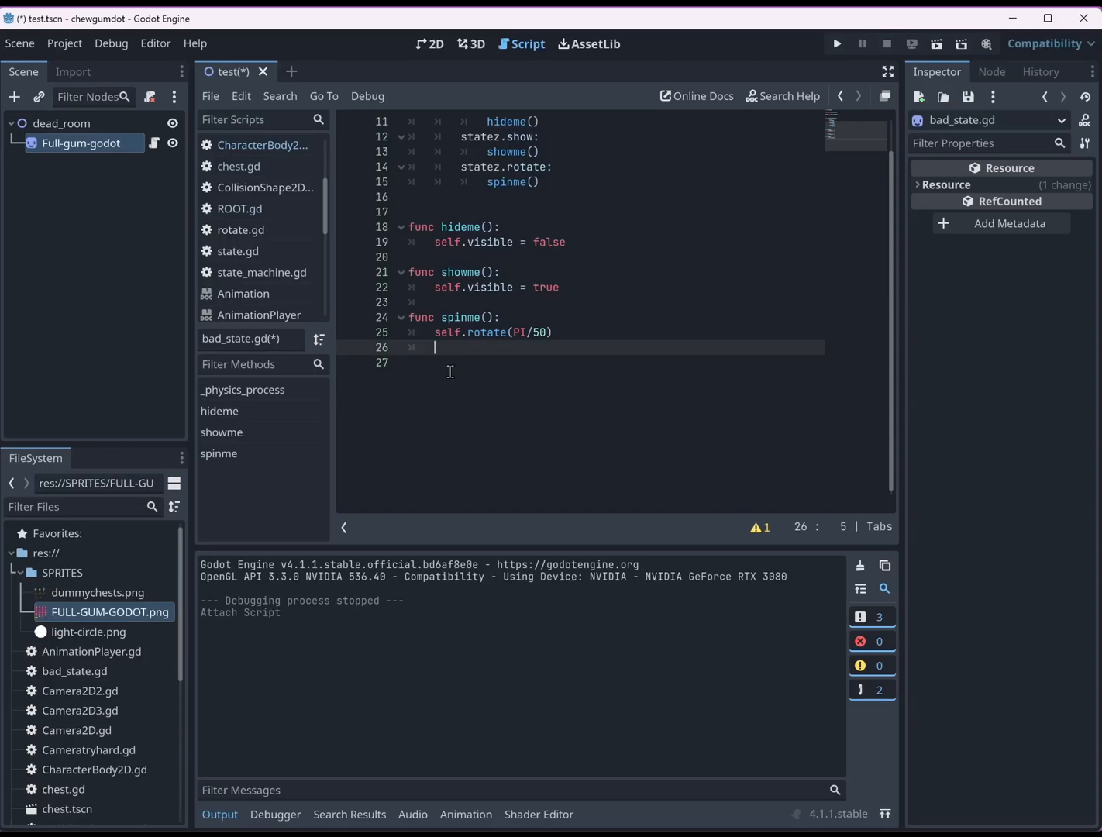
{"action": "scroll", "scroll_direction": "up", "scroll_amount": 3}
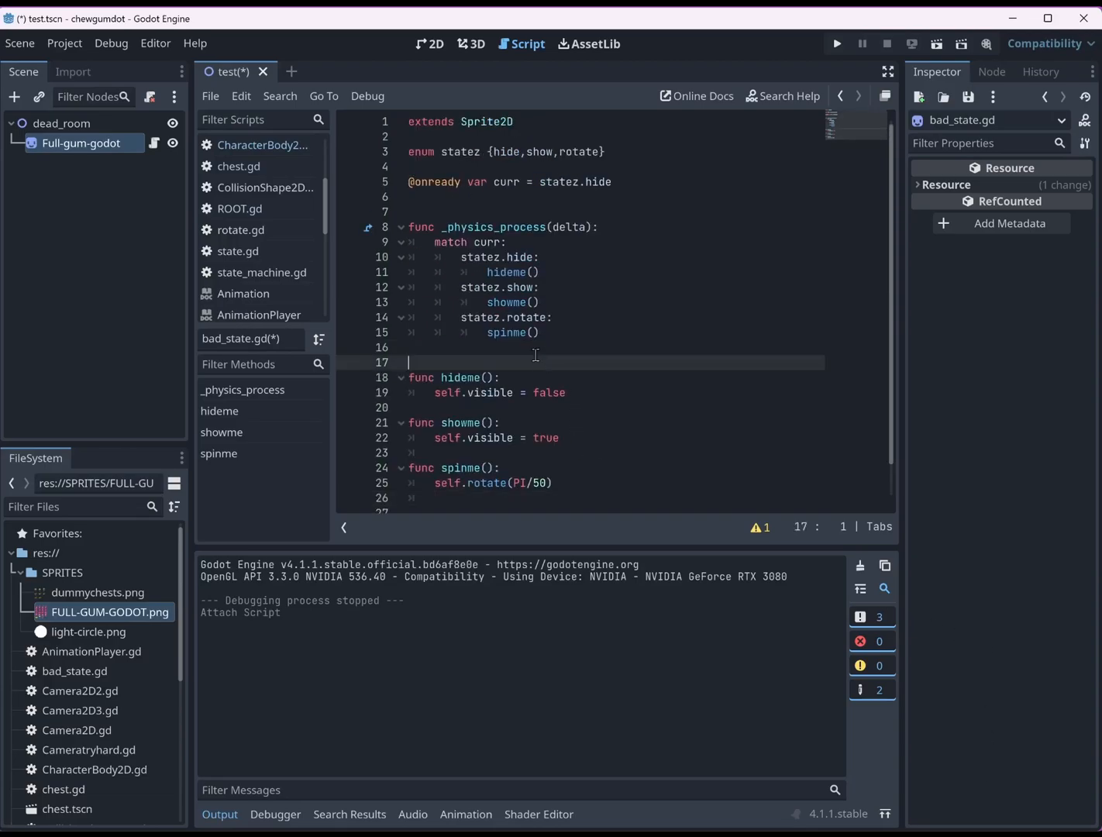
{"action": "scroll", "scroll_direction": "up", "scroll_amount": 3}
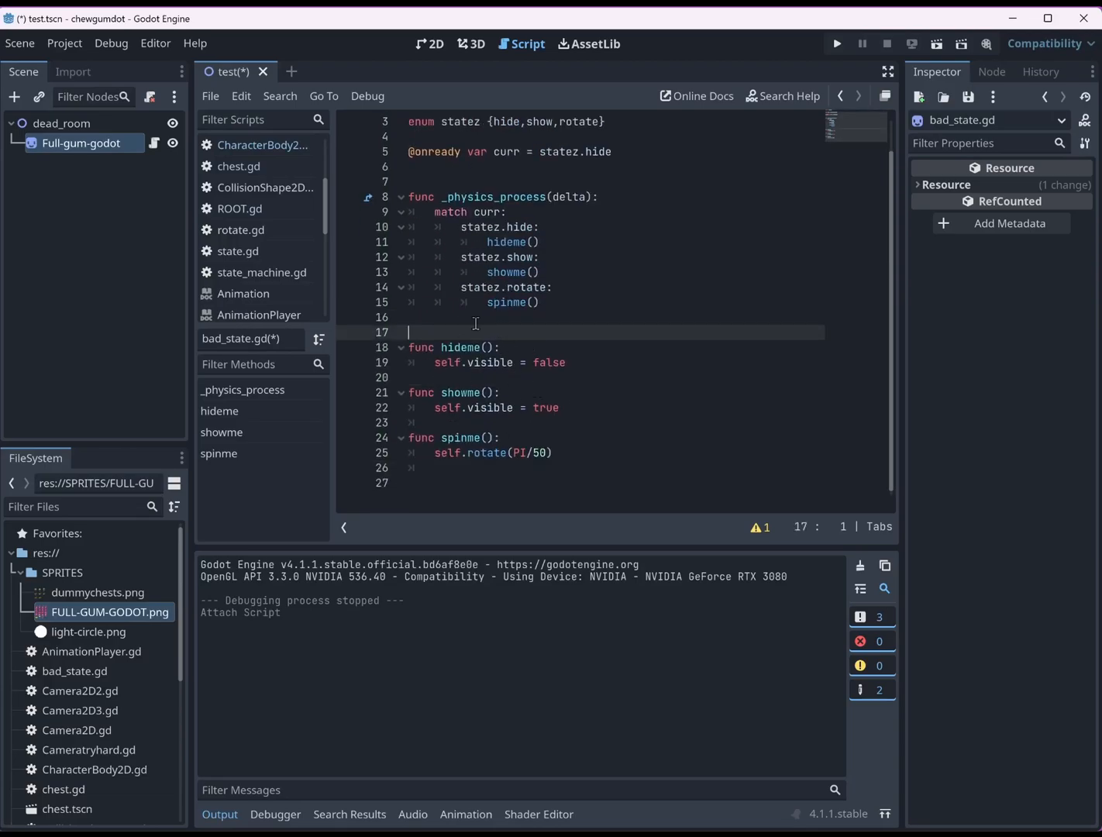
{"action": "scroll", "scroll_direction": "up", "scroll_amount": 3}
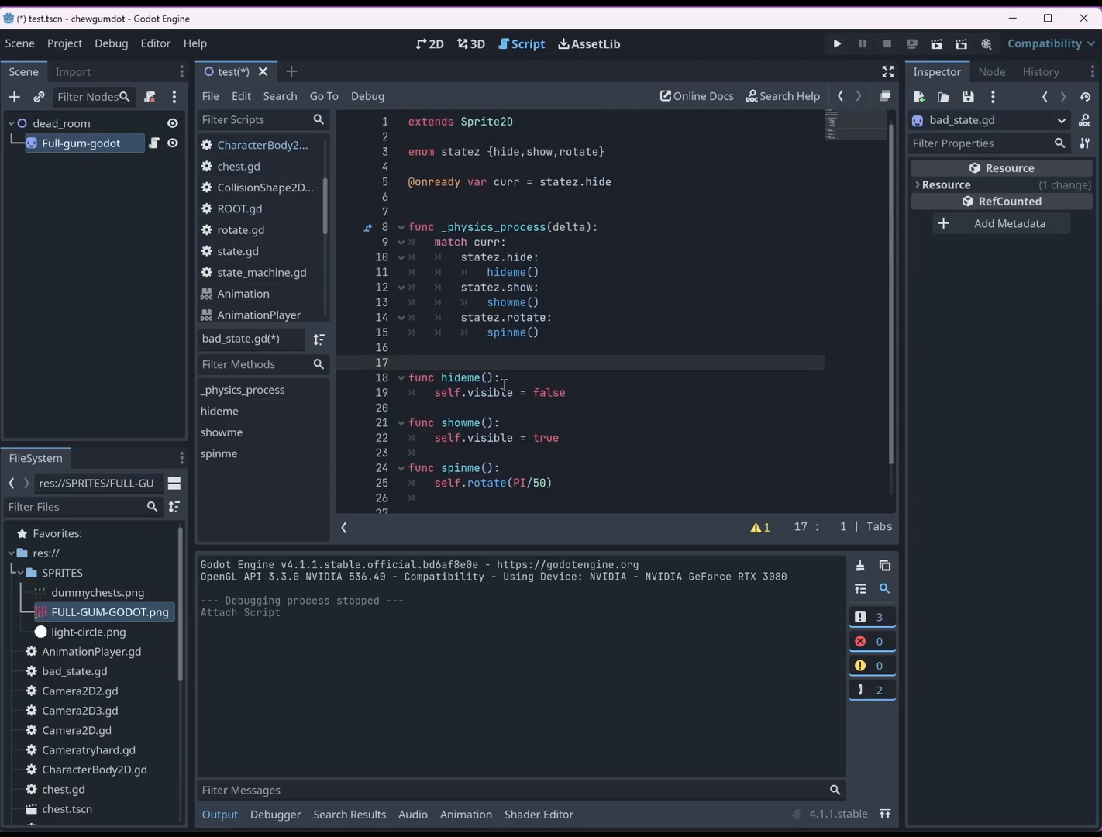
{"action": "mouse_move", "coordinate": [515, 225]}
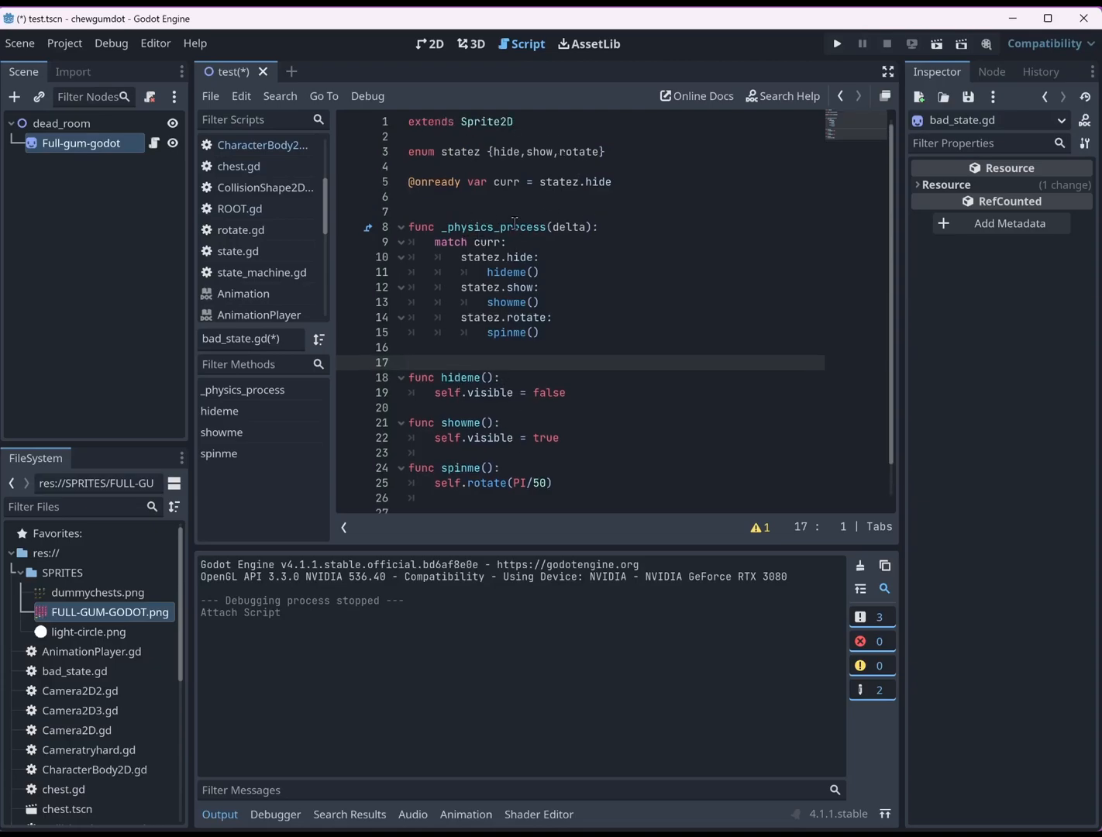
{"action": "mouse_move", "coordinate": [505, 276]}
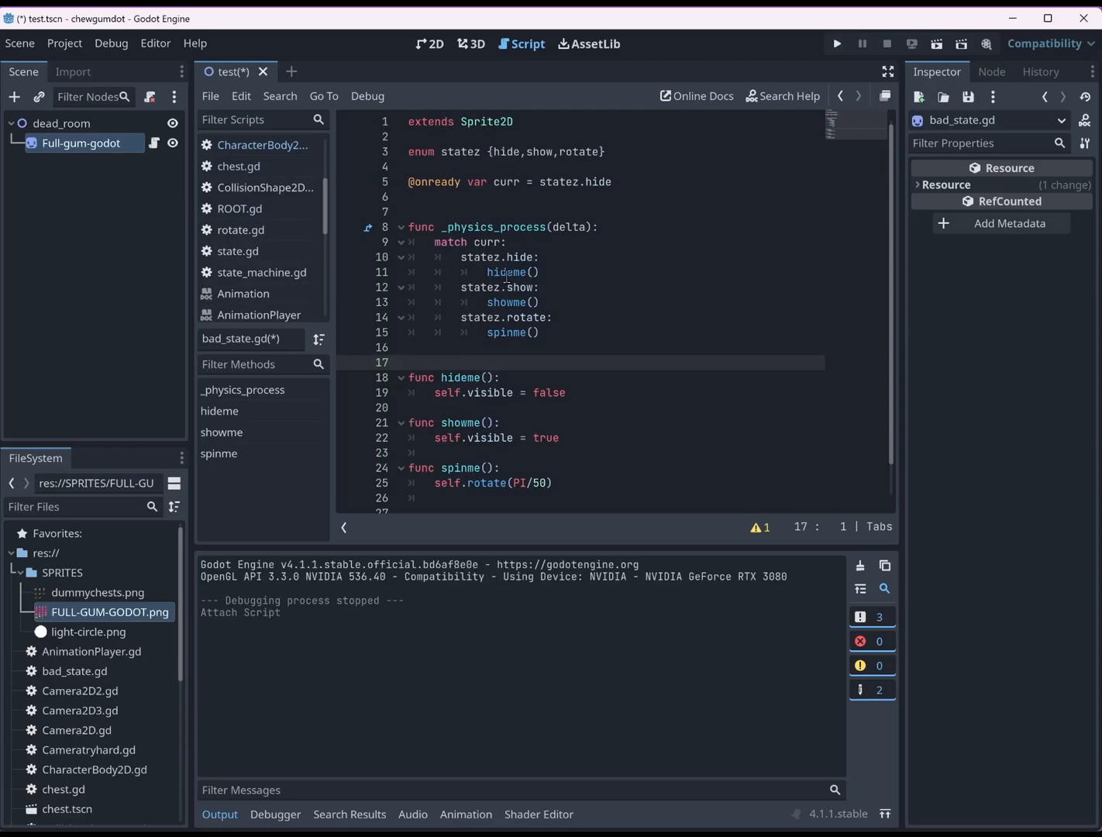
{"action": "mouse_move", "coordinate": [499, 242]}
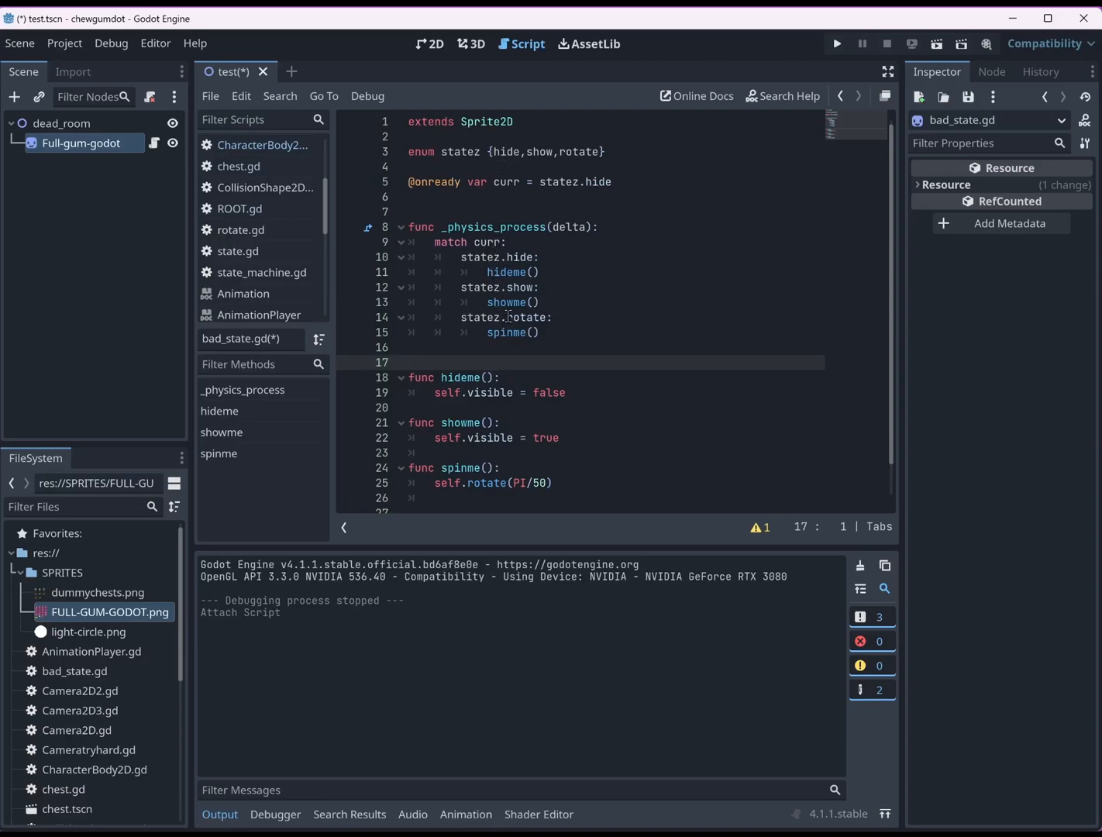
{"action": "mouse_move", "coordinate": [513, 272]}
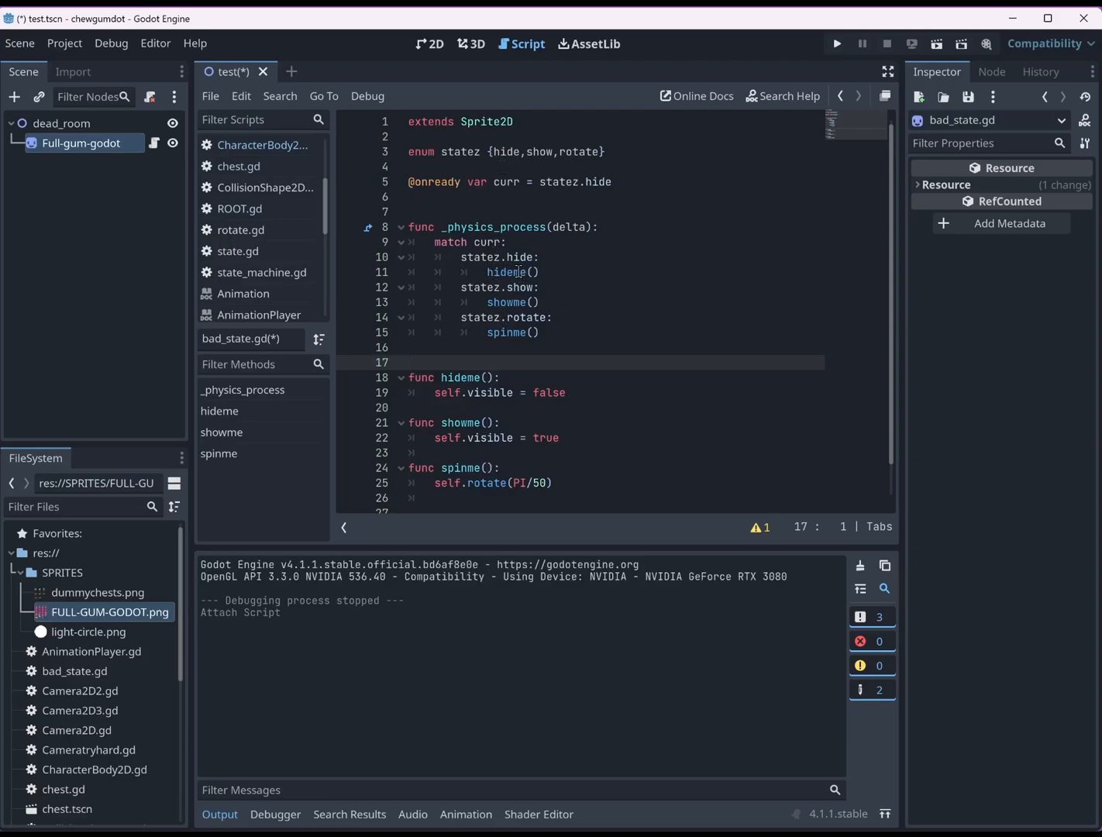
{"action": "mouse_move", "coordinate": [551, 211]}
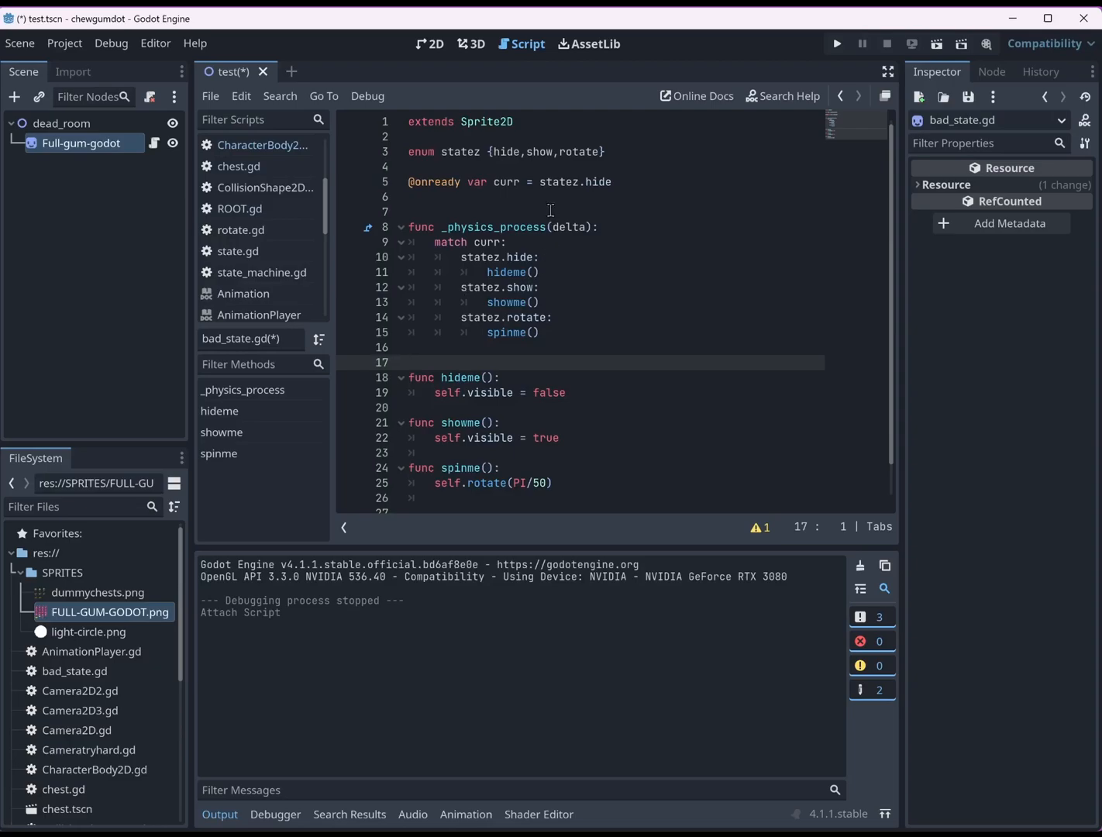
{"action": "mouse_move", "coordinate": [476, 232]}
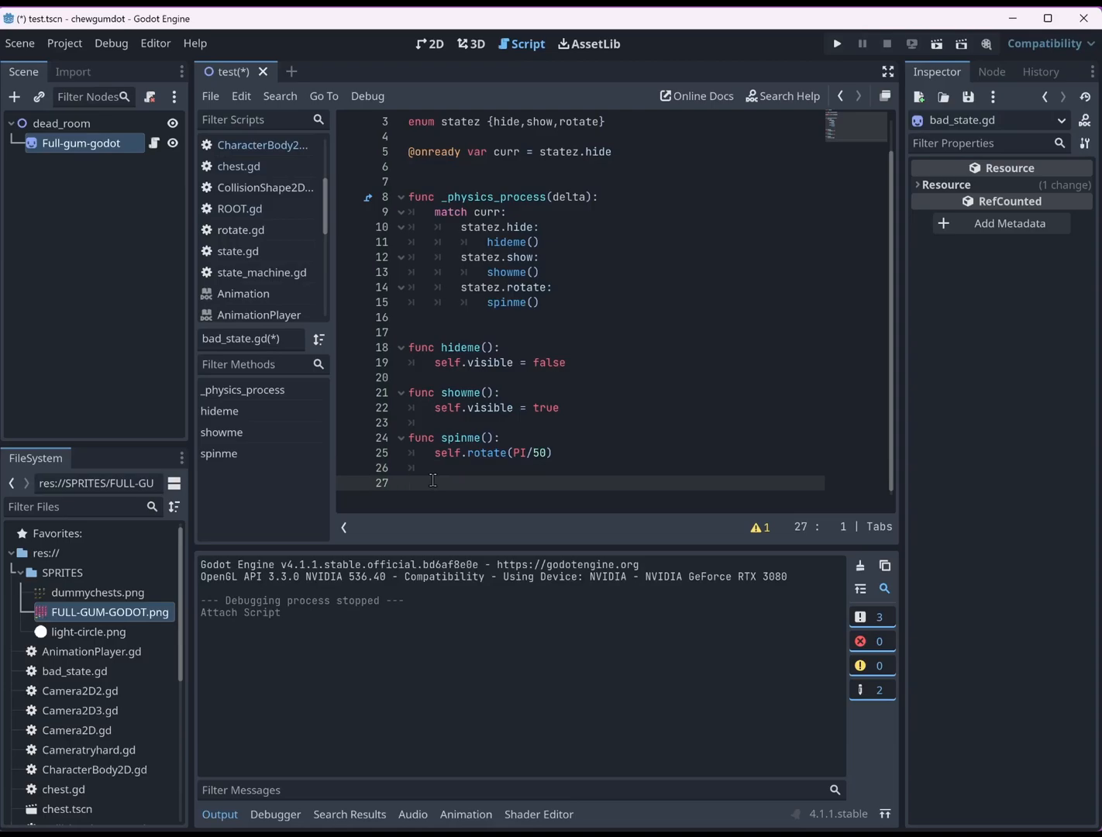
- Write func _input(event) with an if event.is_action_pressed("ui_accept") condition
{"action": "left_click", "coordinate": [409, 482]}
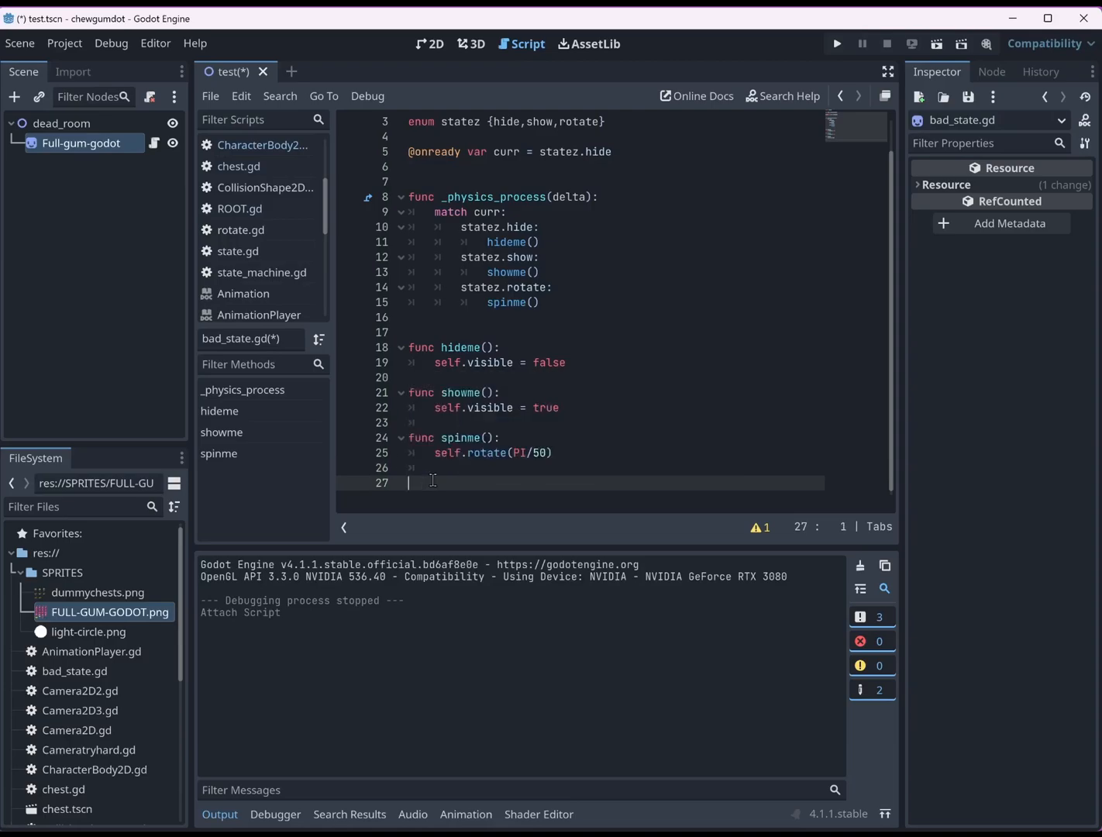
{"action": "type", "text": "func"}
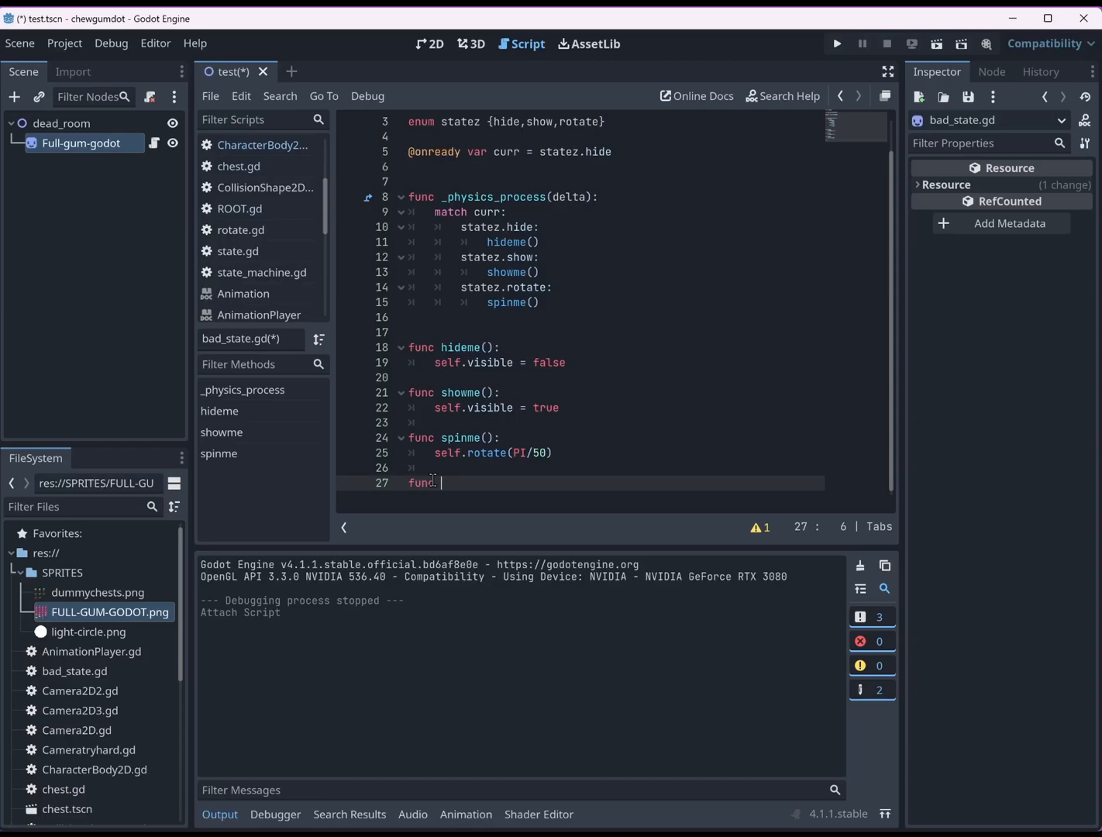
{"action": "type", "text": "_event):"}
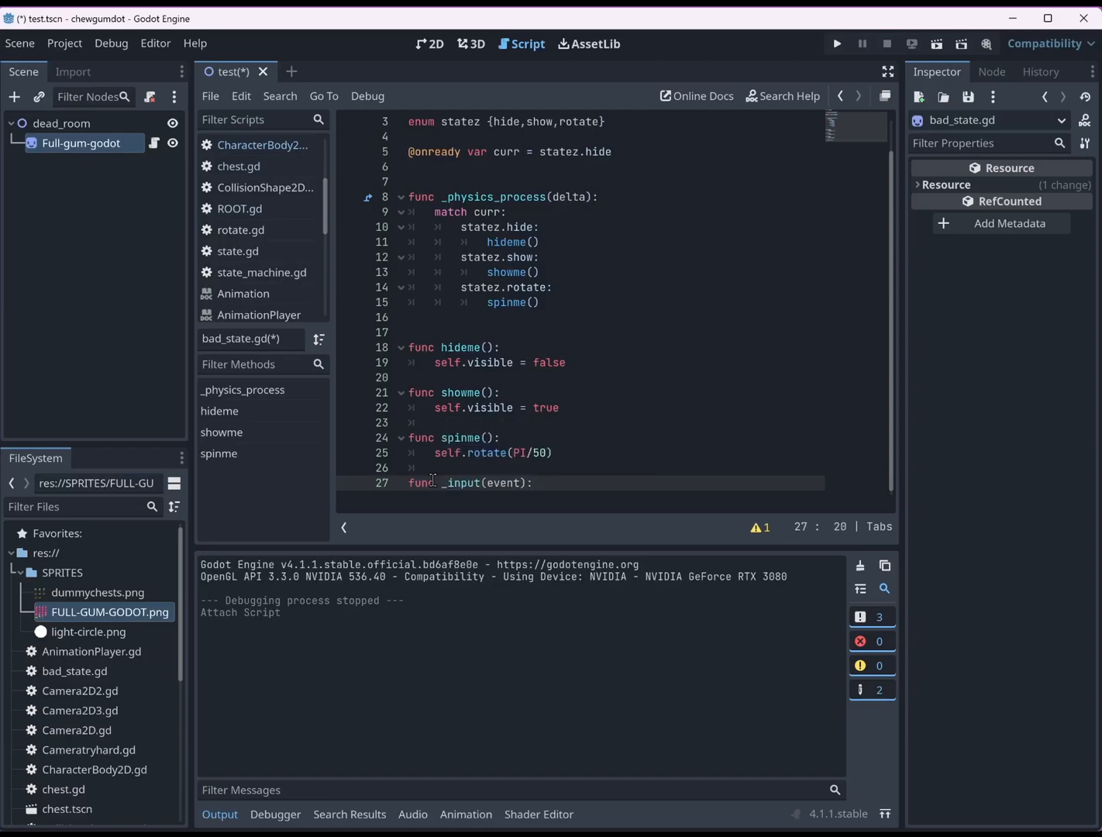
{"action": "key", "text": "Return"}
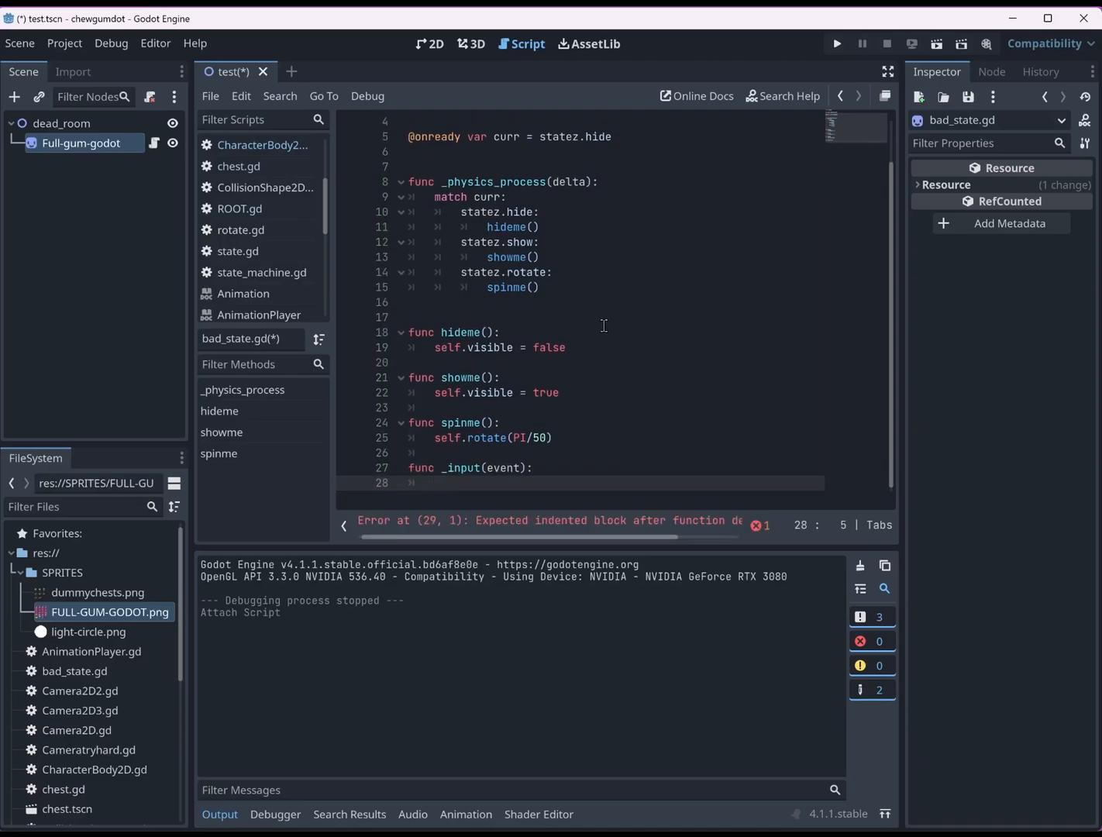
{"action": "mouse_move", "coordinate": [586, 359]}
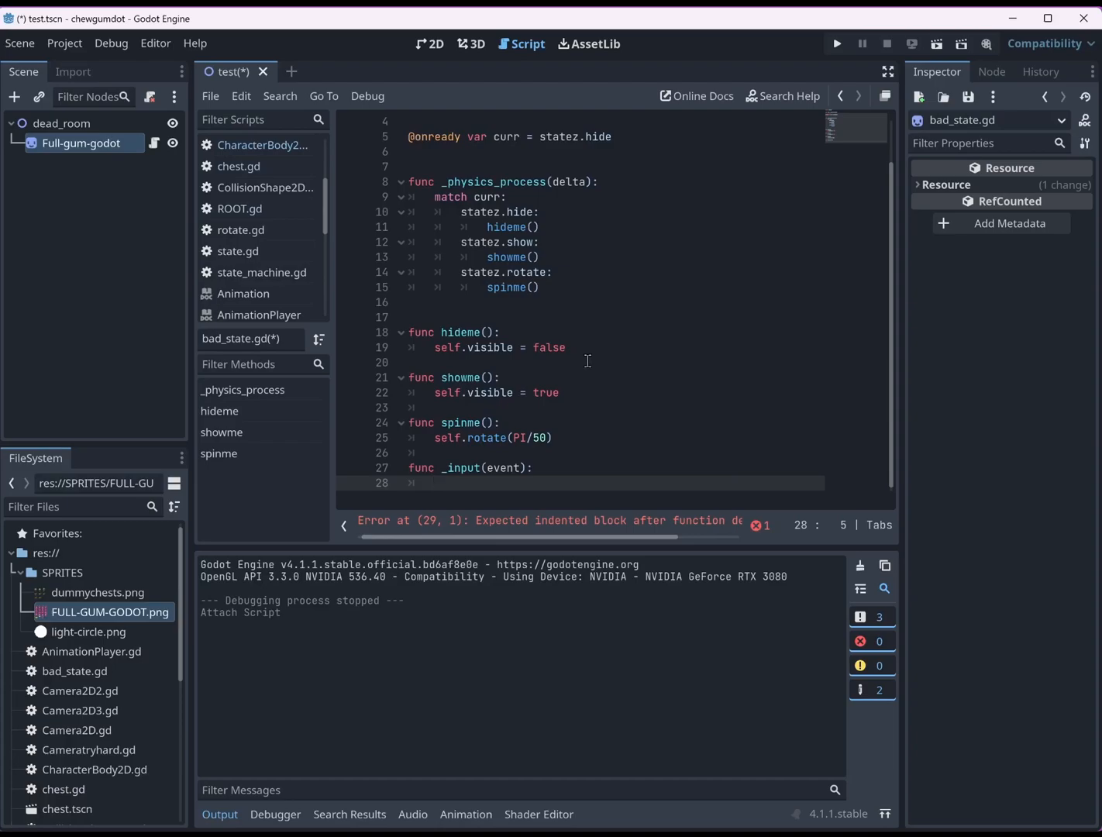
{"action": "type", "text": "i"}
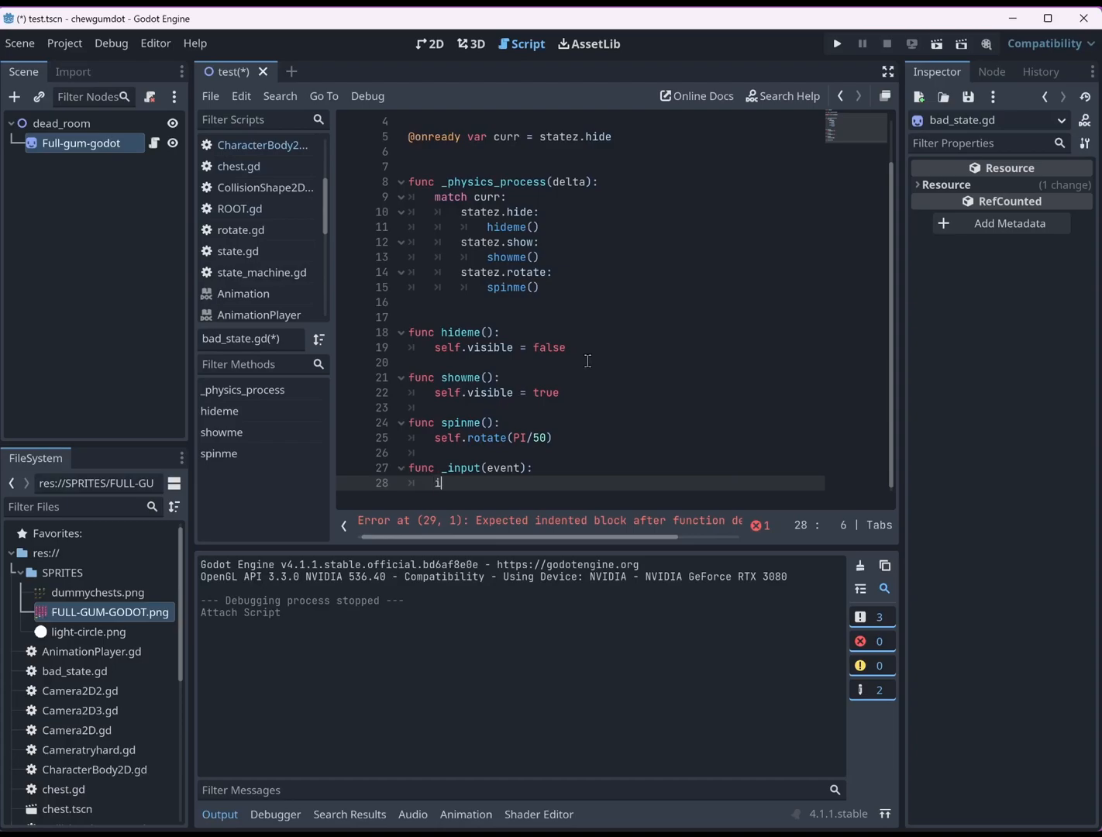
{"action": "type", "text": "f inp"}
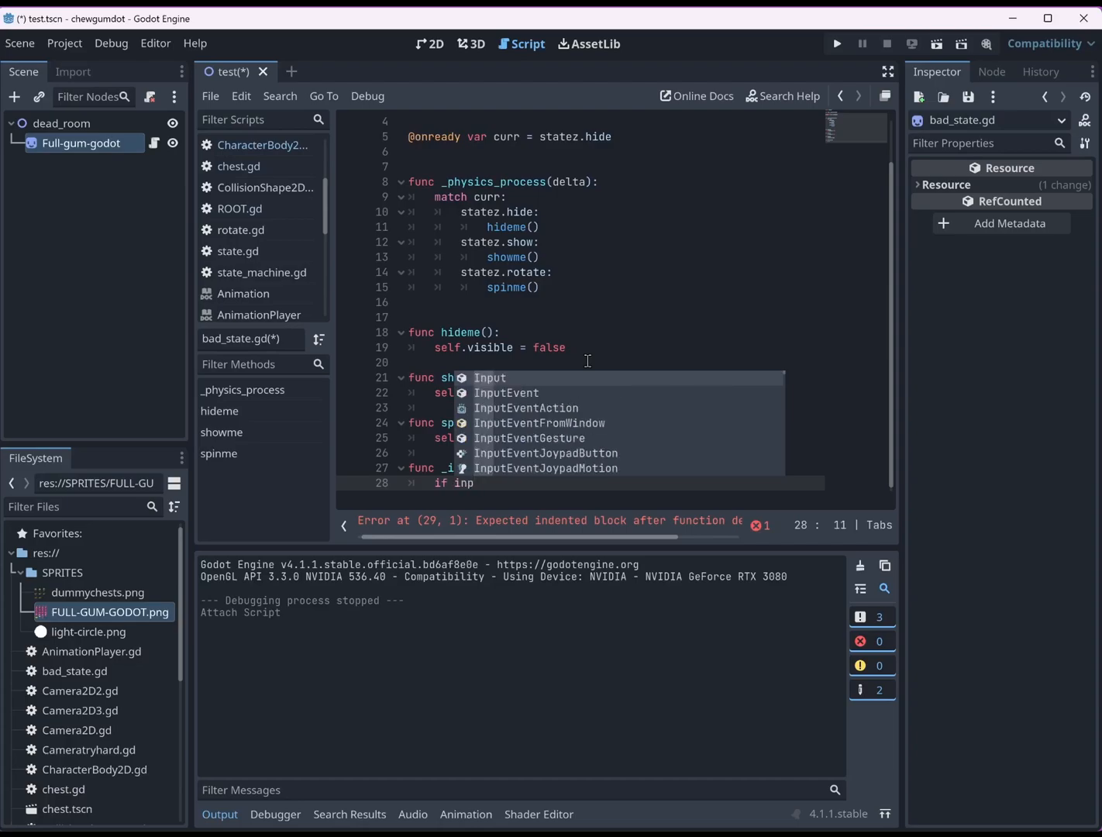
{"action": "type", "text": "event."}
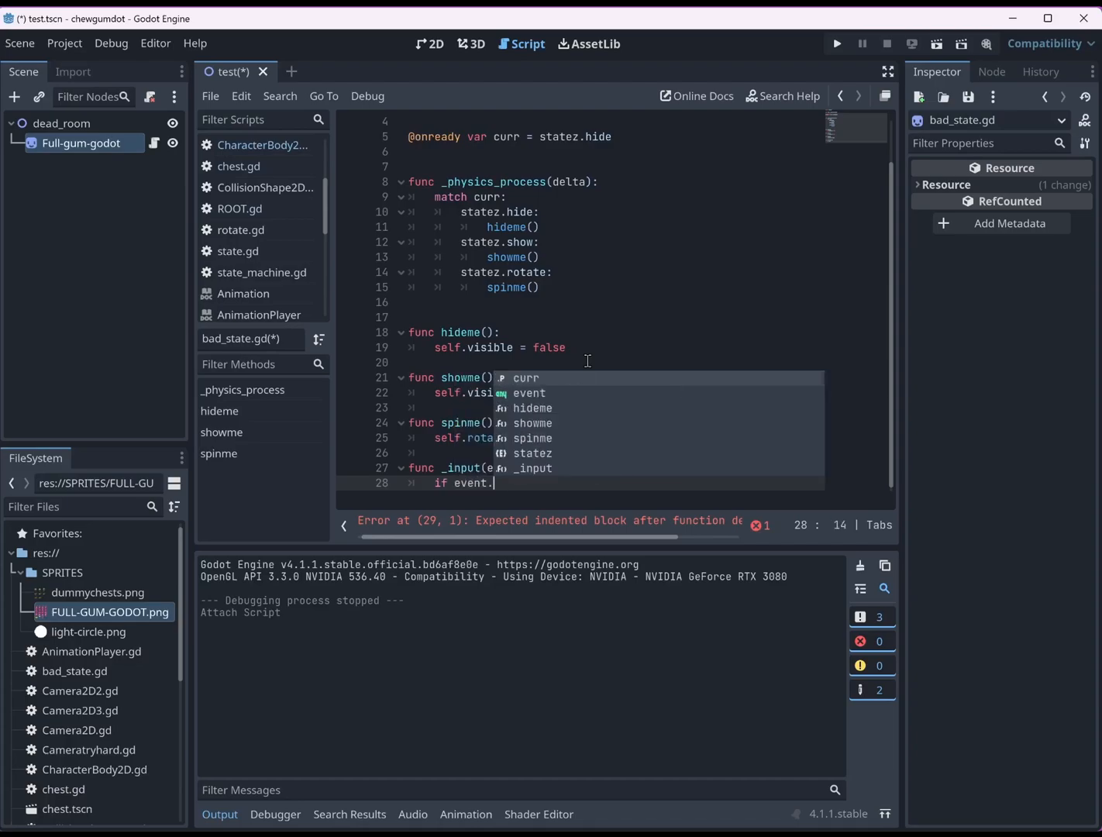
{"action": "type", "text": "is_action_pressed(\"ui_accept"}
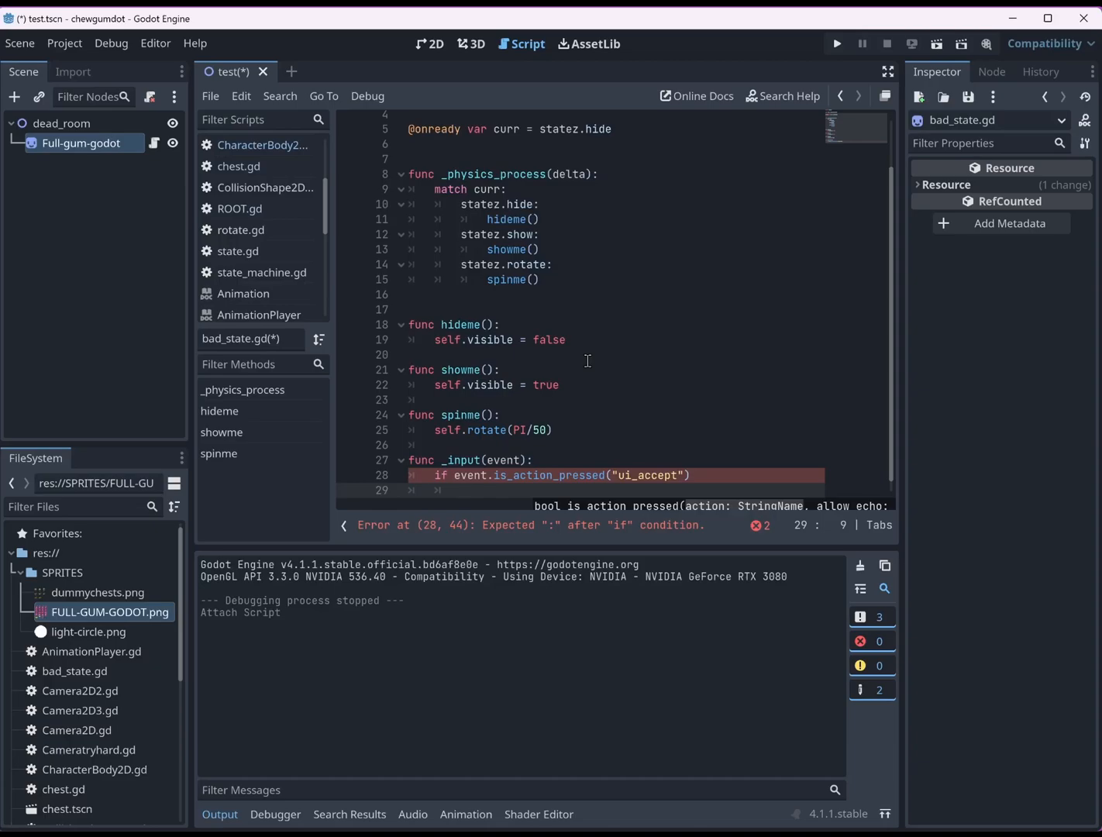
- Set curr = statez.show under the ui_accept branch and return to the condition line
{"action": "type", "text": "curr"}
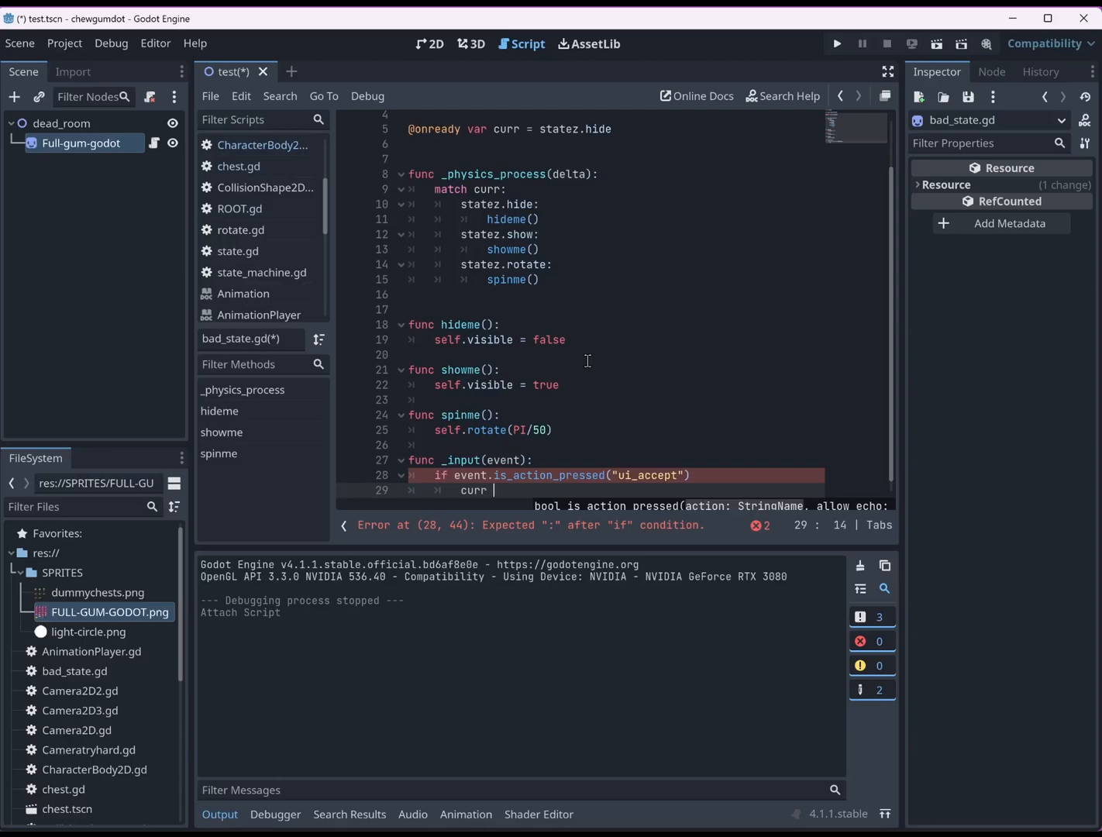
{"action": "type", "text": "="}
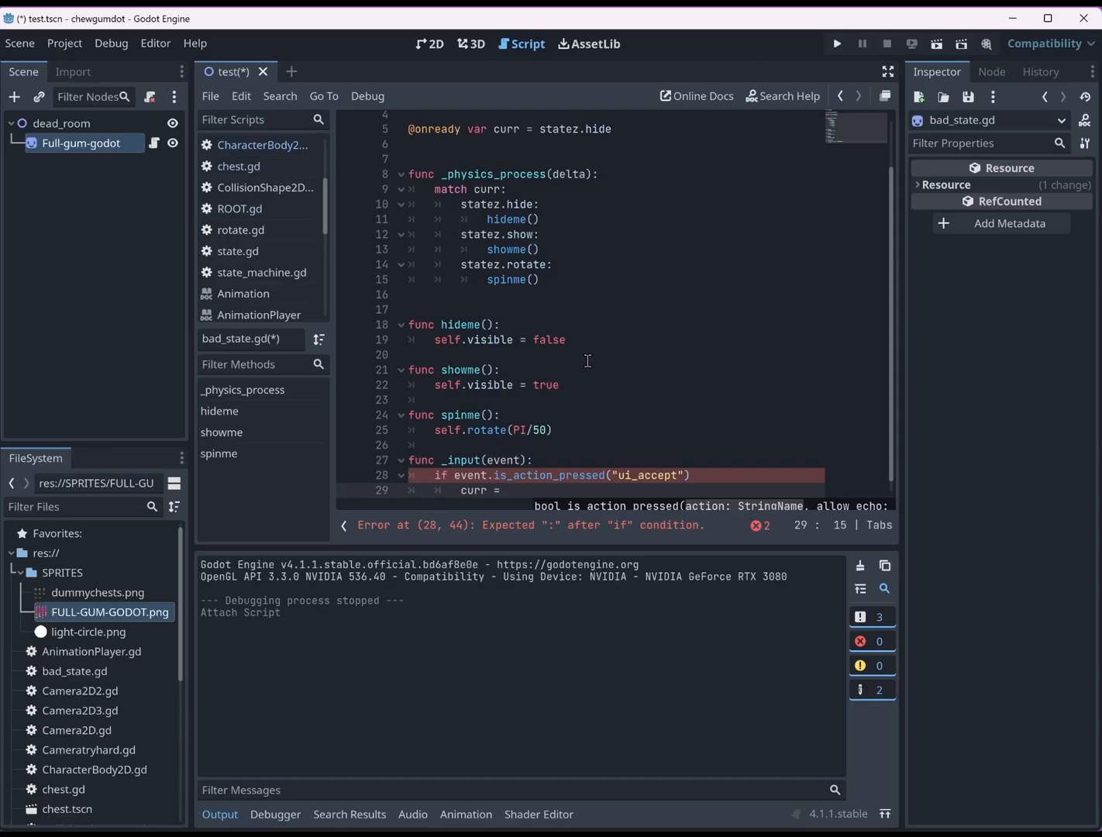
{"action": "type", "text": "statez."}
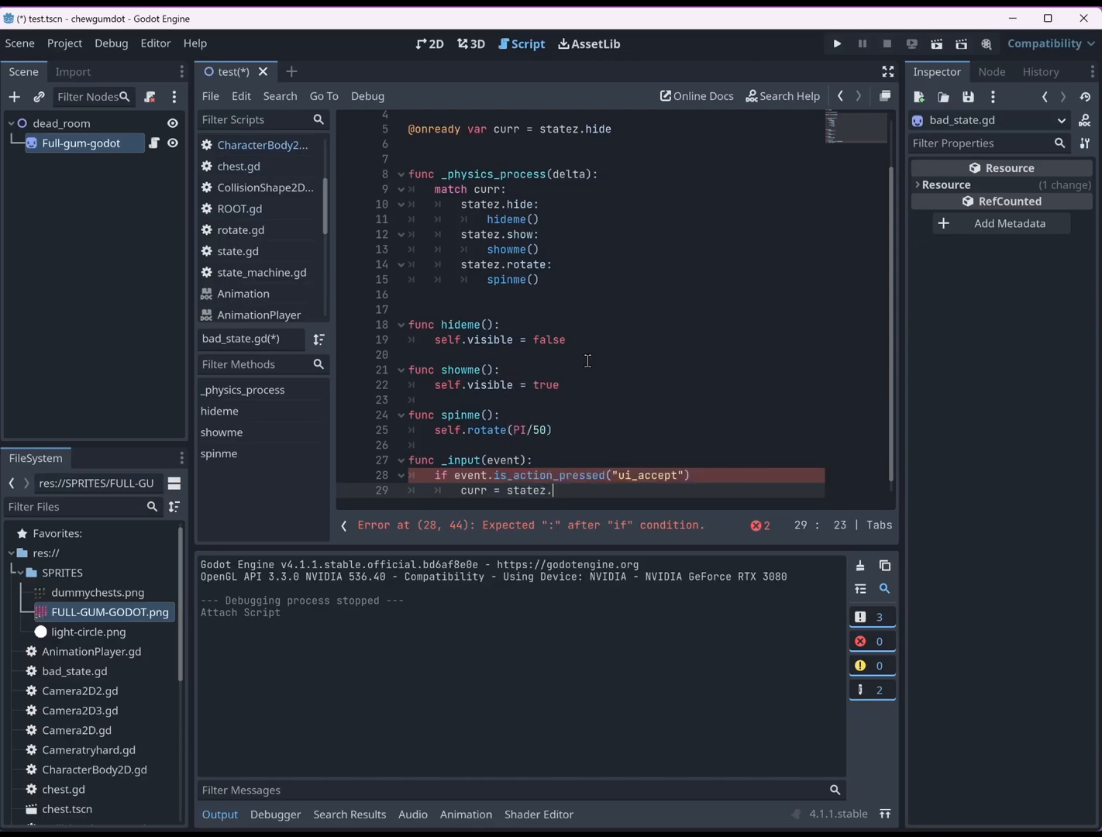
{"action": "type", "text": "show"}
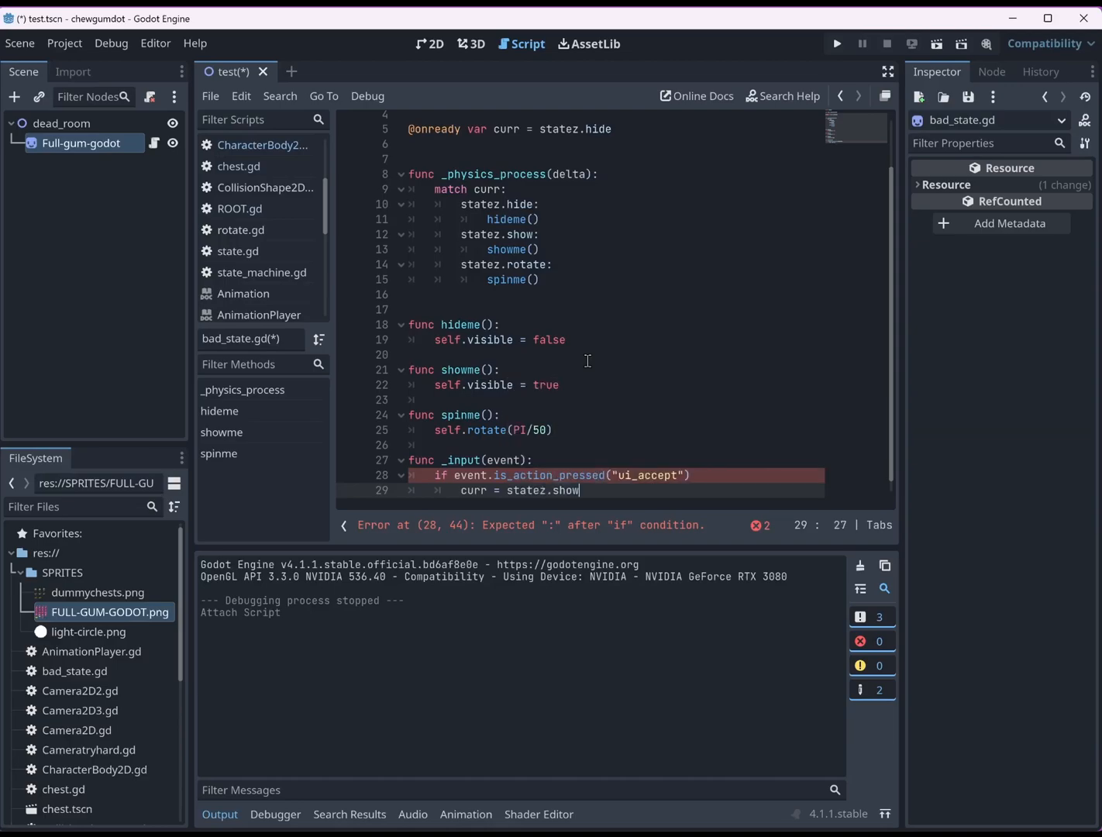
{"action": "scroll", "scroll_direction": "up", "scroll_amount": 3}
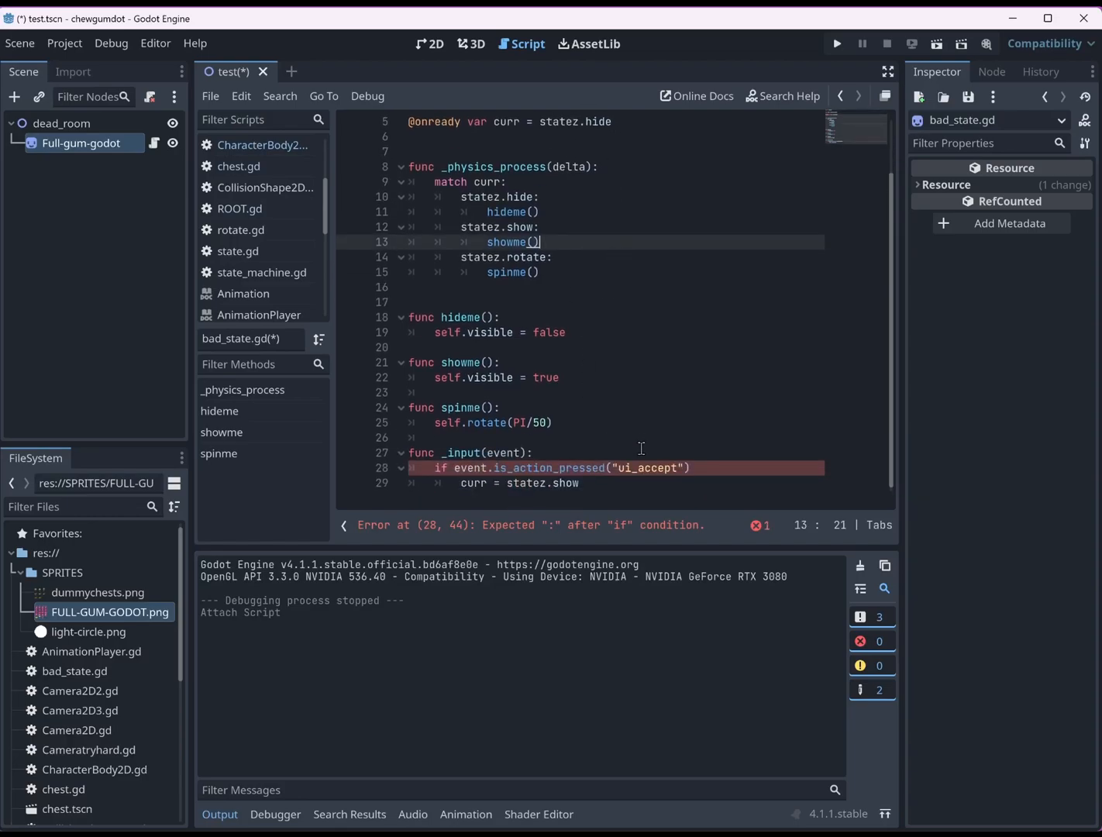
{"action": "left_click", "coordinate": [579, 484]}
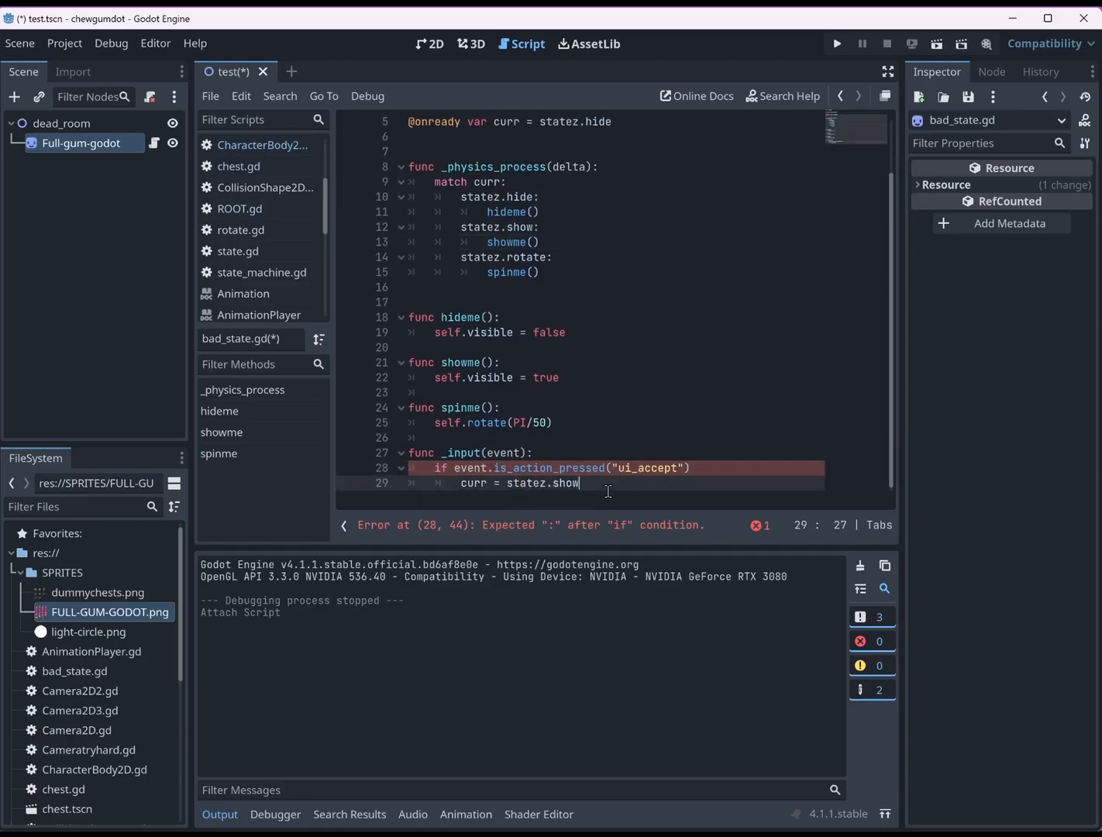
{"action": "left_click", "coordinate": [590, 468]}
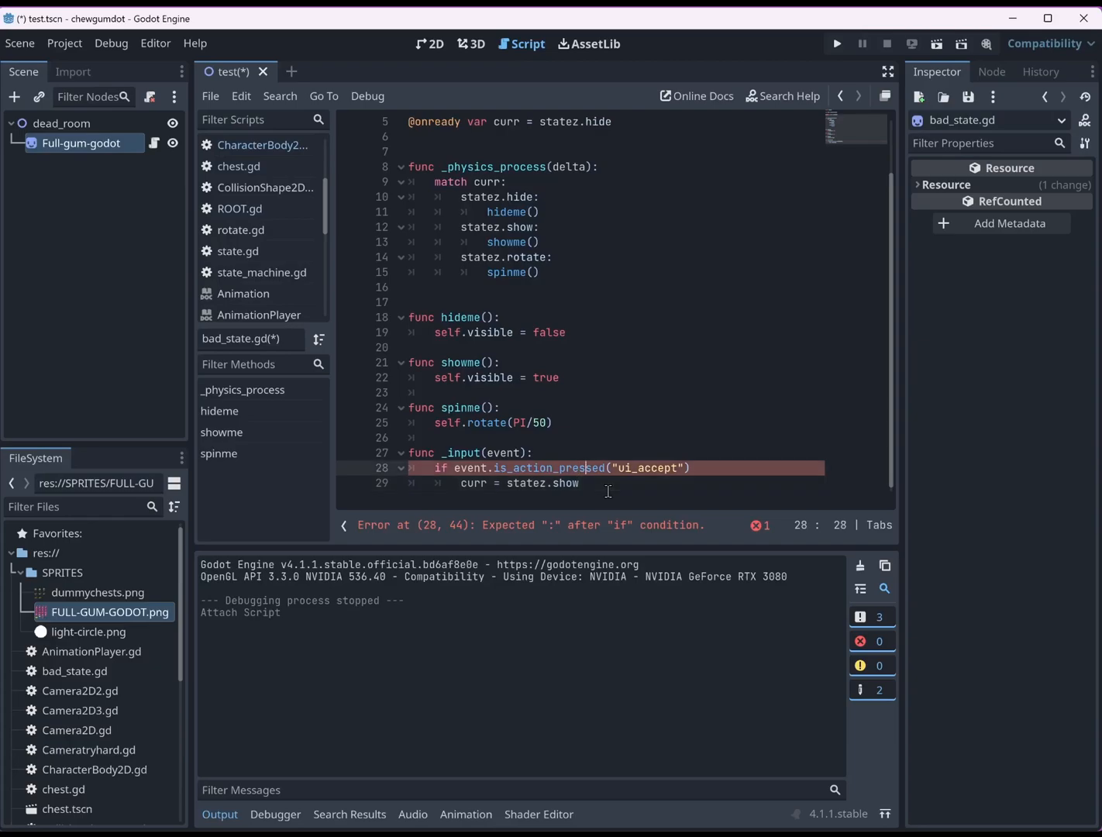
- Add the colon to the ui_accept if and an elif event.is_action_pressed("rotate"): setting curr = statez.rotate
{"action": "type", "text": ":"}
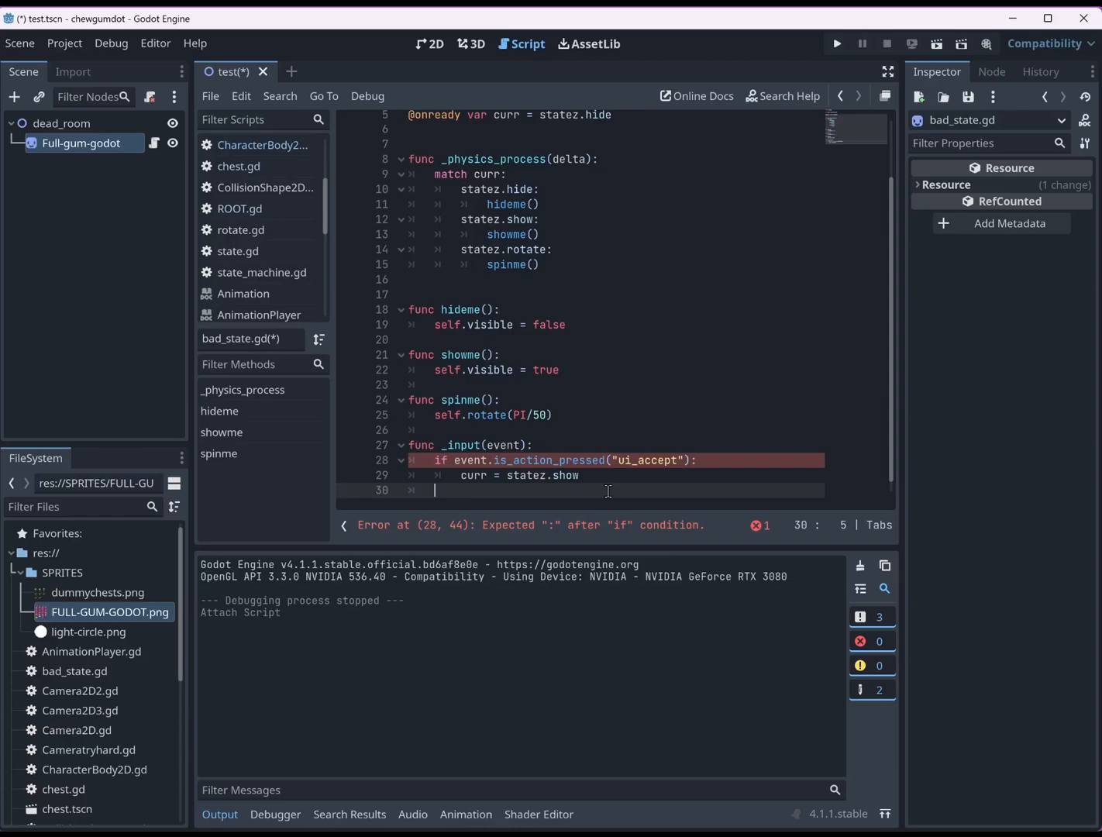
{"action": "type", "text": "elif"}
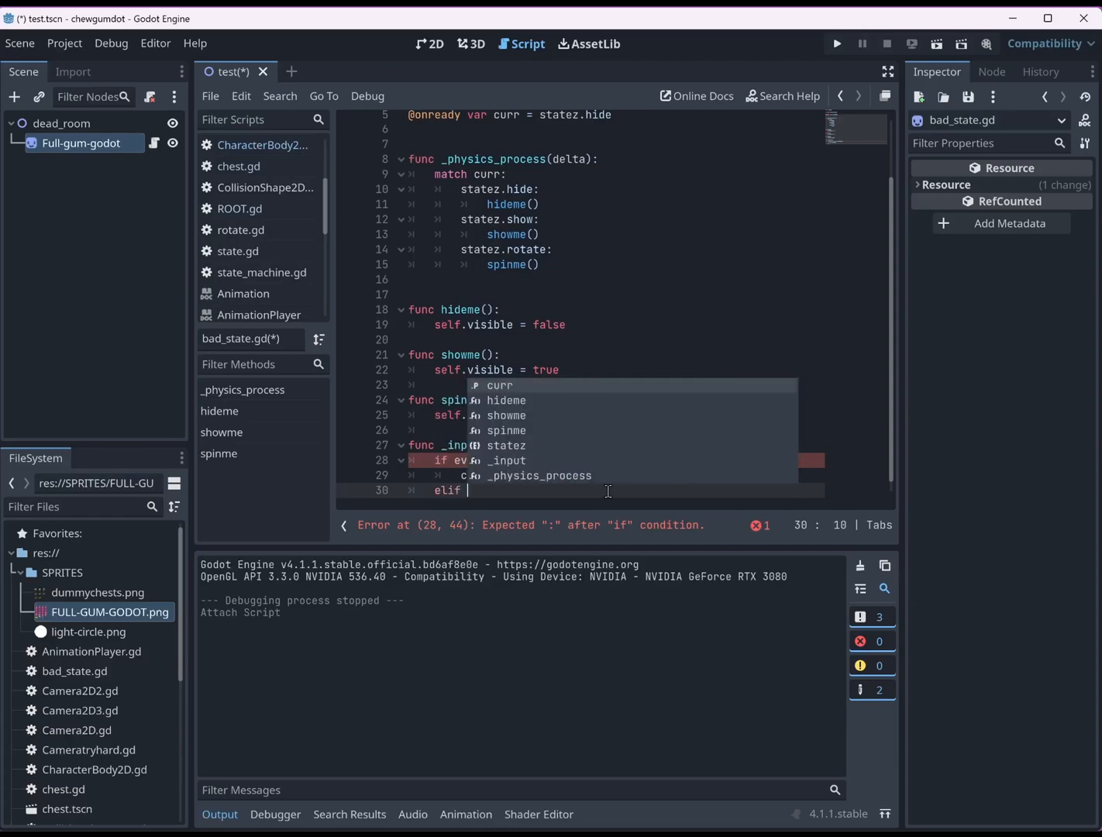
{"action": "type", "text": "event.is_action_pressed("}
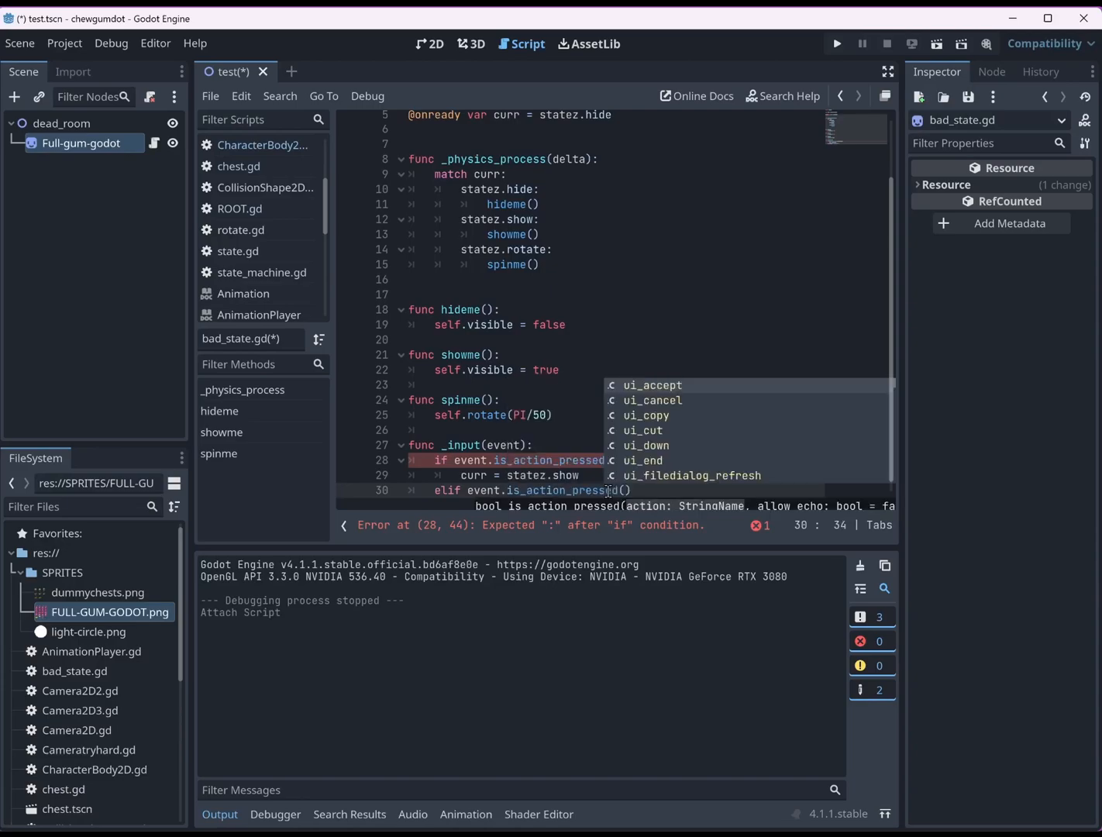
{"action": "type", "text": "r"}
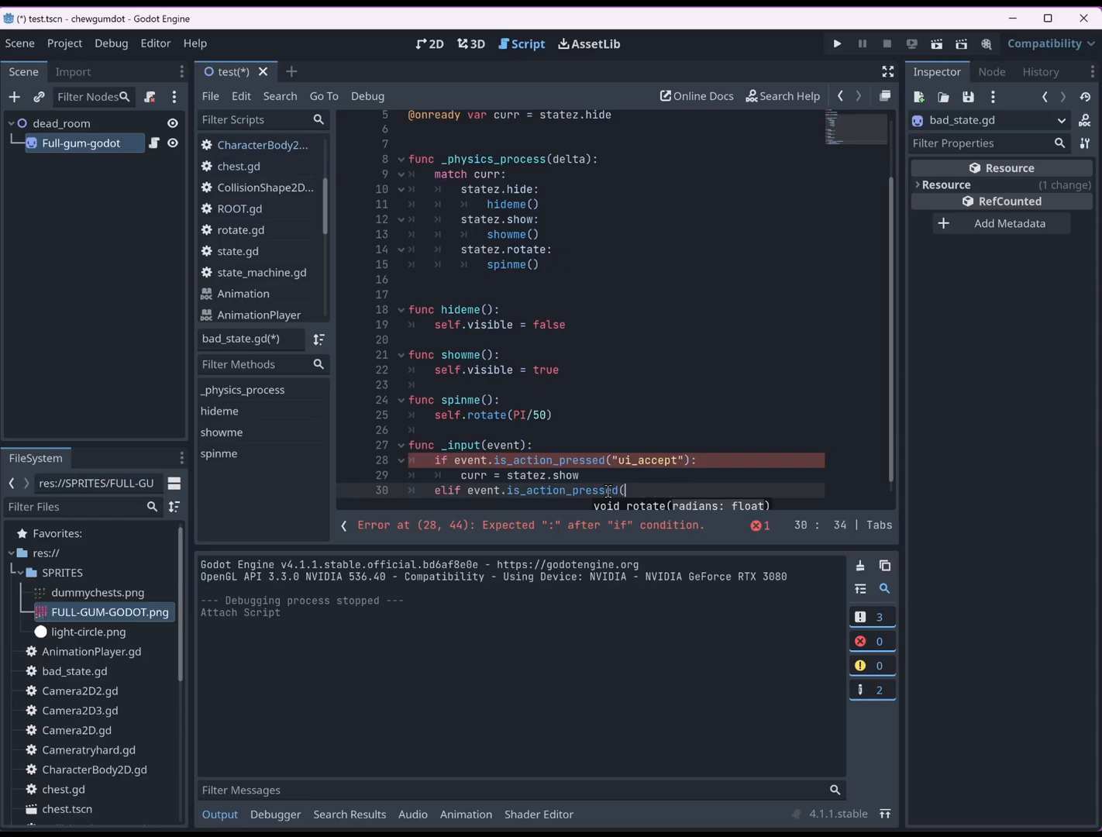
{"action": "type", "text": "rotate\")"}
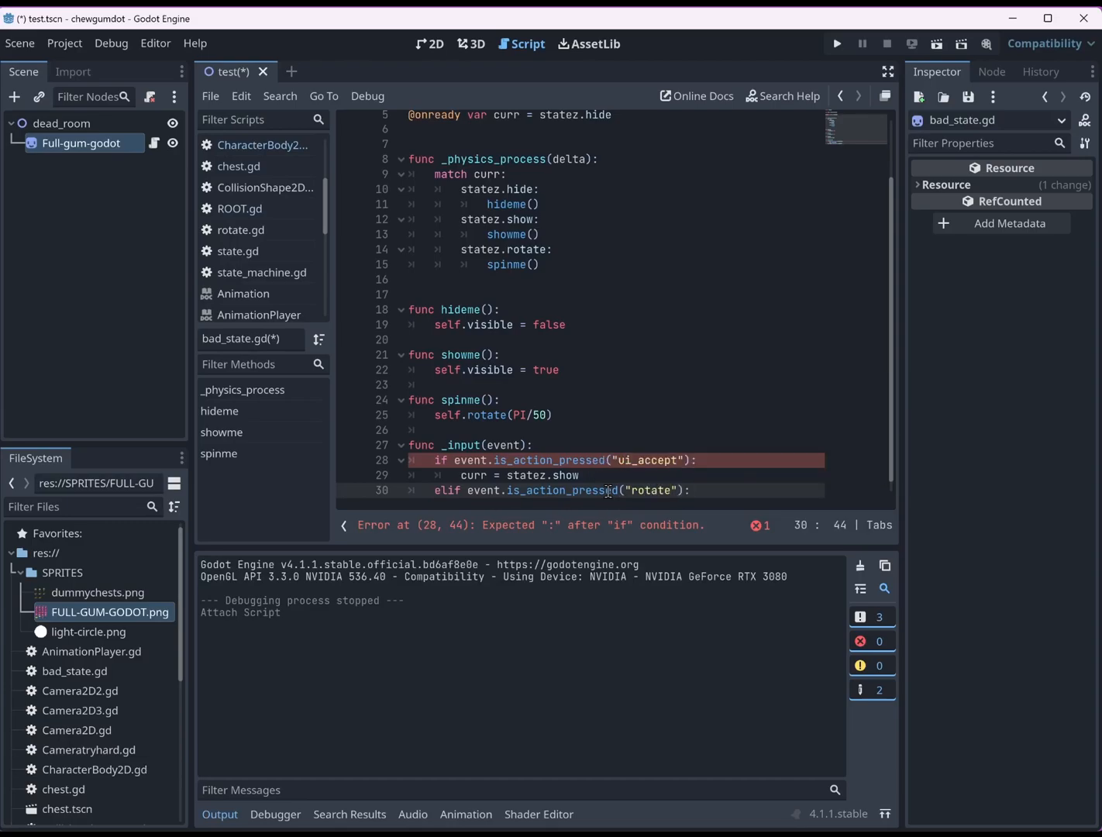
{"action": "type", "text": ":"}
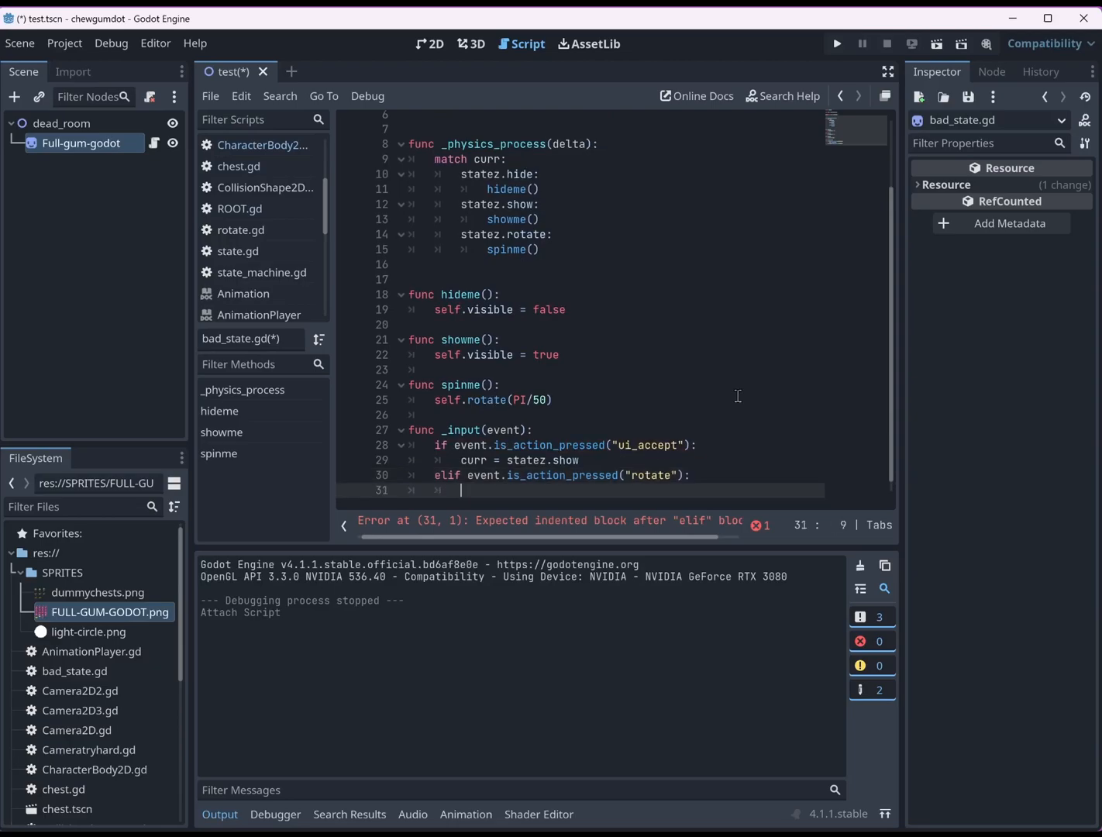
{"action": "type", "text": "curr = stae"}
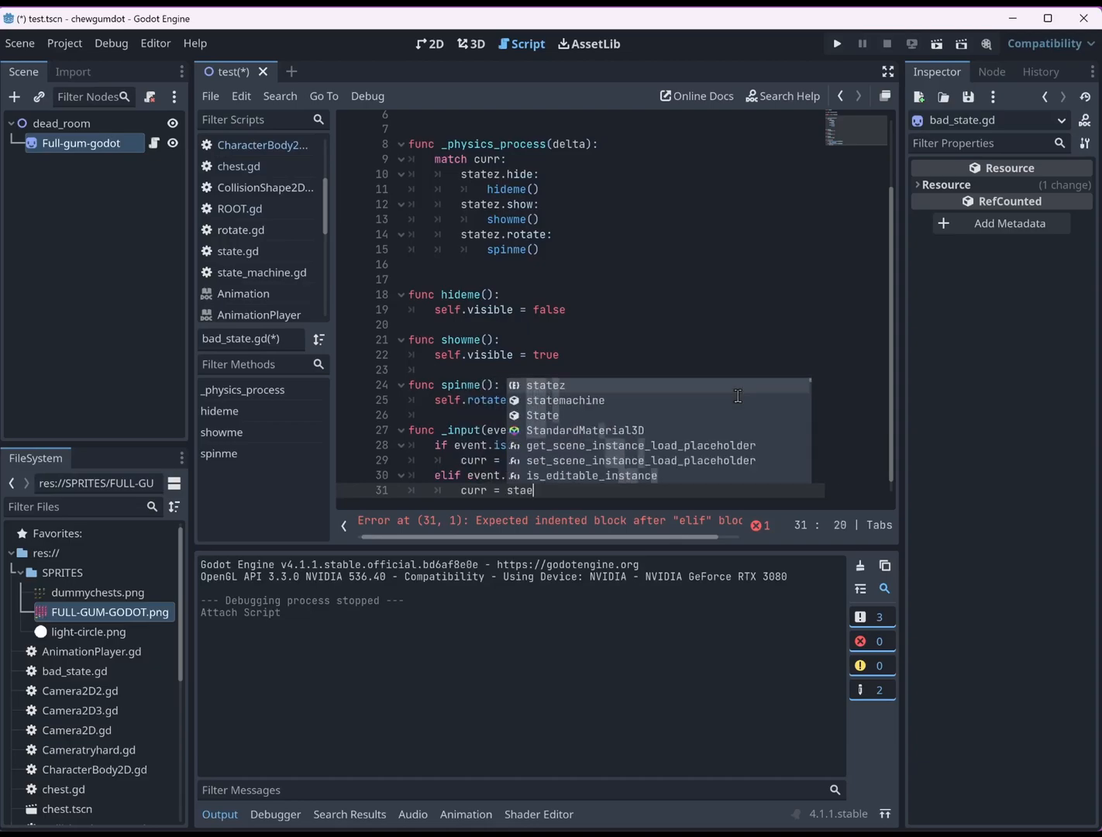
{"action": "type", "text": "statez."}
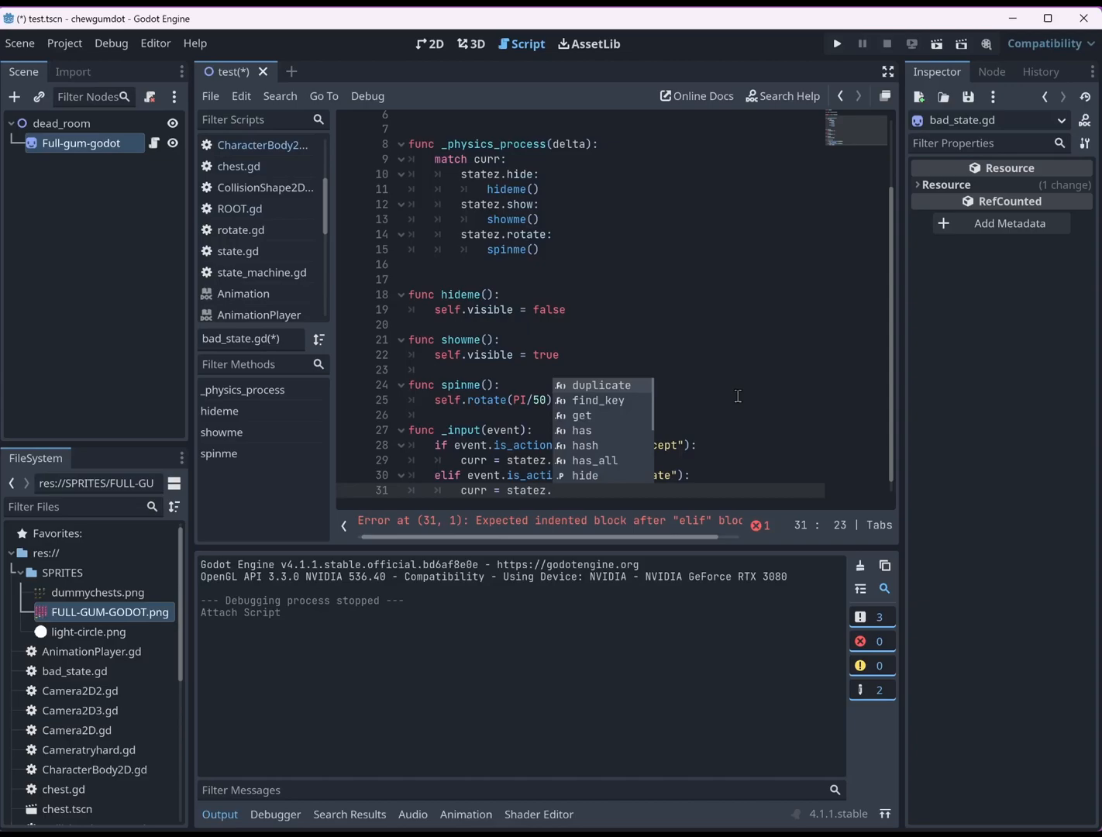
{"action": "type", "text": "rotate"}
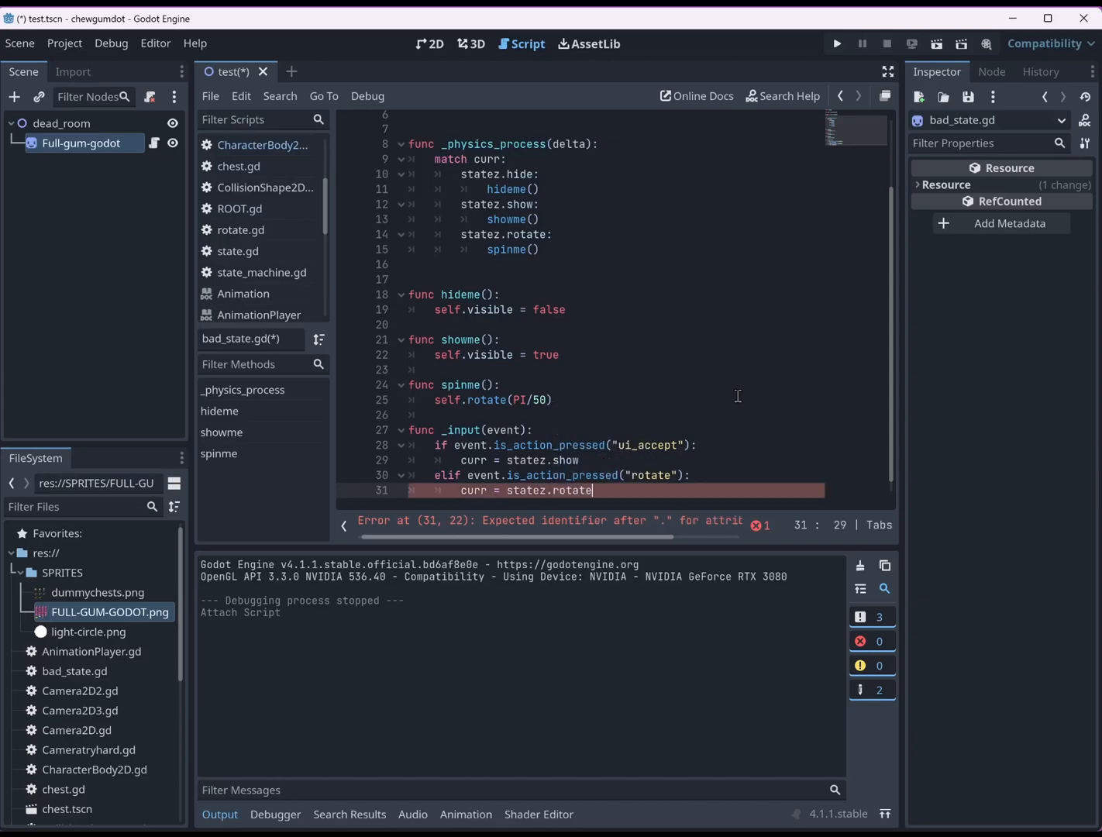
- Add an else branch setting curr = statez.hide
{"action": "type", "text": "else:"}
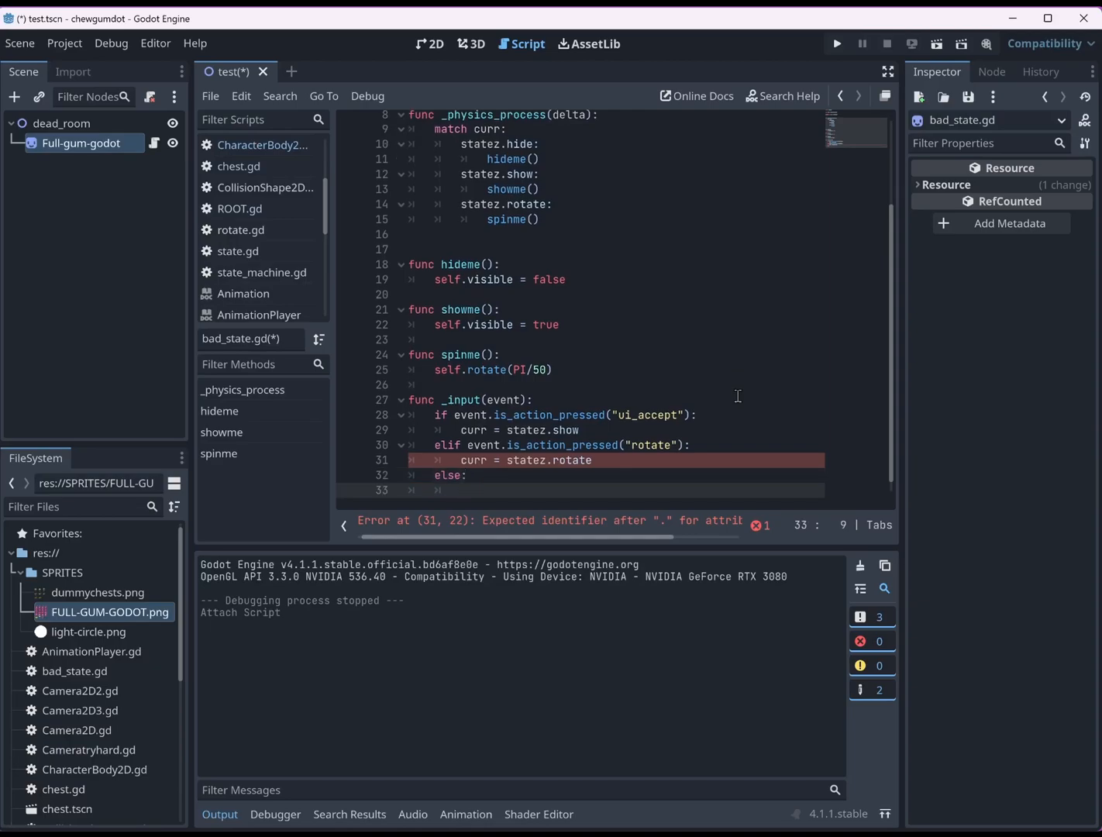
{"action": "type", "text": "curr ="}
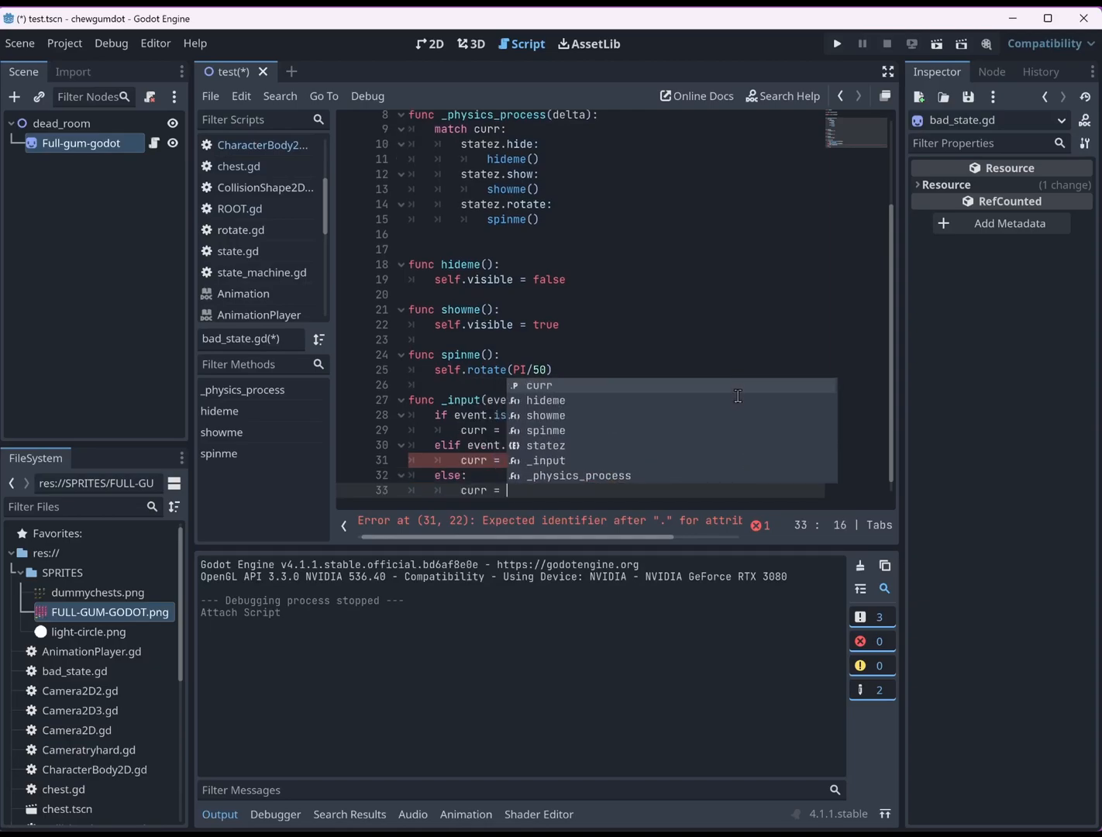
{"action": "type", "text": "tatez.hide"}
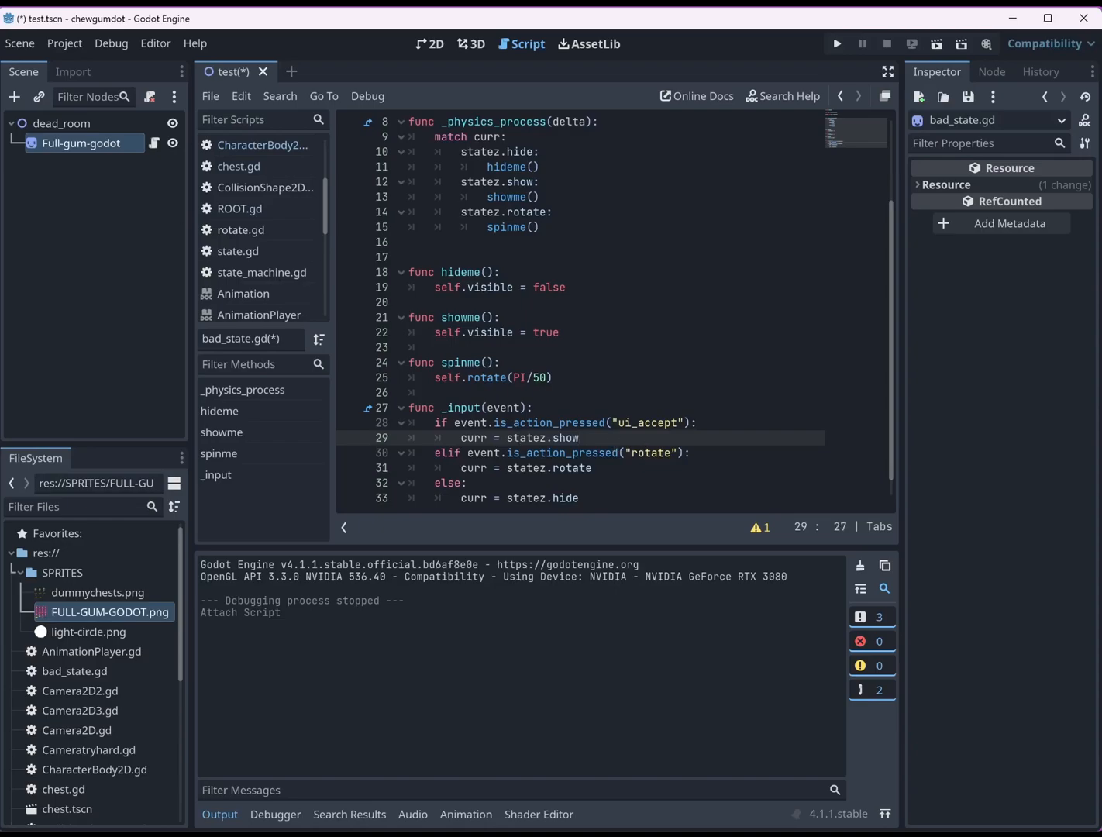
- Add a 'rotate' action in Project Settings Input Map and bind it to the R key
{"action": "left_click", "coordinate": [65, 43]}
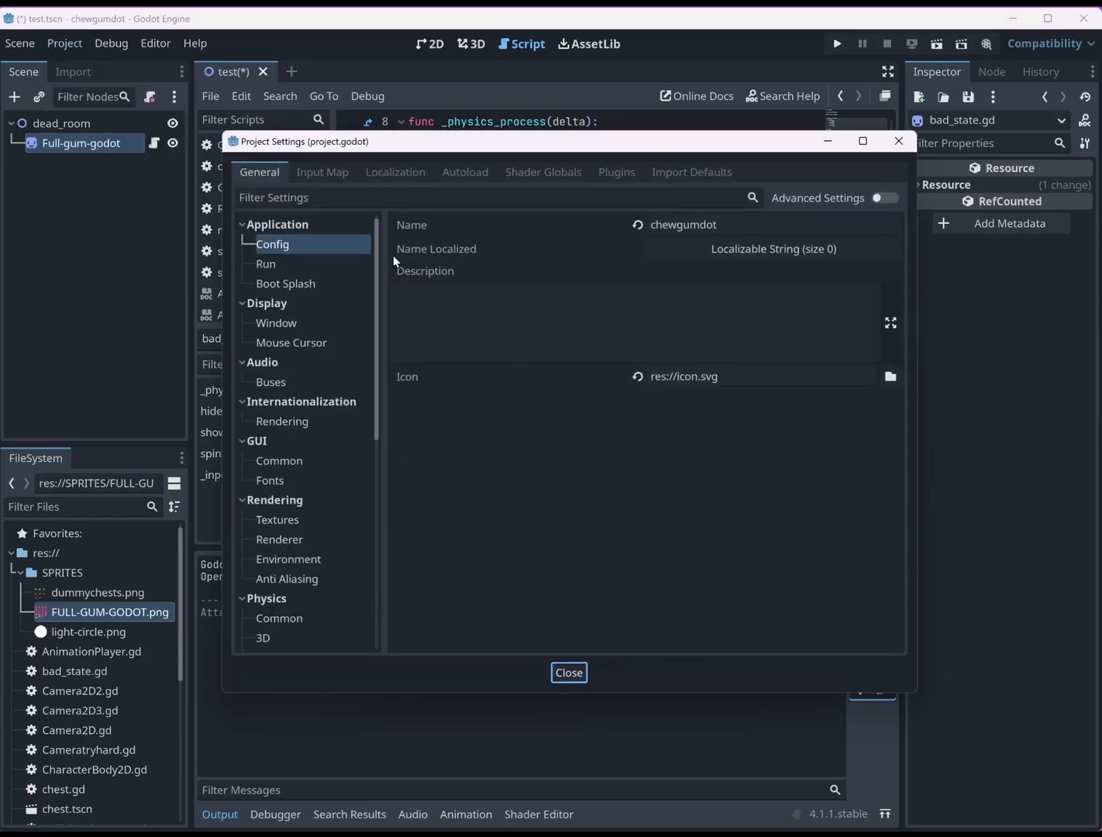
{"action": "left_click", "coordinate": [322, 170]}
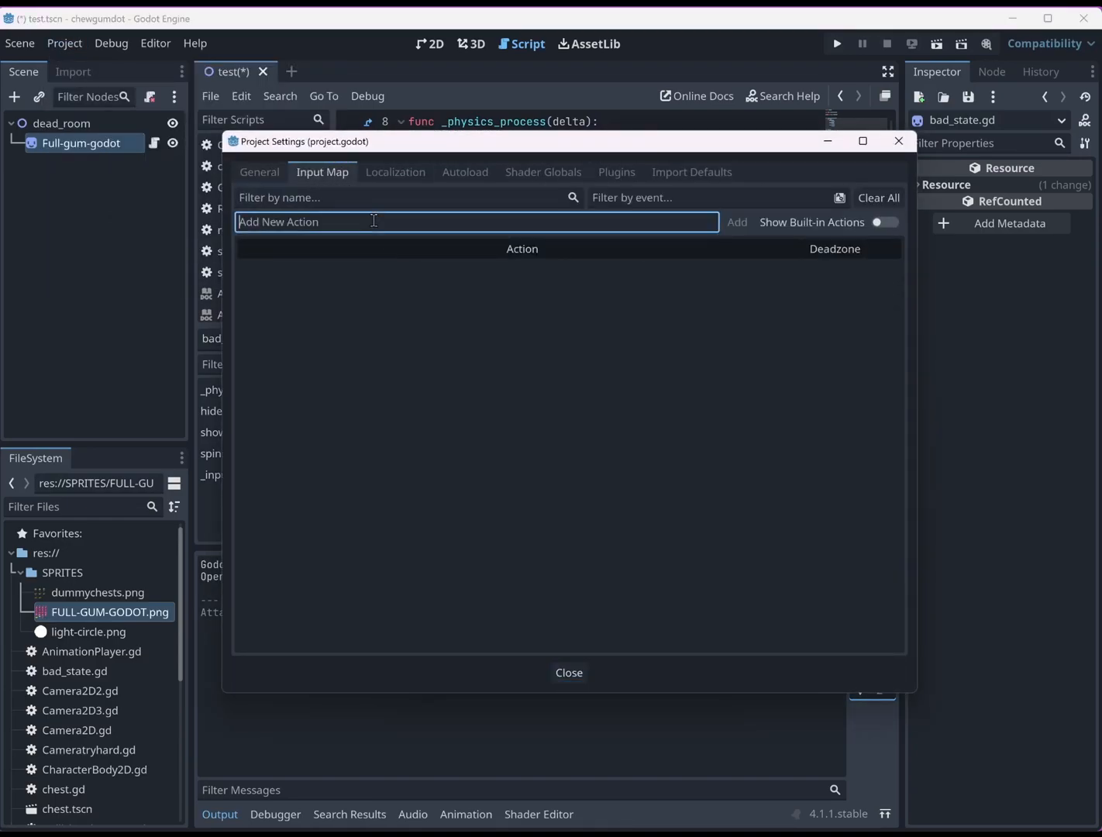
{"action": "type", "text": "rotat"}
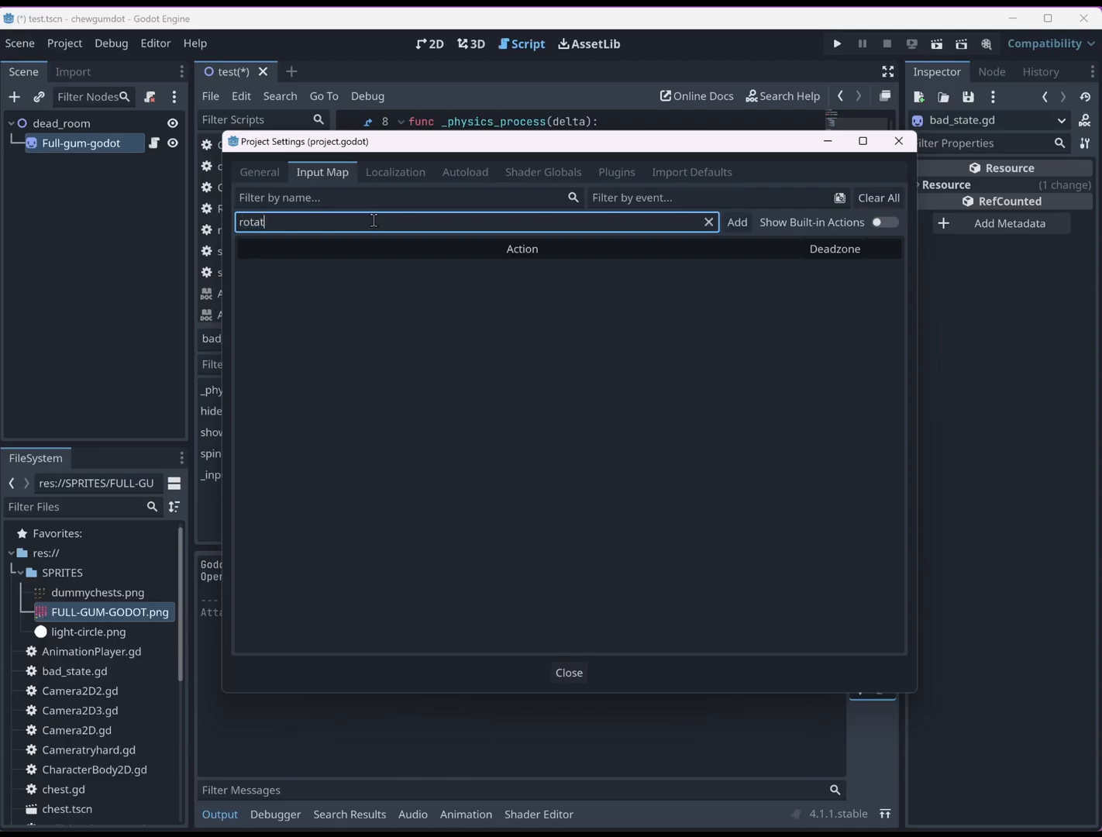
{"action": "left_click", "coordinate": [736, 223]}
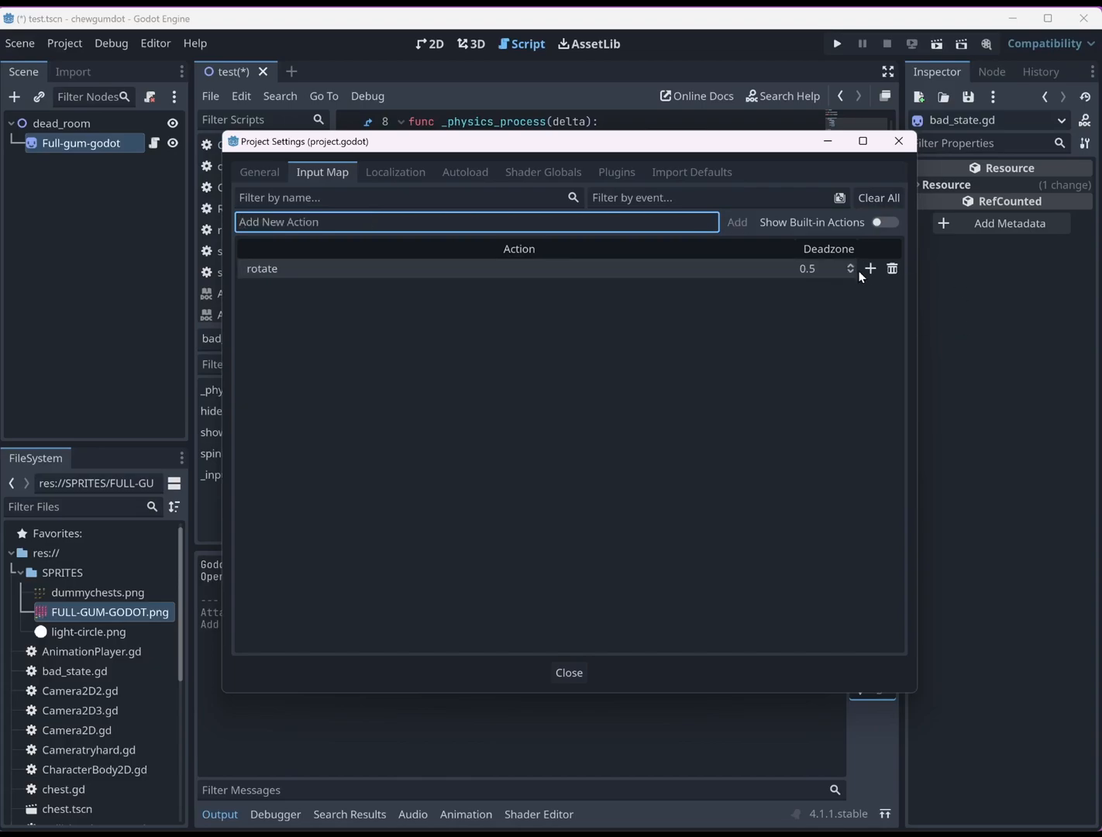
{"action": "left_click", "coordinate": [869, 268]}
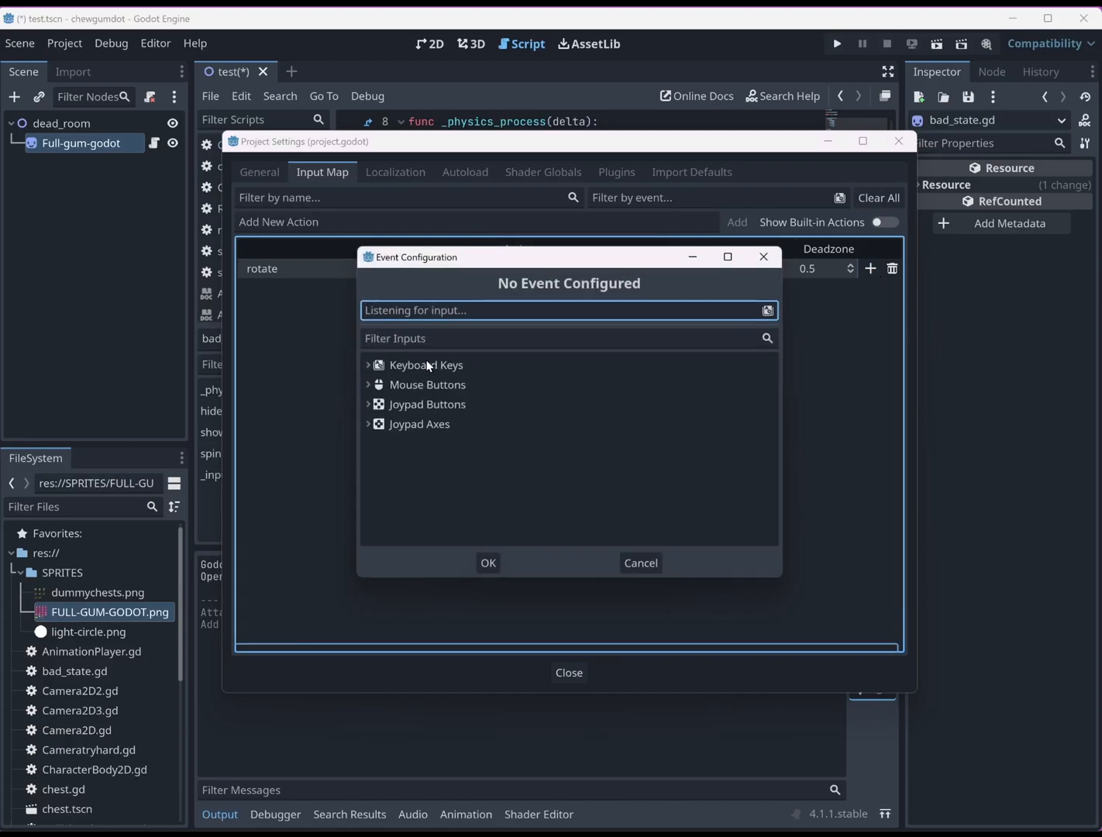
{"action": "key", "text": "r"}
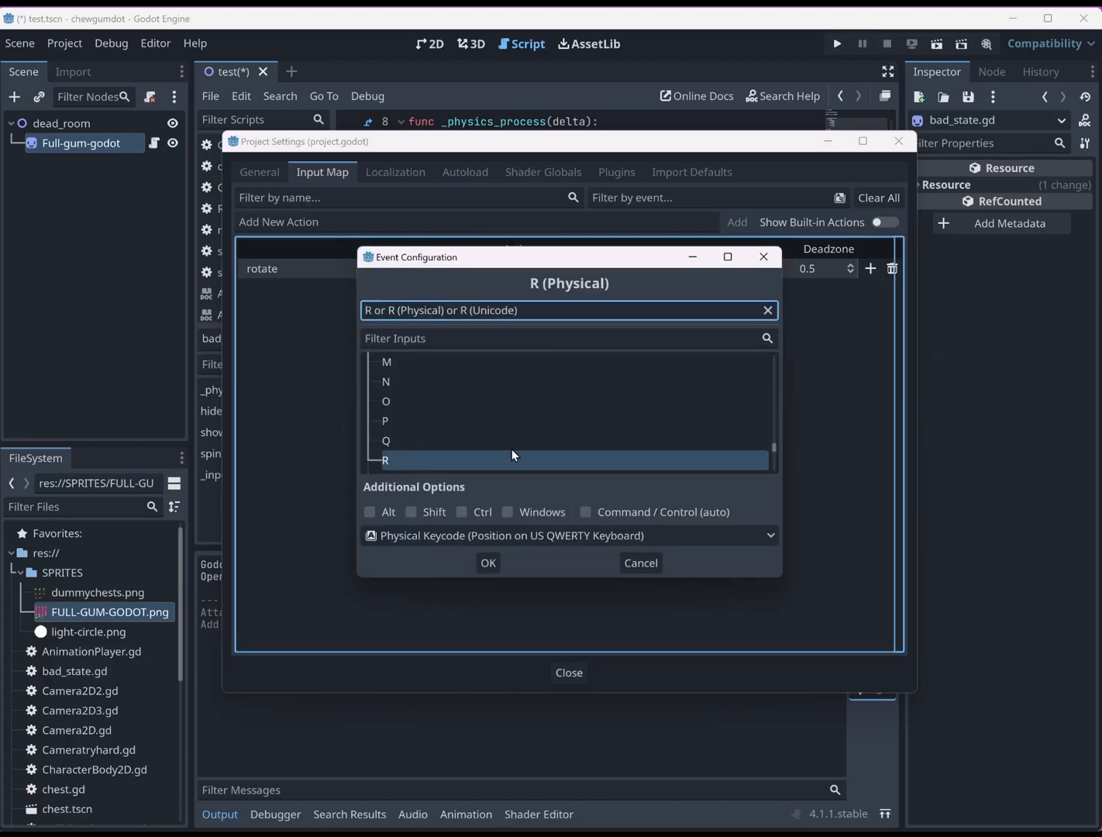
{"action": "left_click", "coordinate": [487, 563]}
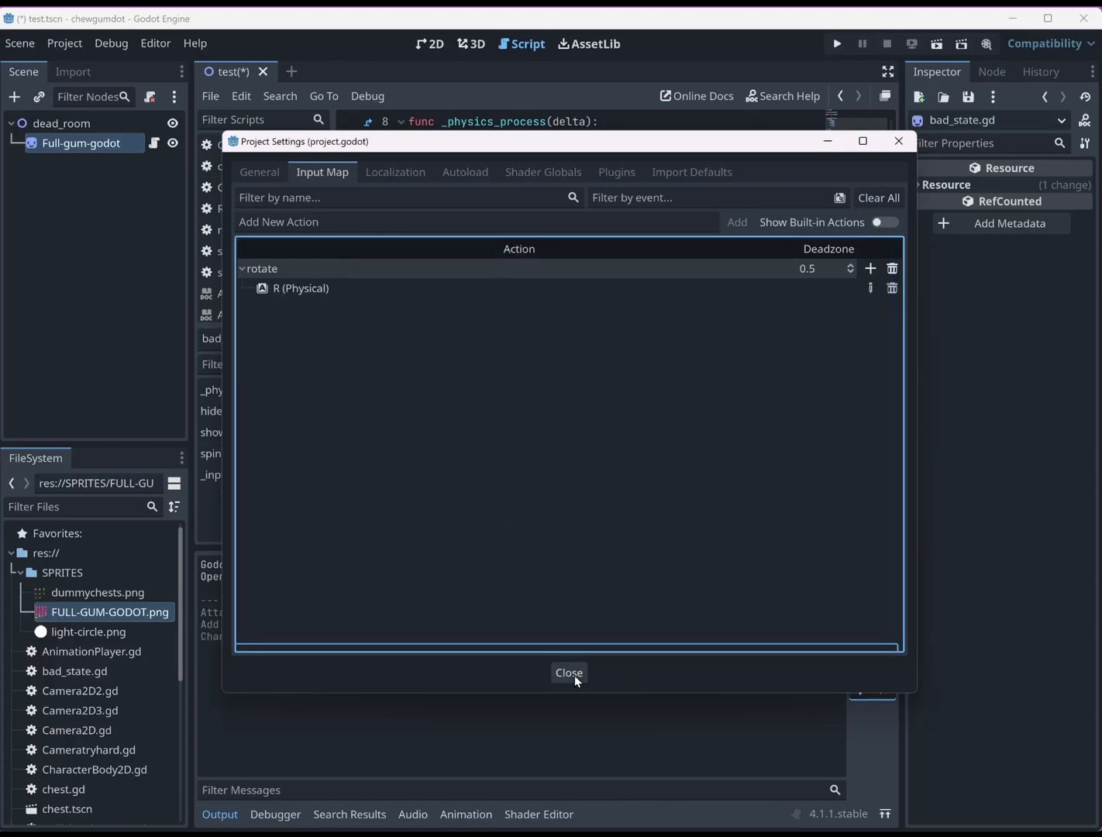
{"action": "left_click", "coordinate": [568, 673]}
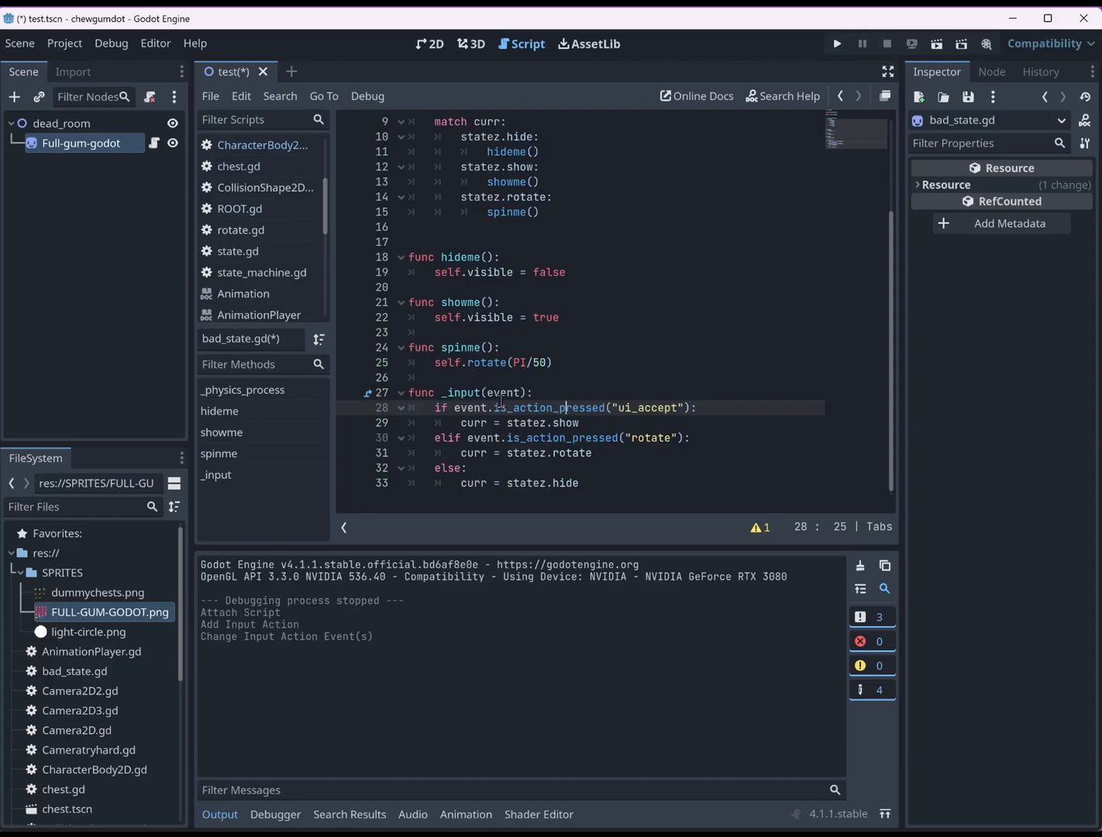
{"action": "left_click", "coordinate": [557, 421]}
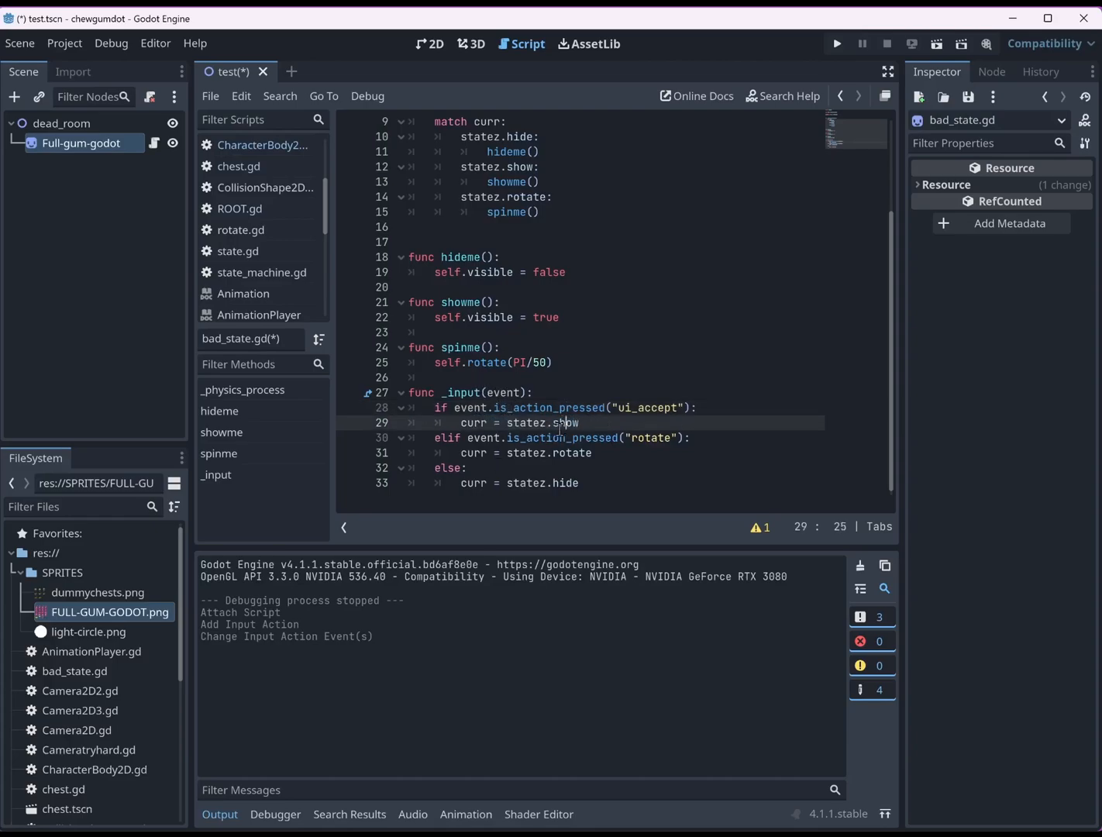
{"action": "scroll", "scroll_direction": "up", "scroll_amount": 3}
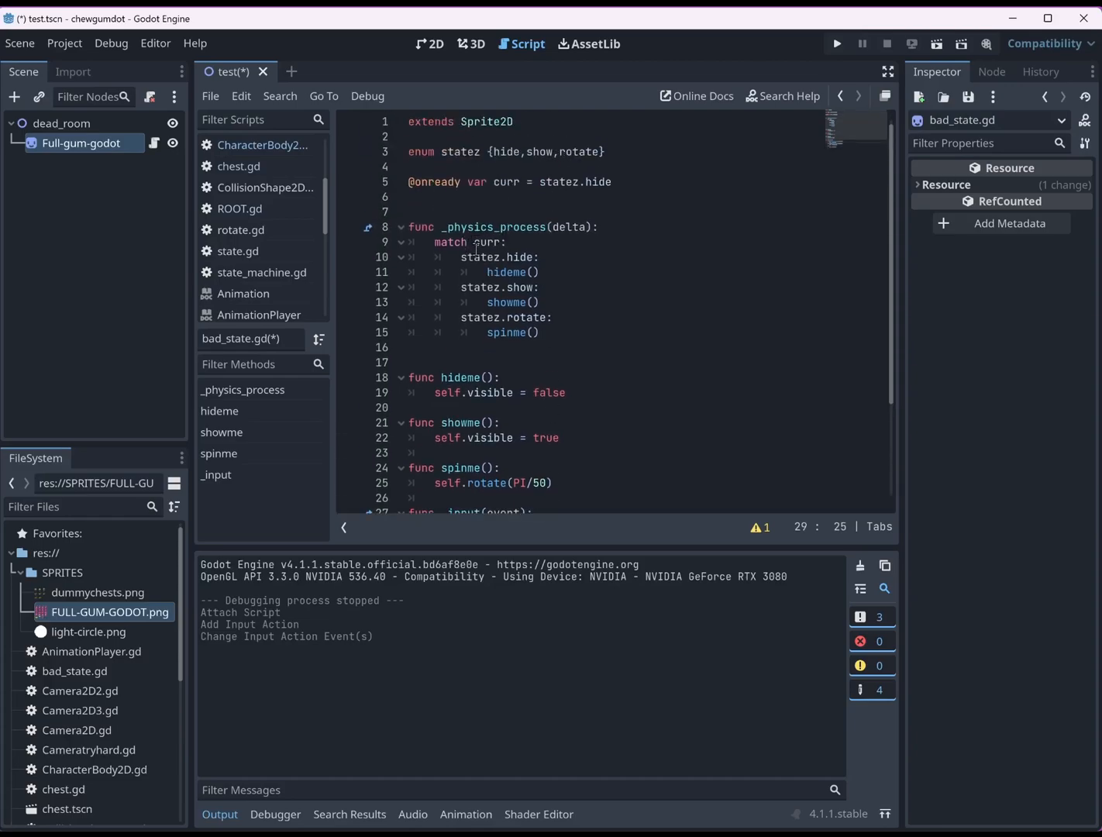
{"action": "left_click", "coordinate": [534, 257]}
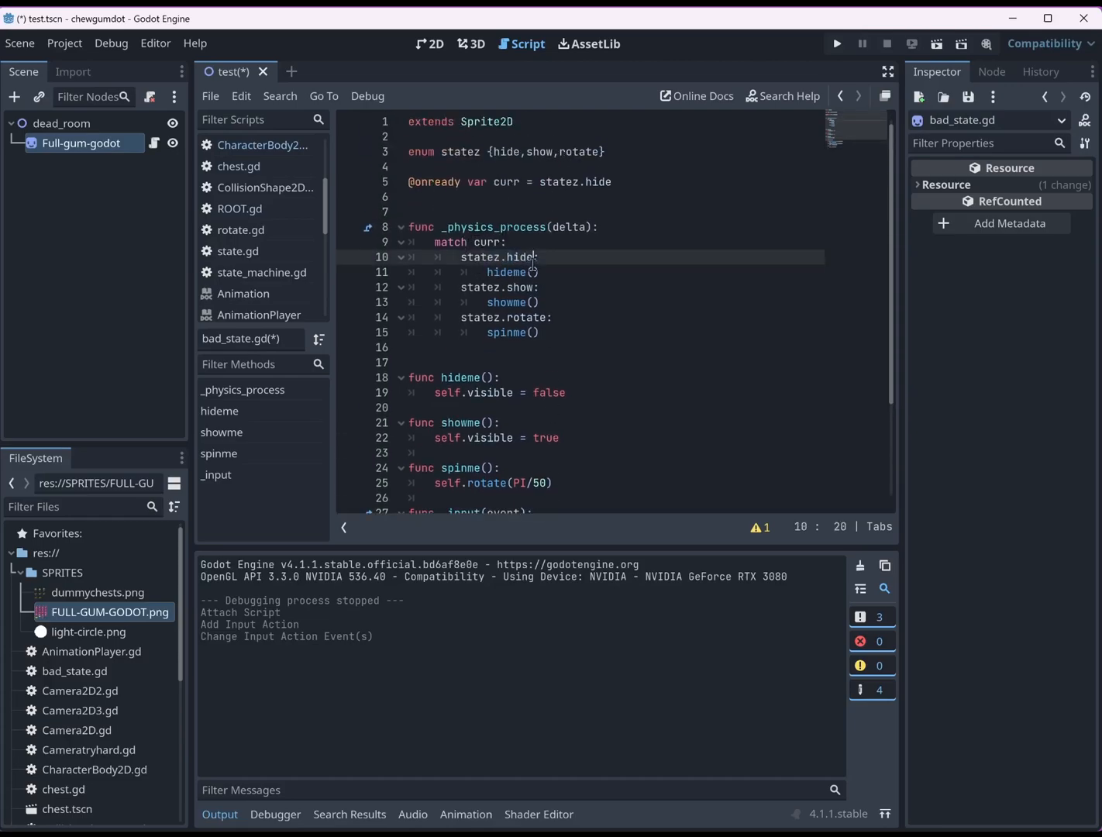
{"action": "double_click", "coordinate": [512, 302]}
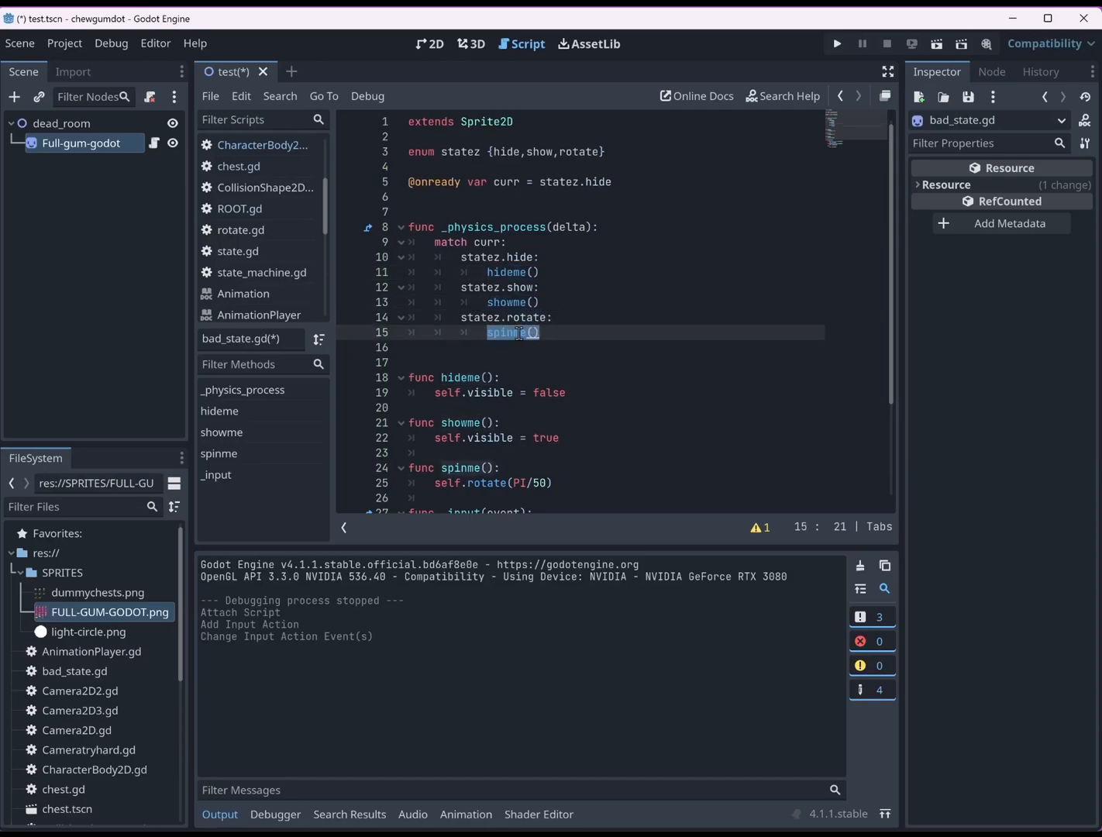
{"action": "left_click", "coordinate": [561, 302]}
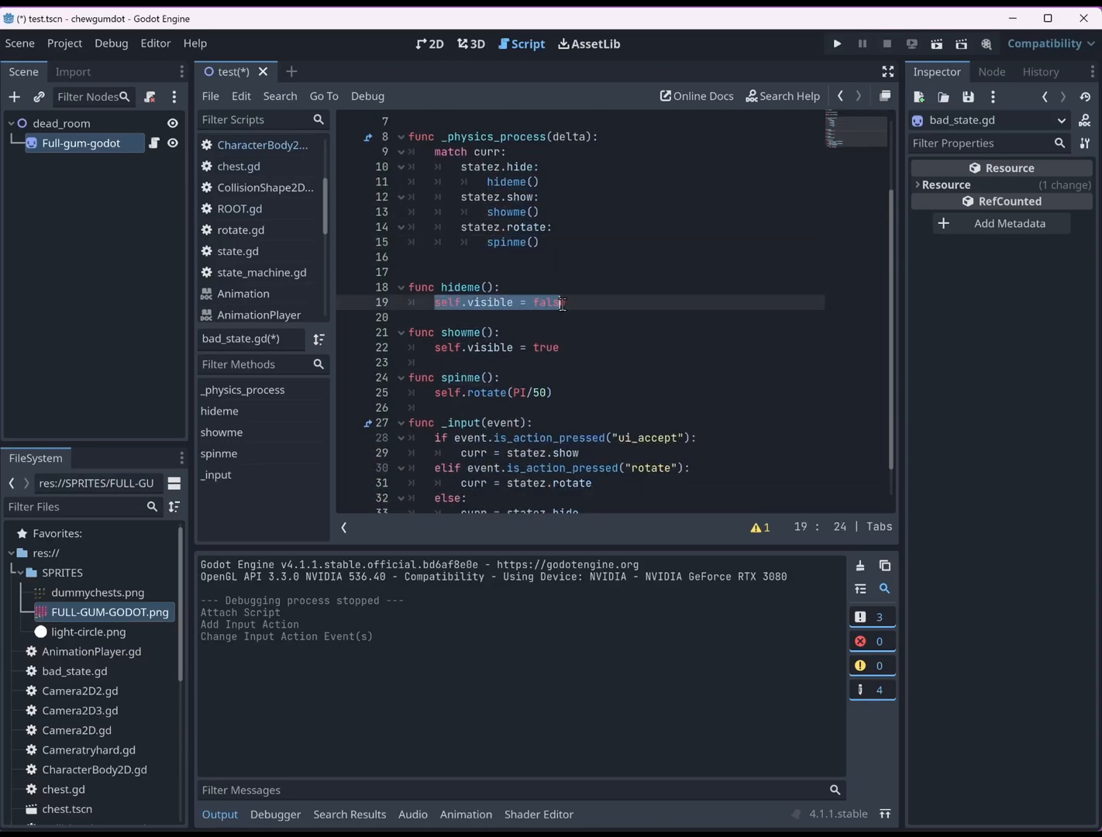
{"action": "left_click", "coordinate": [550, 347]}
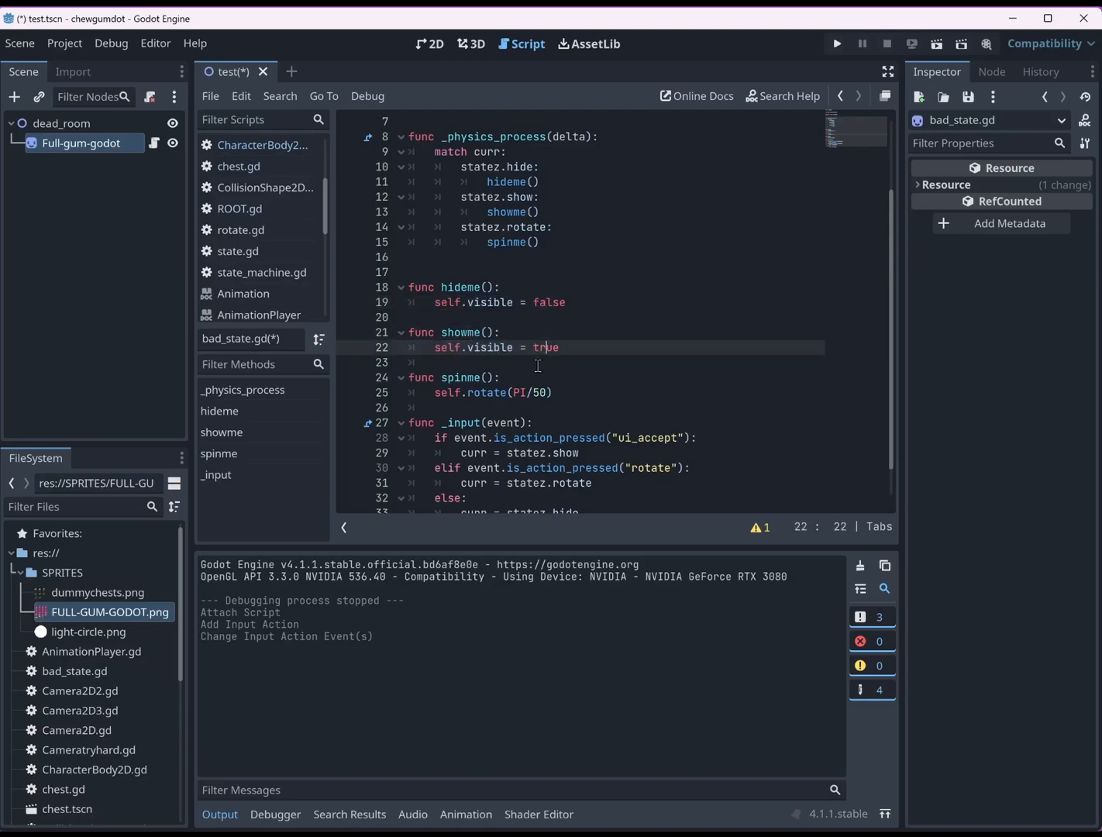
{"action": "scroll", "scroll_direction": "up", "scroll_amount": 3}
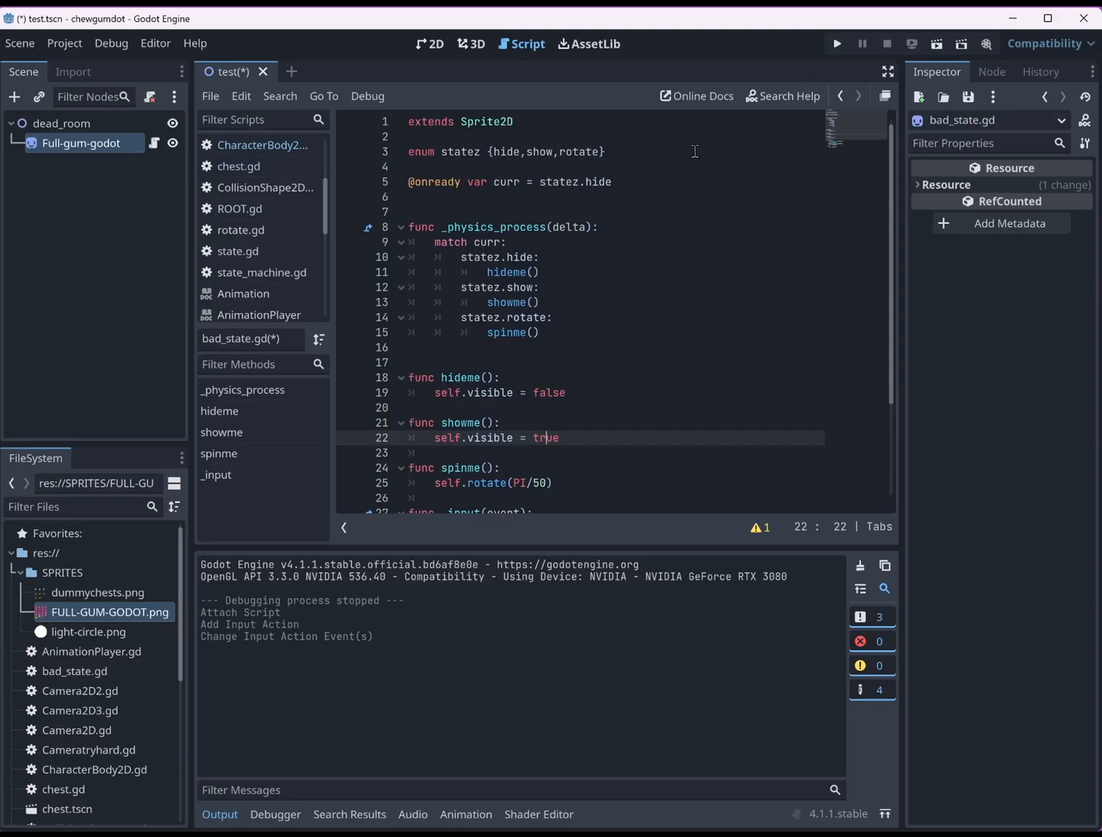
{"action": "scroll", "scroll_direction": "down", "scroll_amount": 3}
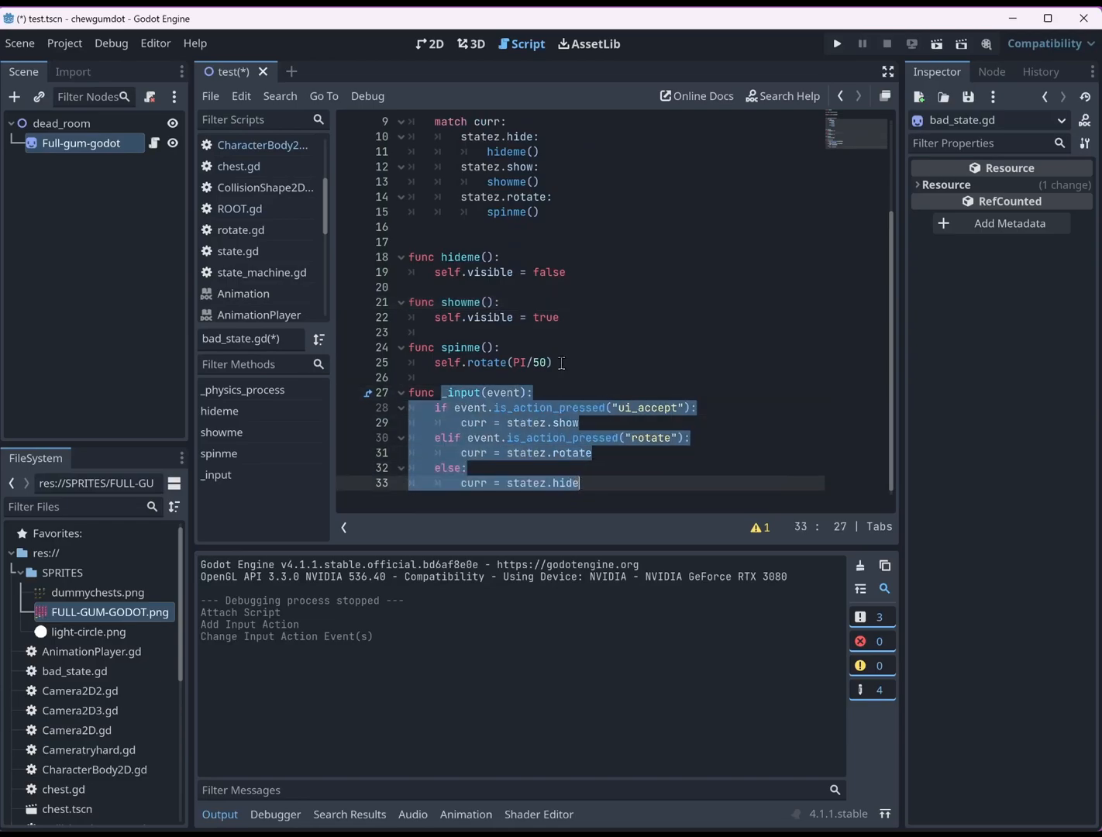
{"action": "scroll", "scroll_direction": "up", "scroll_amount": 3}
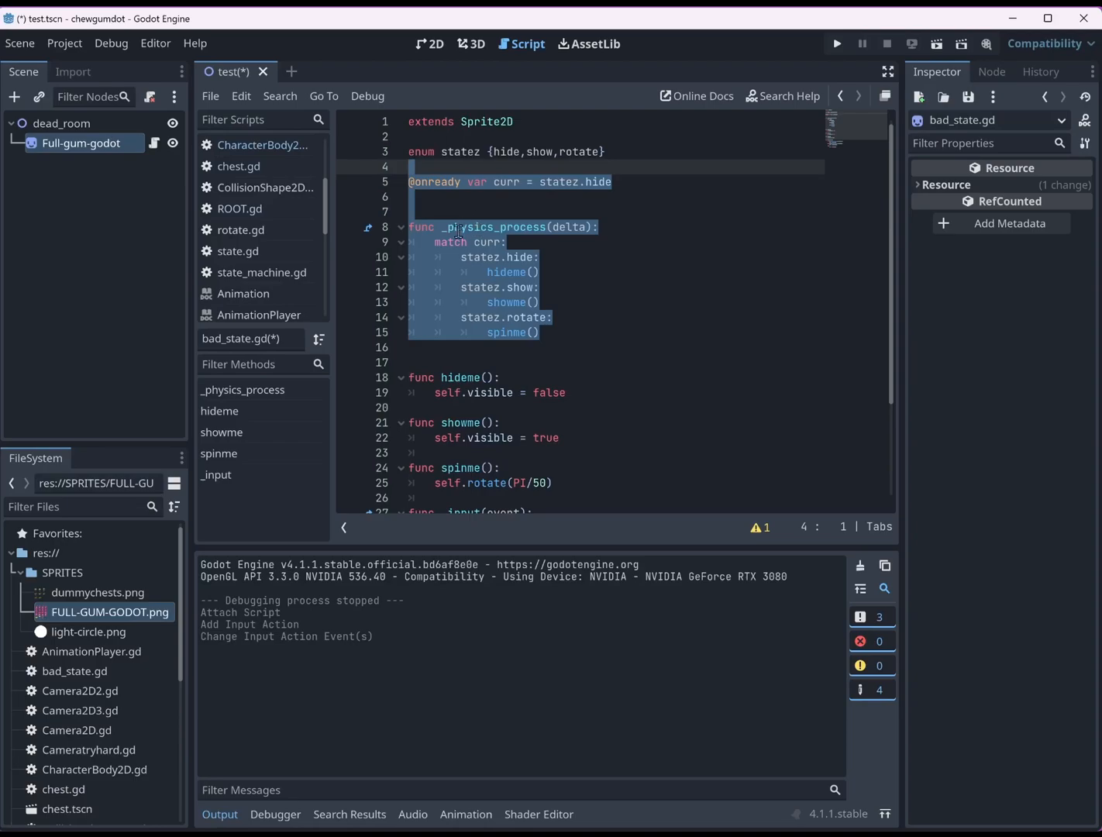
{"action": "left_click", "coordinate": [540, 302]}
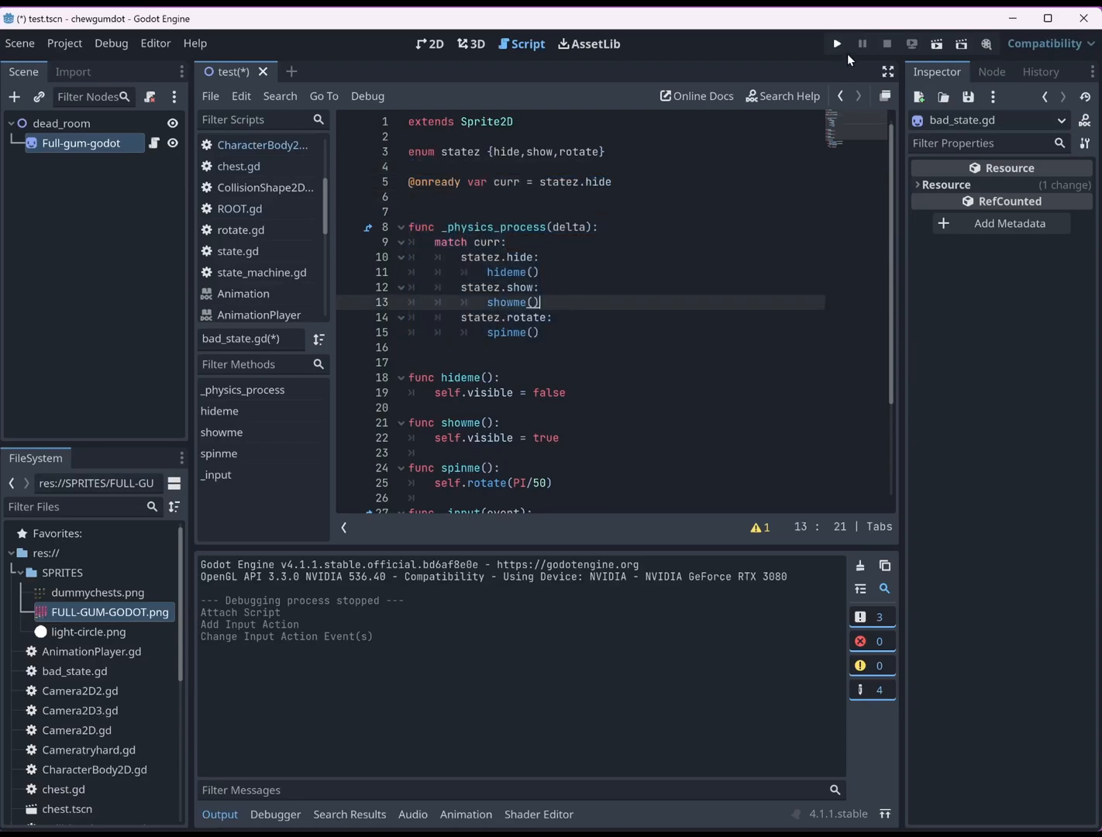
- Run the current scene and focus the chewgumdot debug game window
{"action": "left_click", "coordinate": [835, 43]}
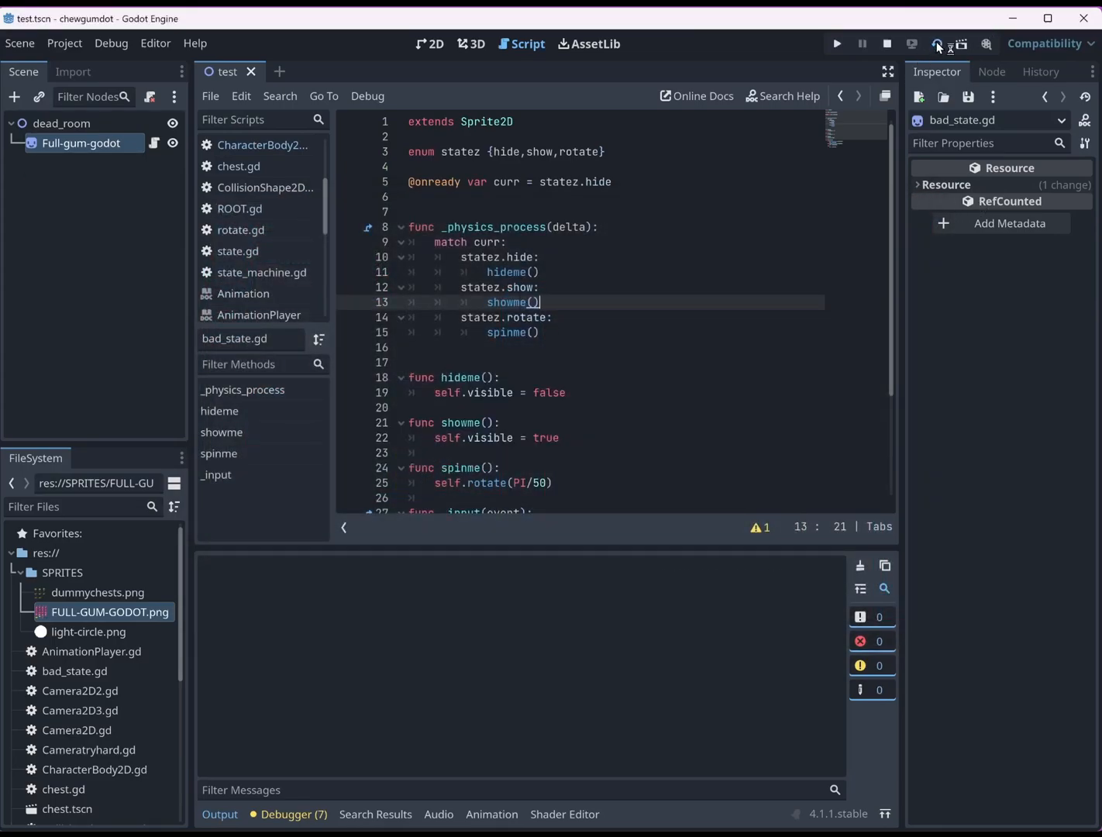
{"action": "left_click", "coordinate": [835, 44]}
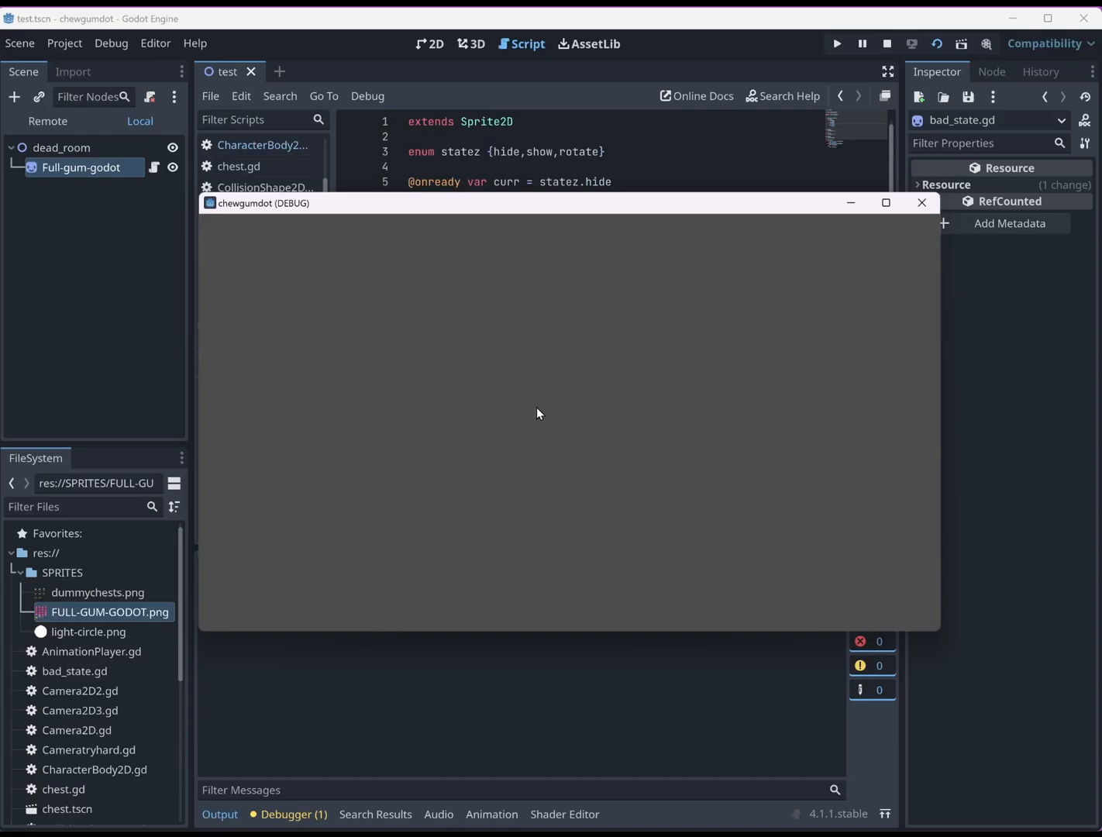
{"action": "mouse_move", "coordinate": [983, 327]}
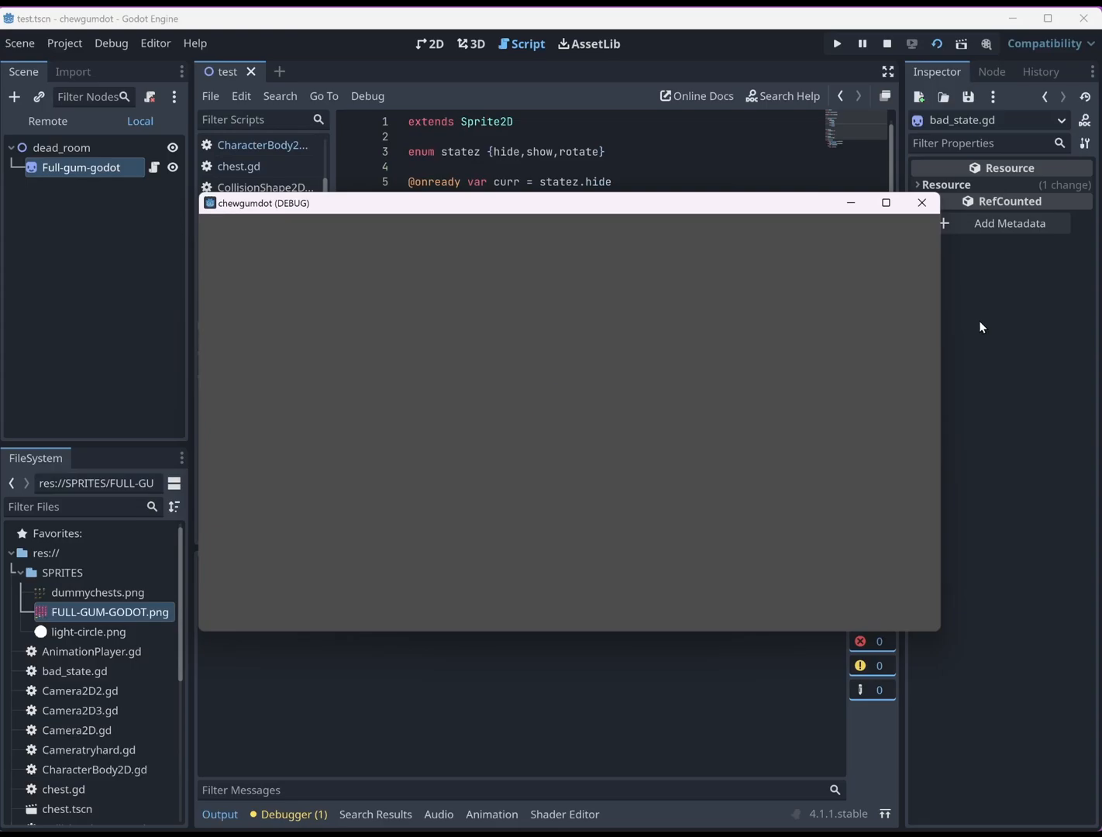
{"action": "mouse_move", "coordinate": [920, 202]}
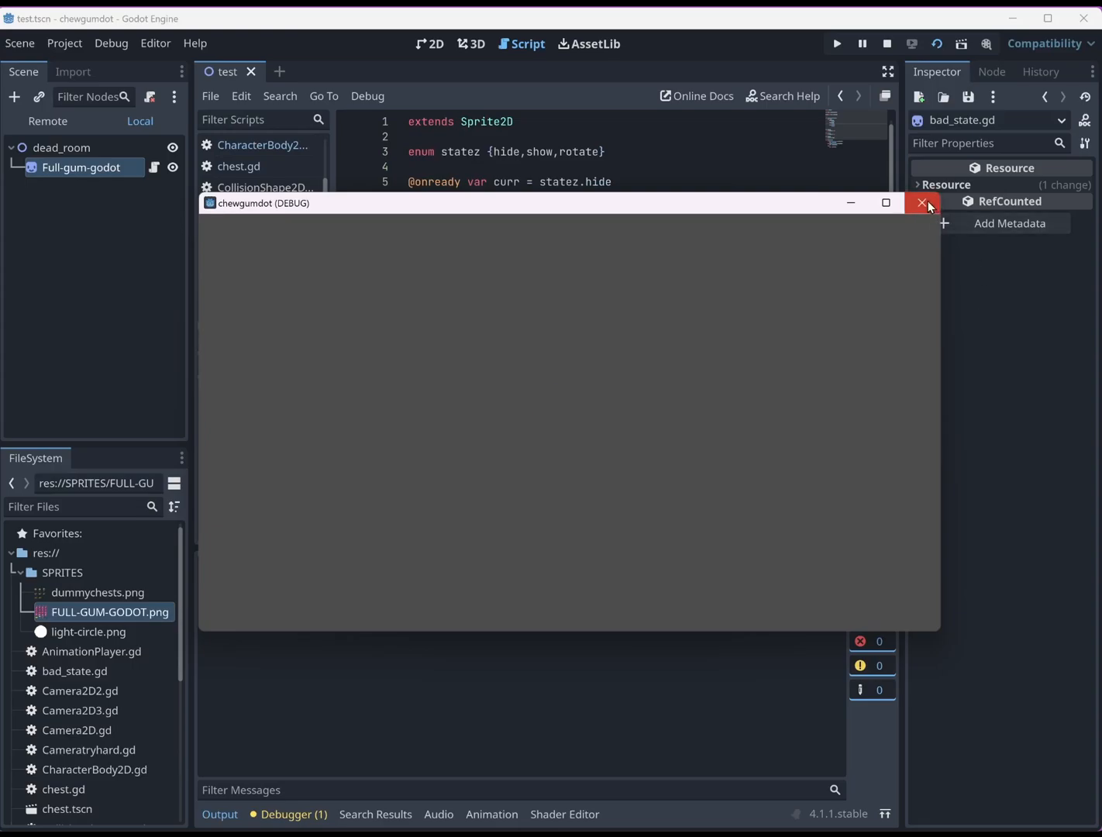
- Close the game window and add self.visible = true inside spinme()
{"action": "left_click", "coordinate": [922, 202]}
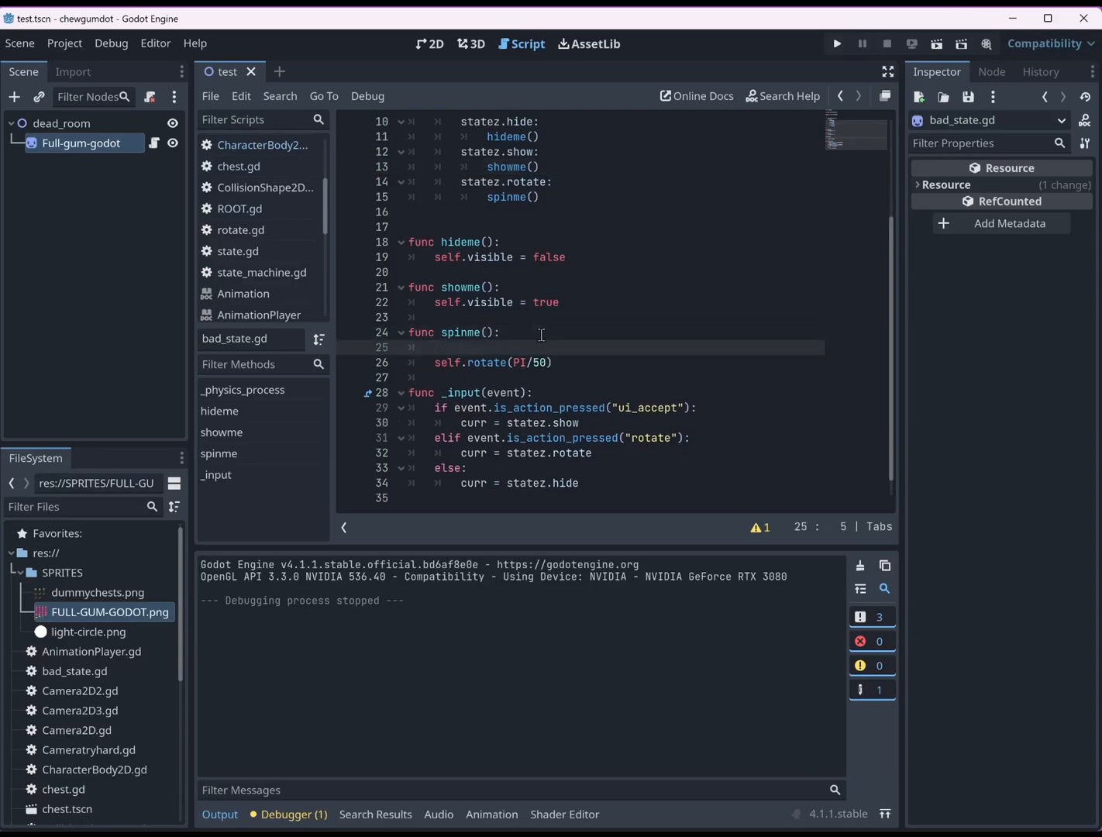
{"action": "type", "text": "self.visible = true"}
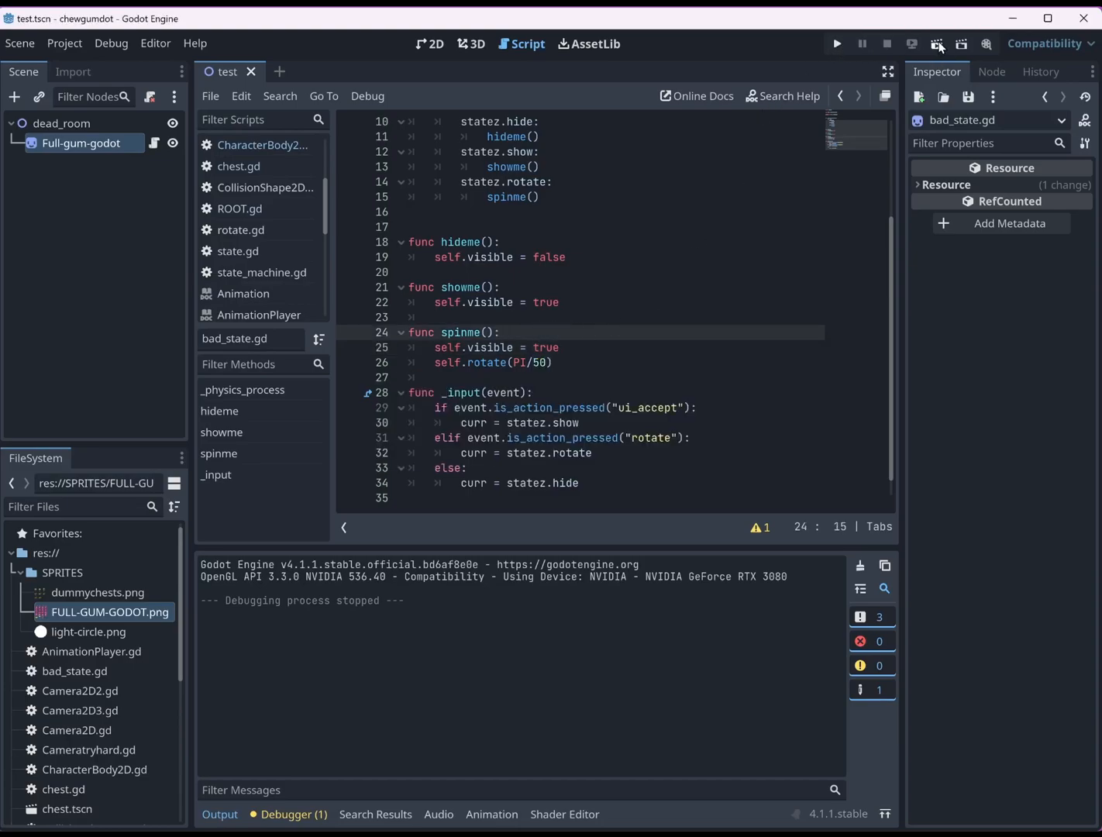
- Run the scene again to test the change, then close the game window
{"action": "left_click", "coordinate": [837, 43]}
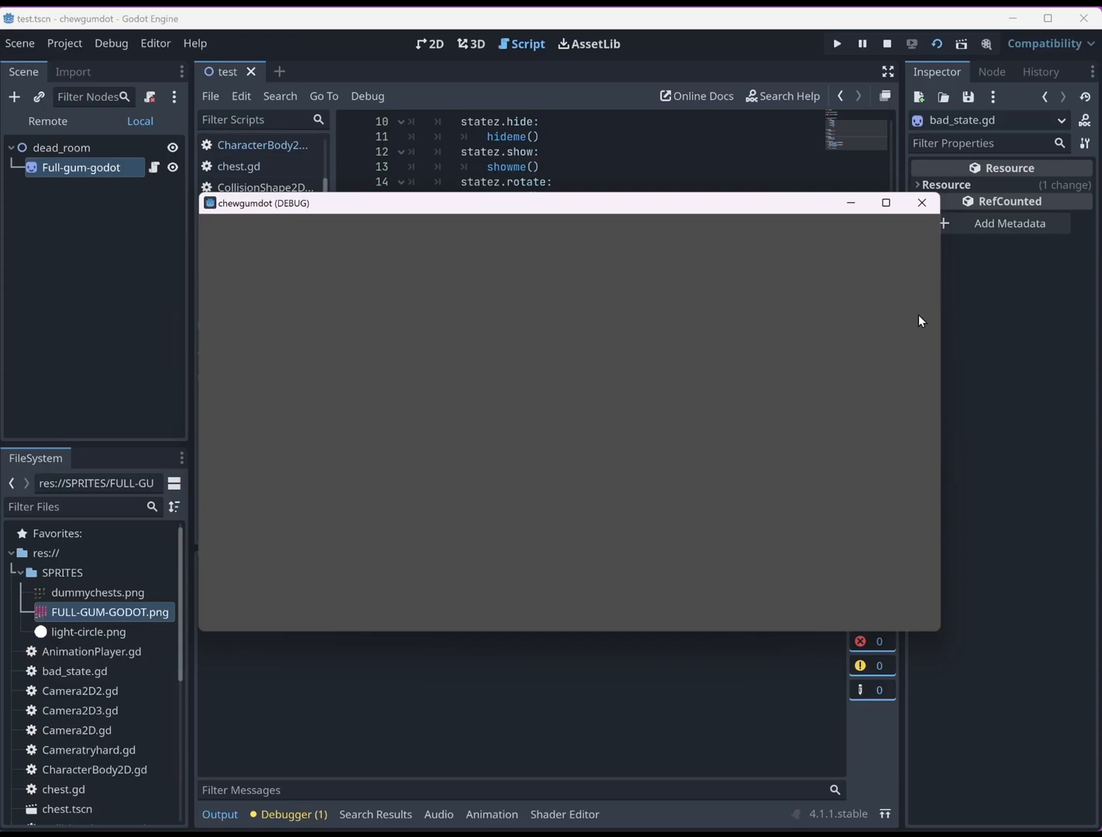
{"action": "left_click", "coordinate": [920, 201]}
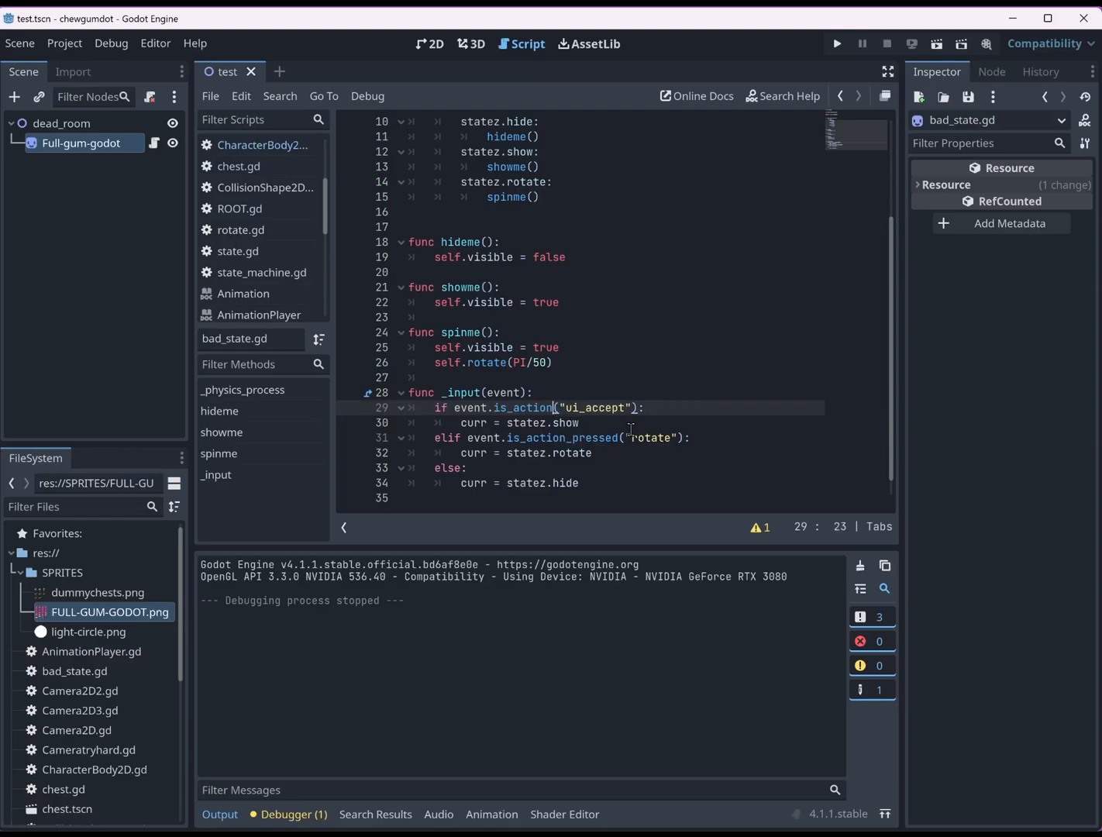
- Replace is_action_pressed("rotate") with is_action("rotate") in _input and save the script
{"action": "left_click", "coordinate": [591, 437]}
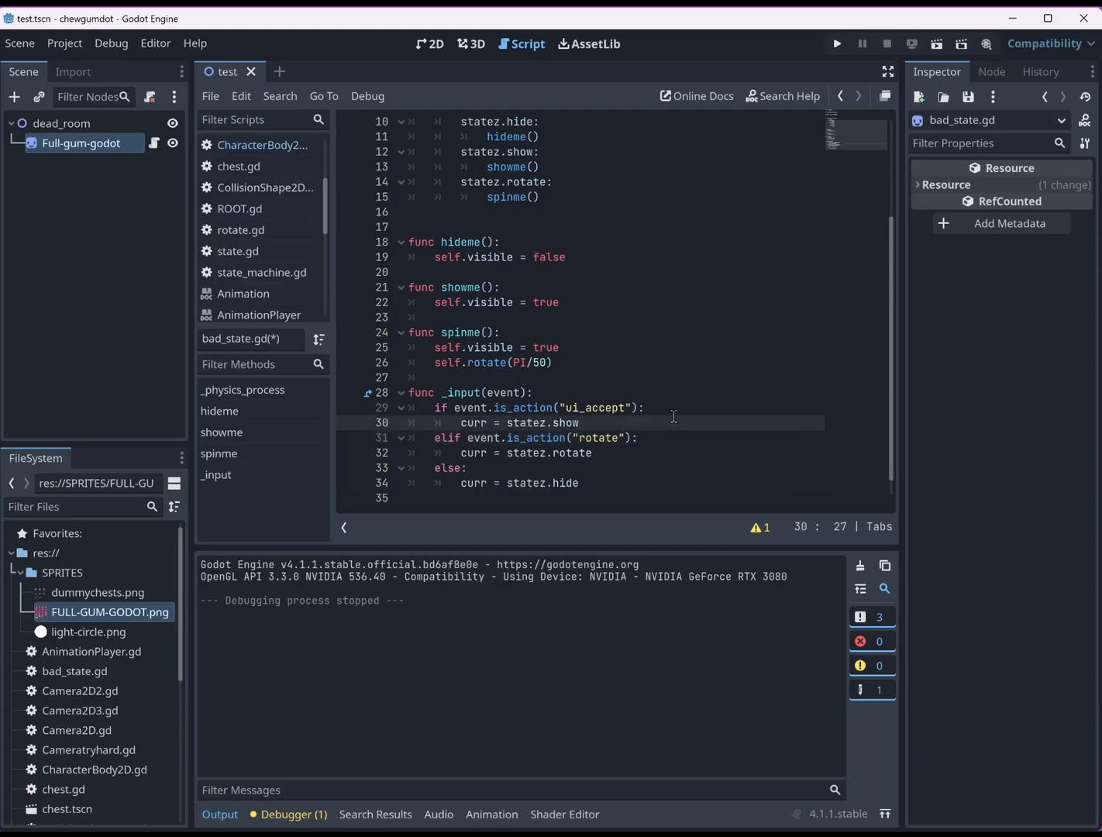
{"action": "left_click", "coordinate": [936, 43]}
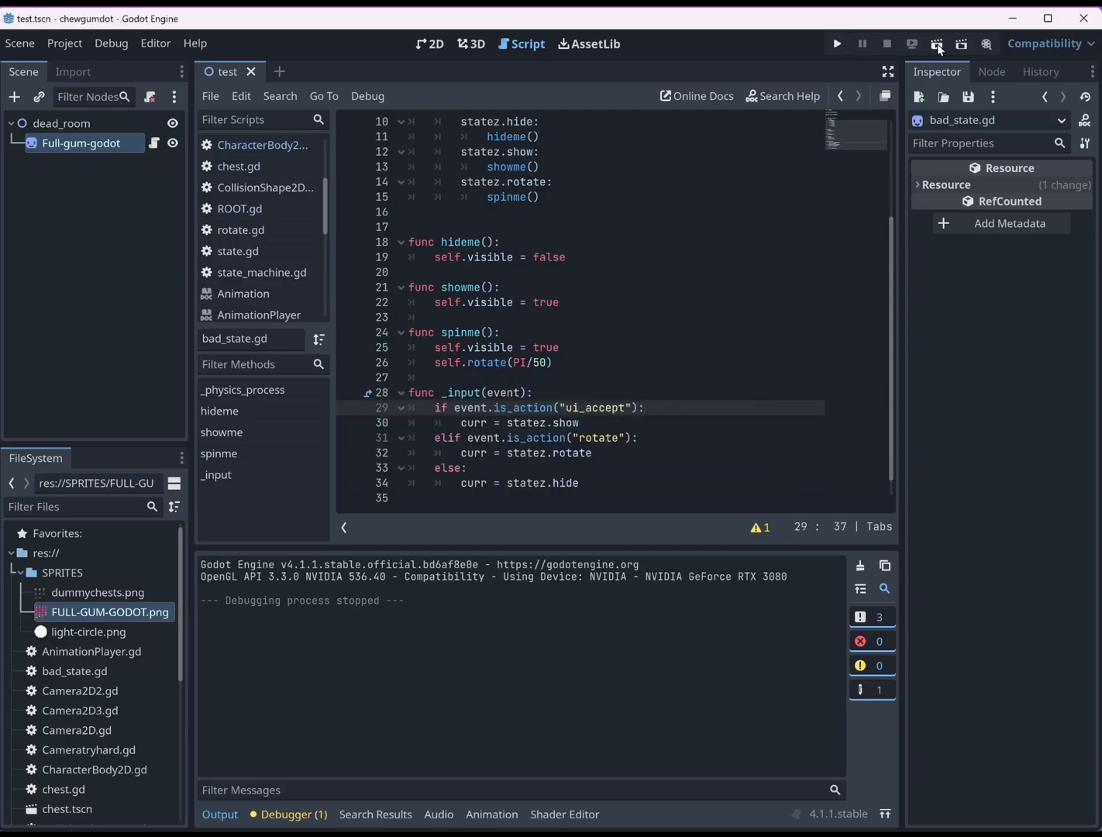
- Run the scene again to test held-key rotation in the debug window
{"action": "left_click", "coordinate": [835, 44]}
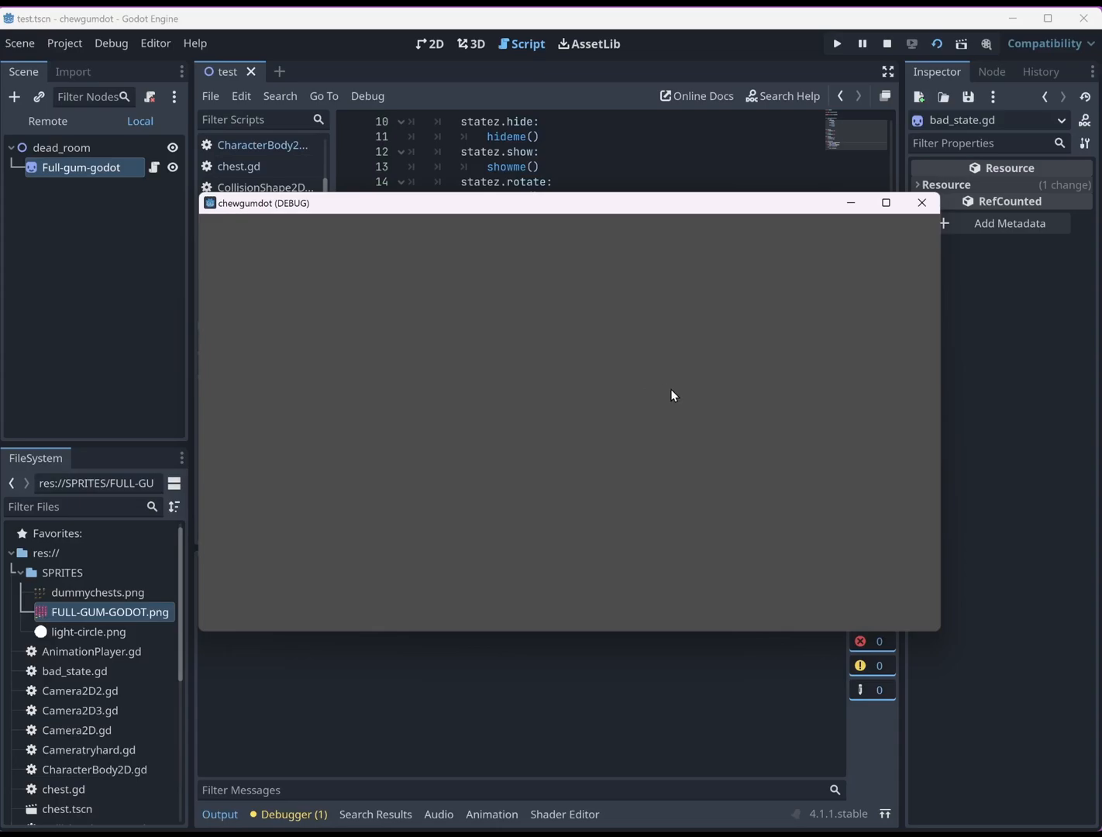
{"action": "mouse_move", "coordinate": [660, 409]}
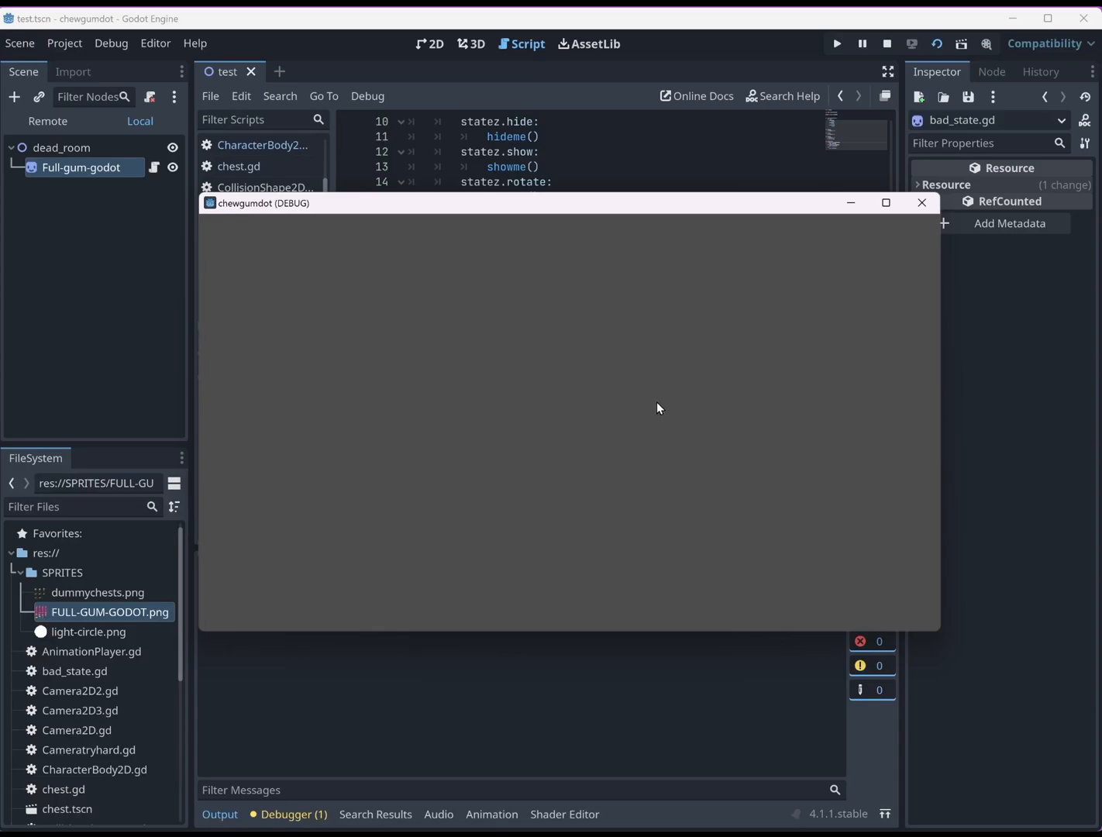
{"action": "mouse_move", "coordinate": [607, 437]}
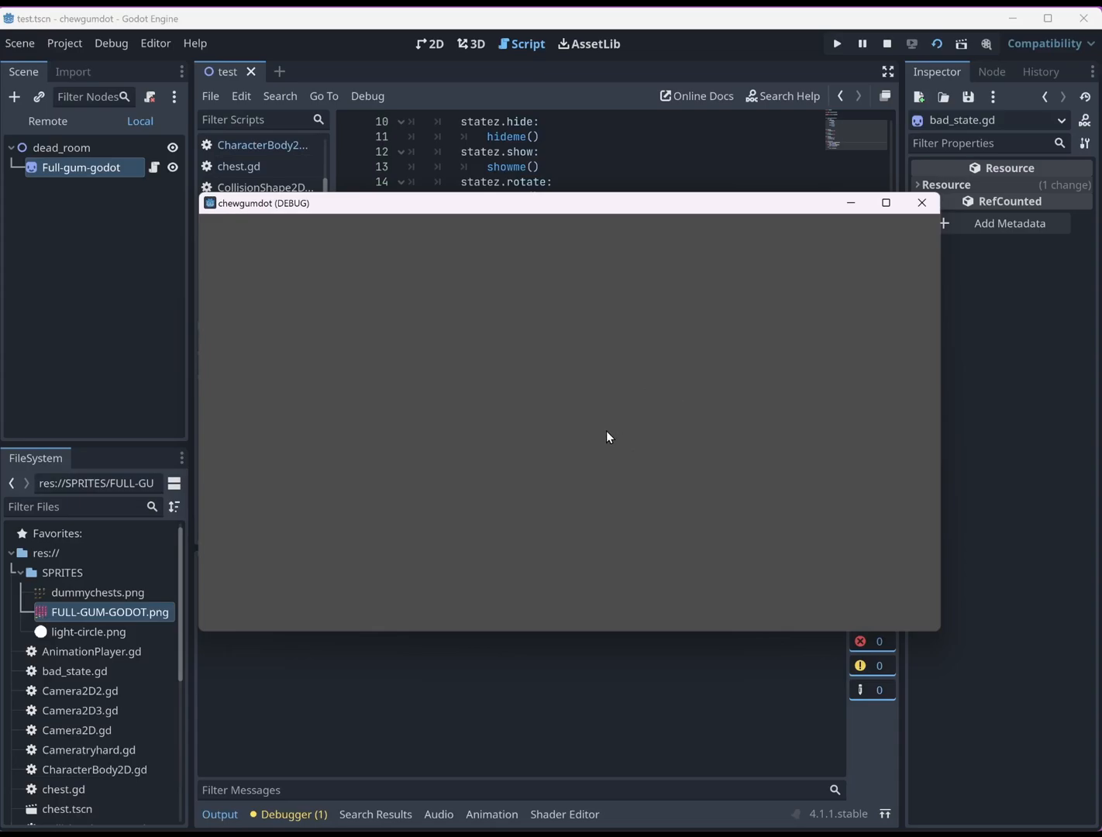
{"action": "mouse_move", "coordinate": [597, 409]}
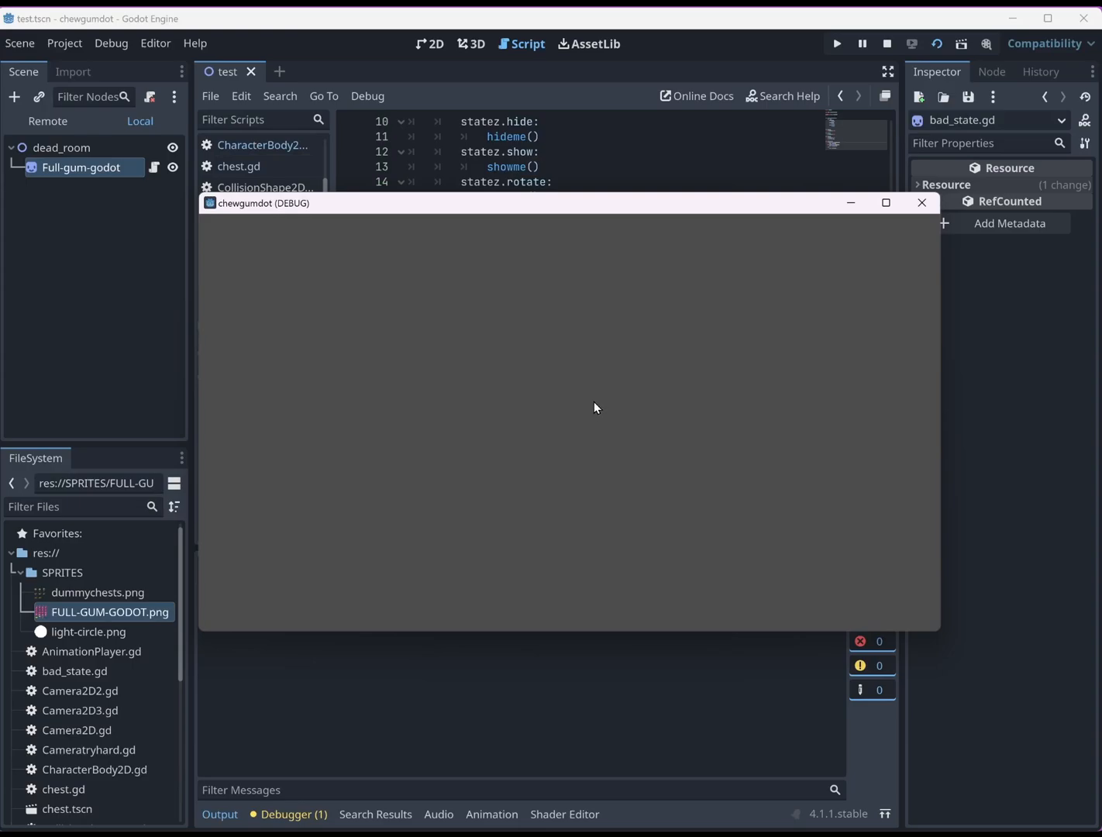
{"action": "mouse_move", "coordinate": [594, 416]}
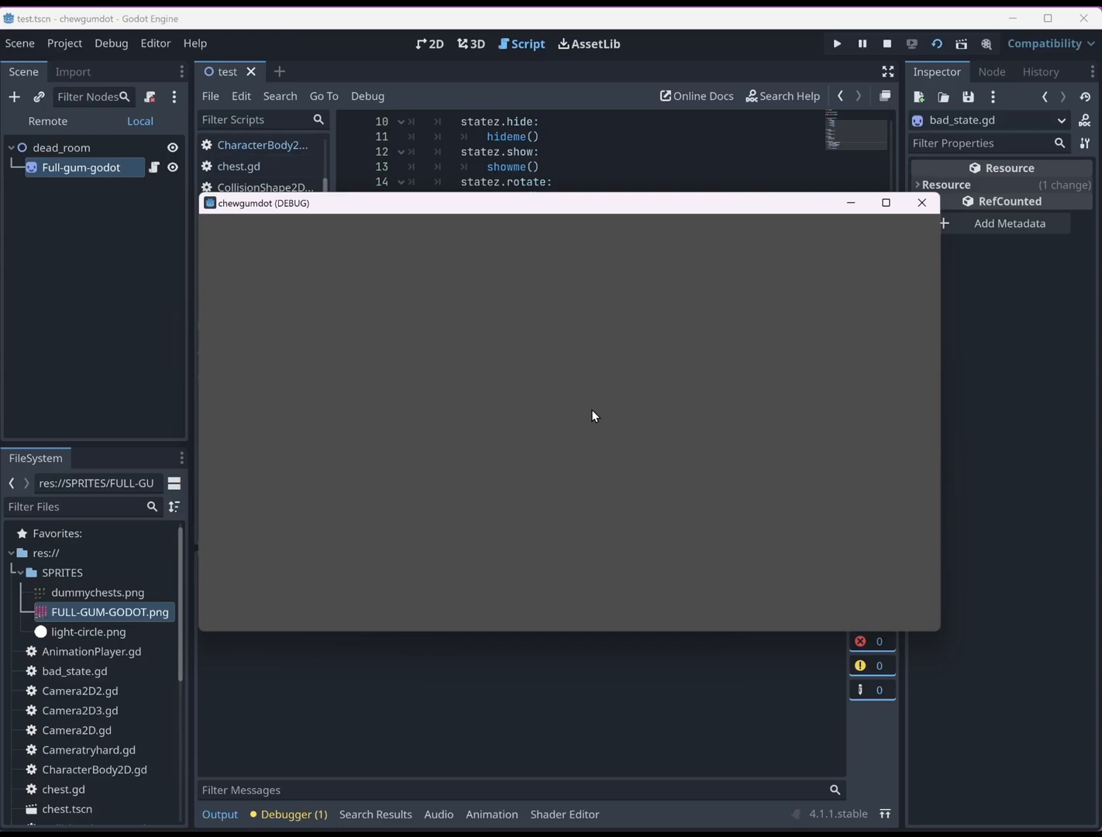
{"action": "mouse_move", "coordinate": [920, 202]}
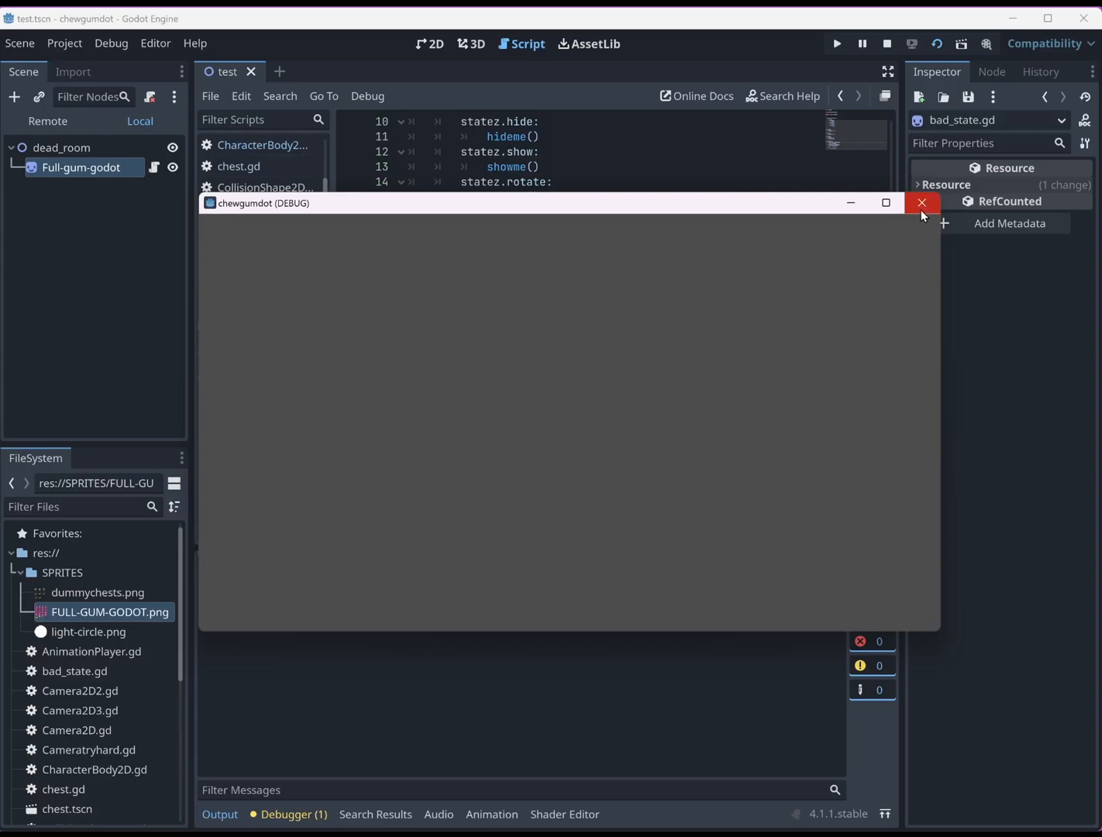
- Close the debug game window and scroll back to the top of bad_state.gd
{"action": "left_click", "coordinate": [921, 202]}
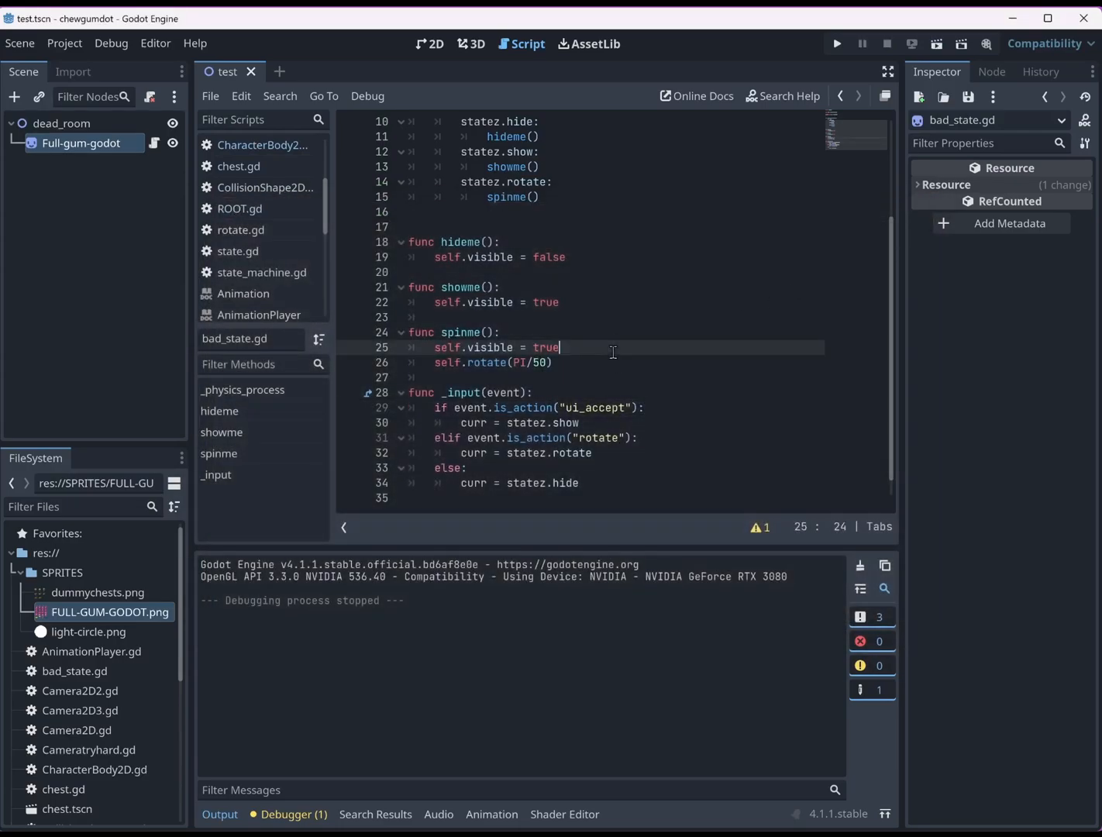
{"action": "scroll", "scroll_direction": "up", "scroll_amount": 3}
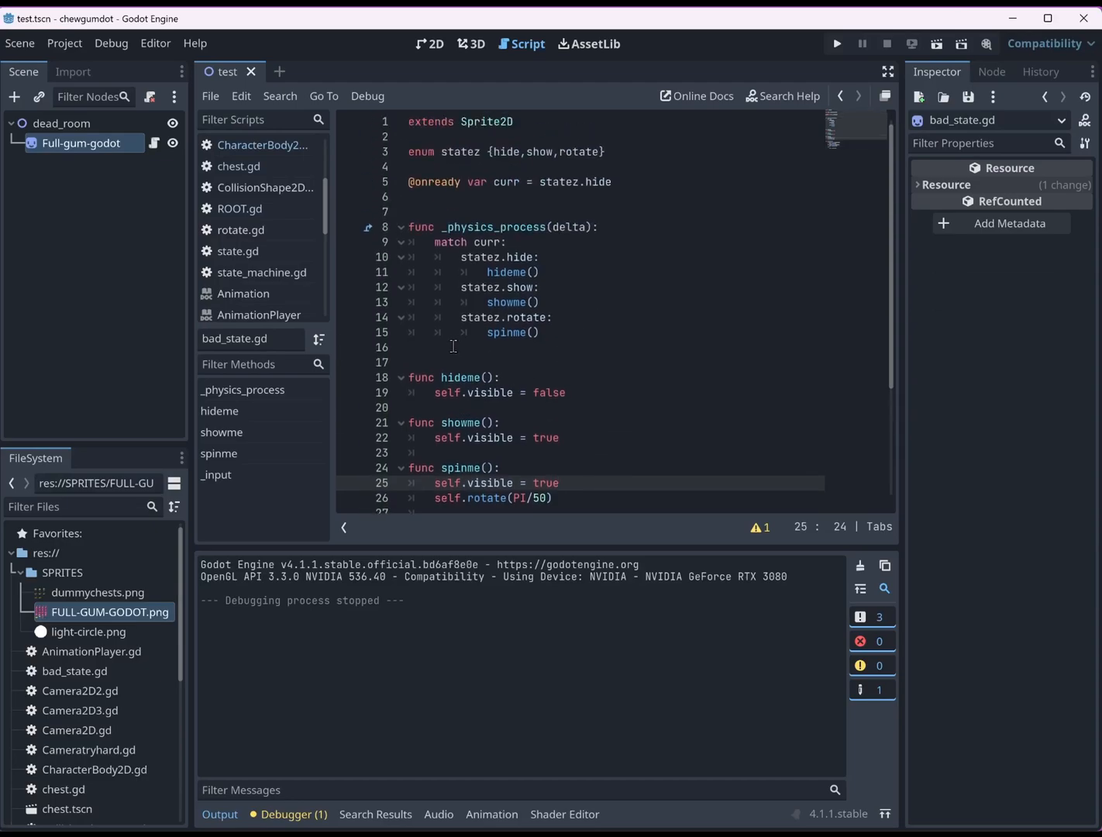
{"action": "mouse_move", "coordinate": [481, 347]}
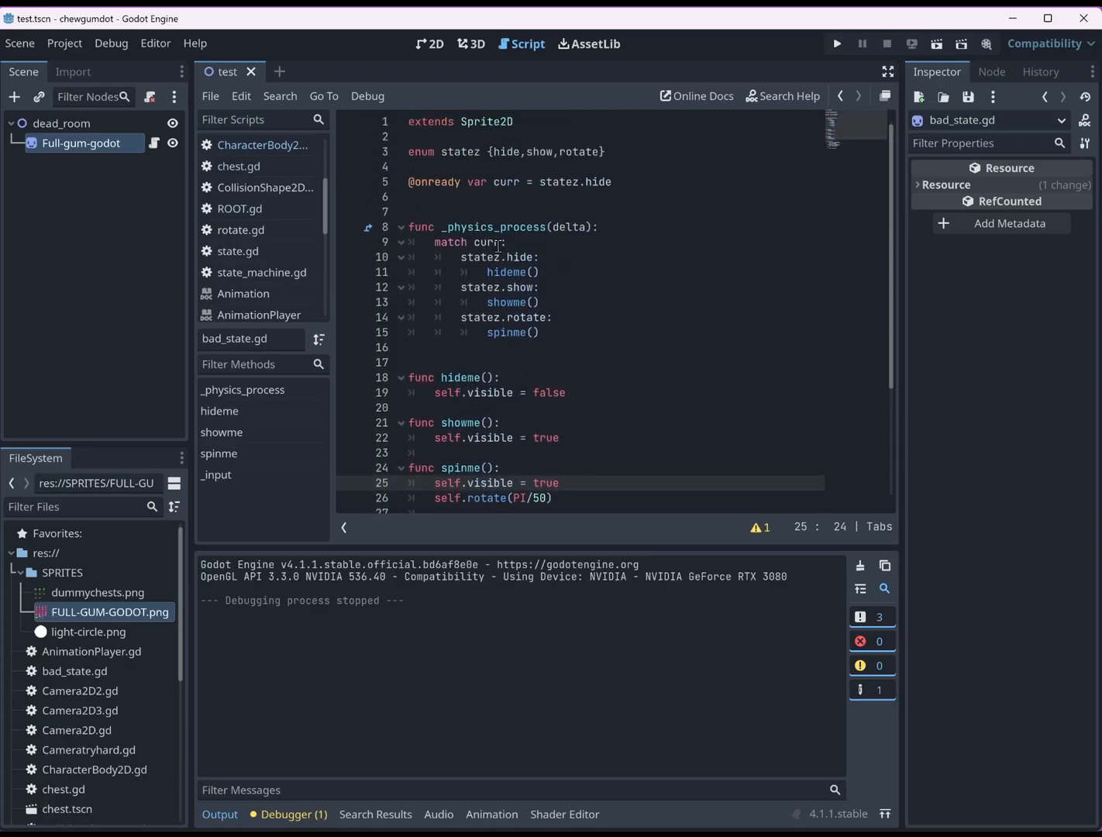
{"action": "mouse_move", "coordinate": [617, 437]}
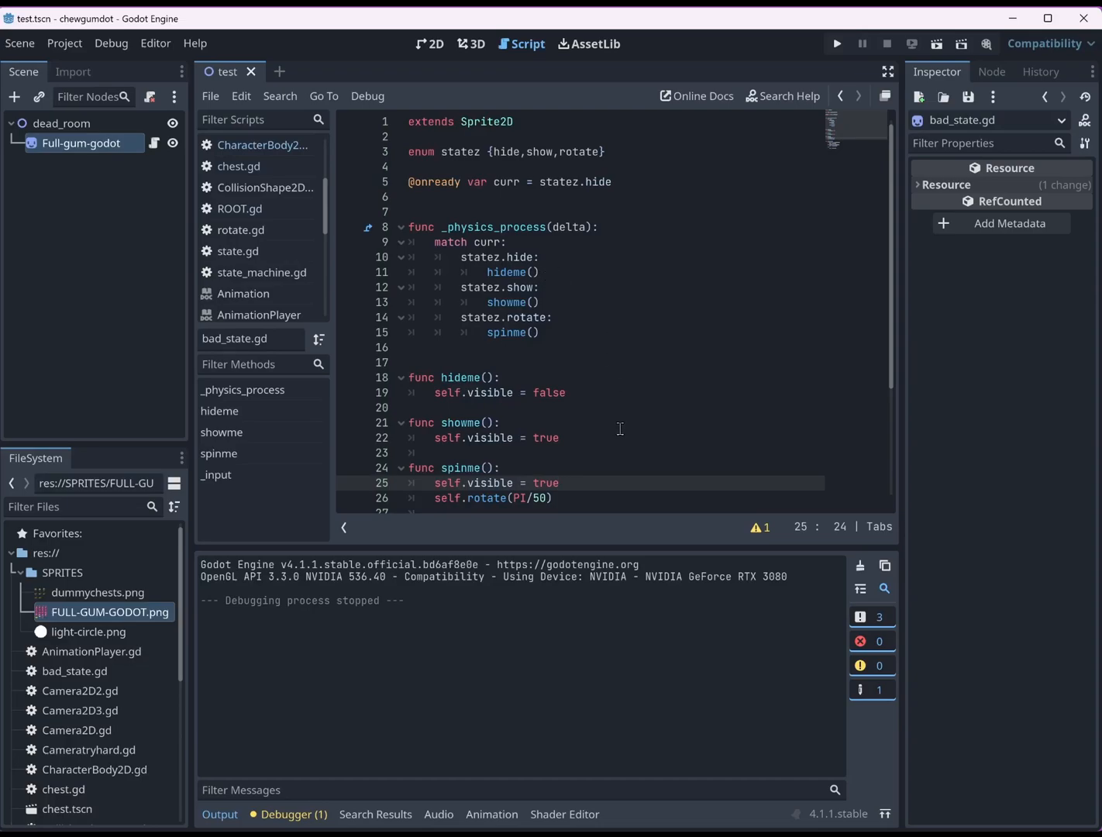
{"action": "mouse_move", "coordinate": [651, 418]}
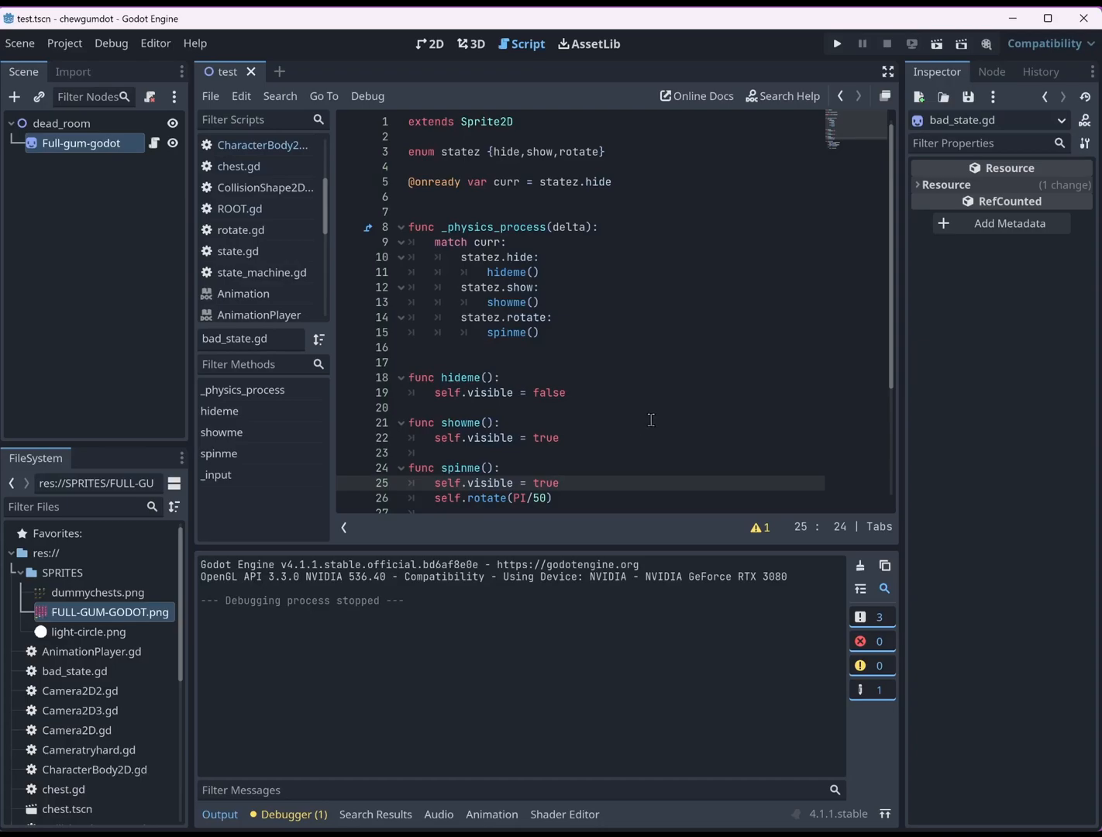
{"action": "mouse_move", "coordinate": [567, 419]}
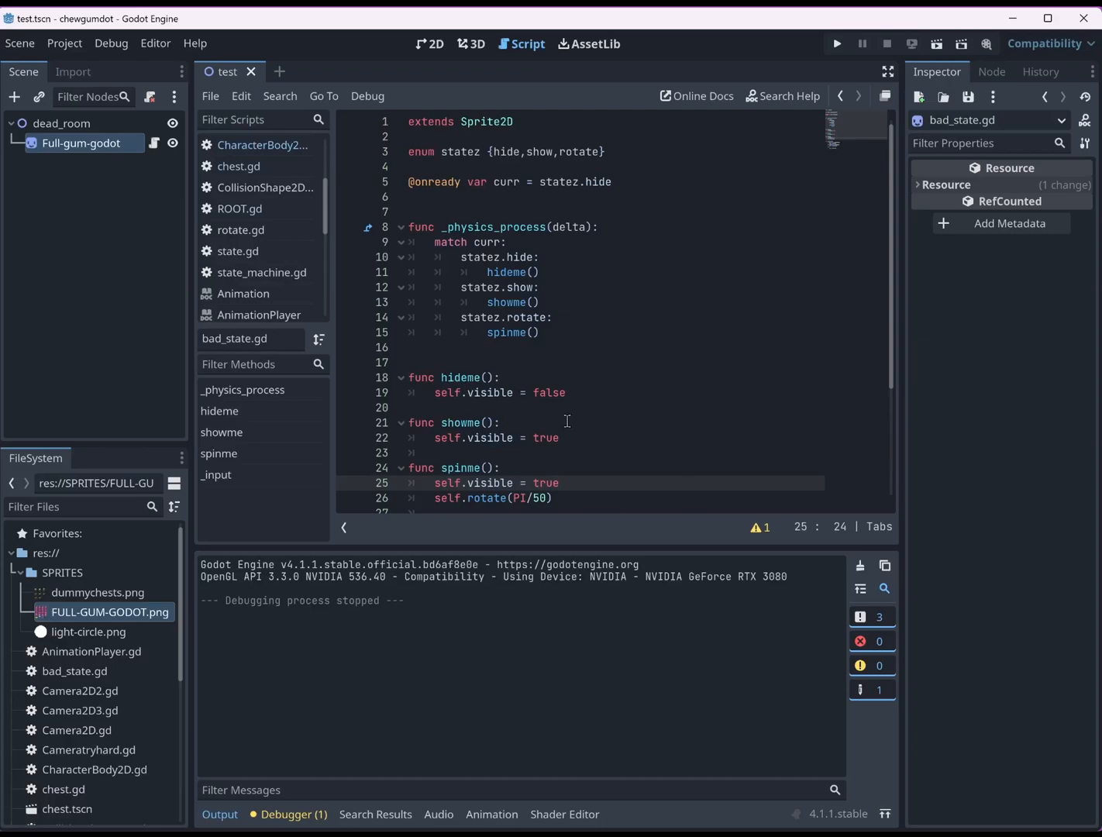